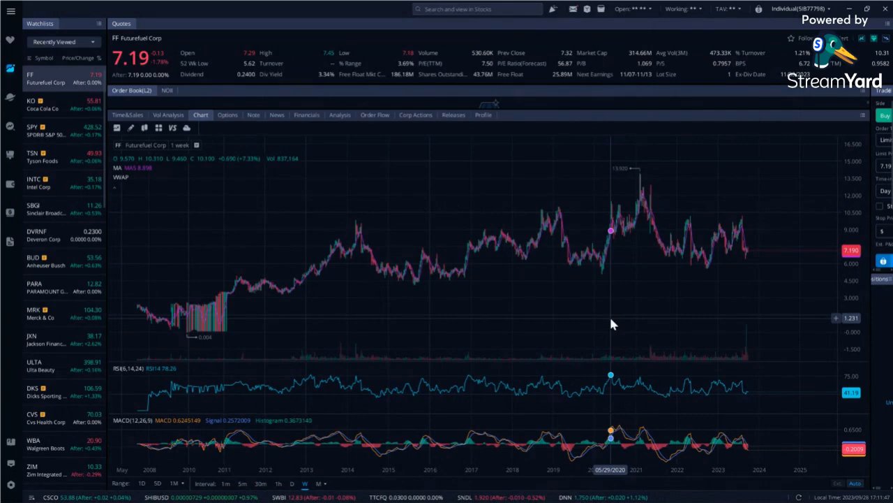
mouse_move(812, 241)
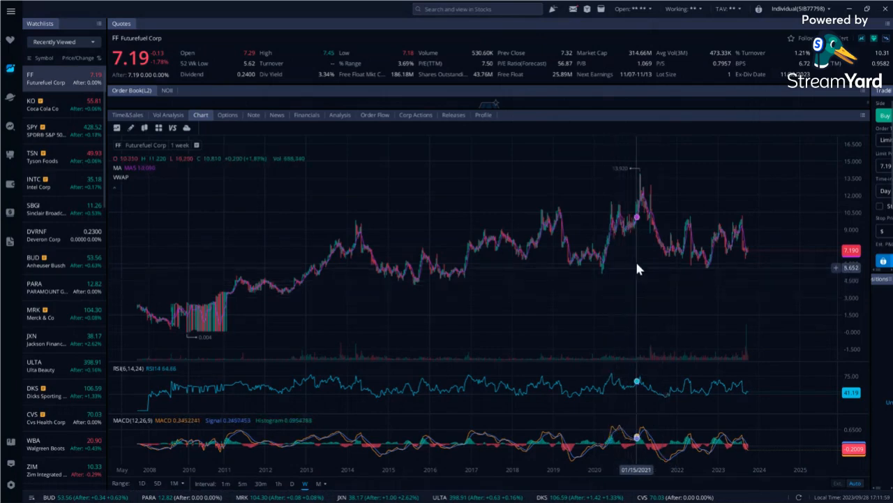
mouse_move(352, 335)
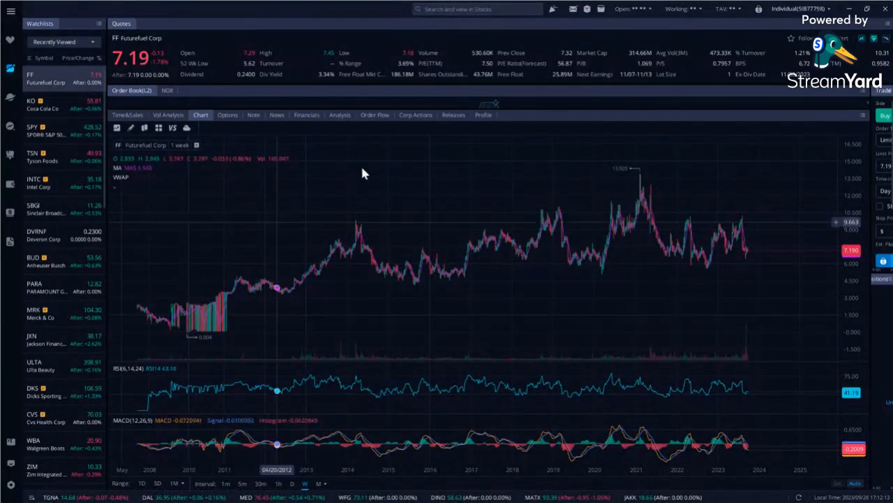
mouse_move(639, 174)
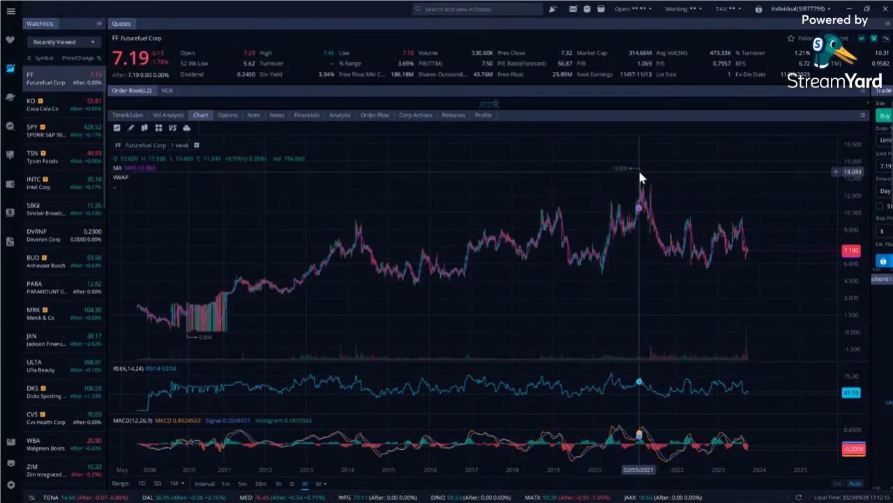
mouse_move(642, 361)
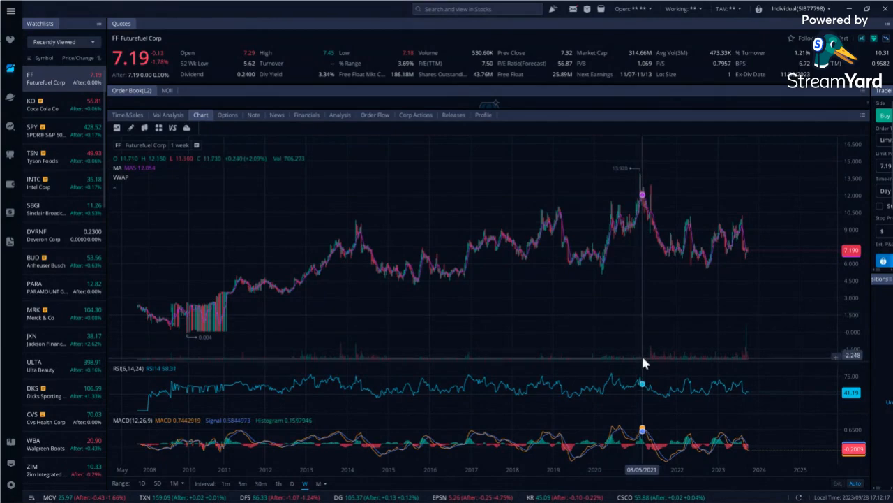
mouse_move(753, 290)
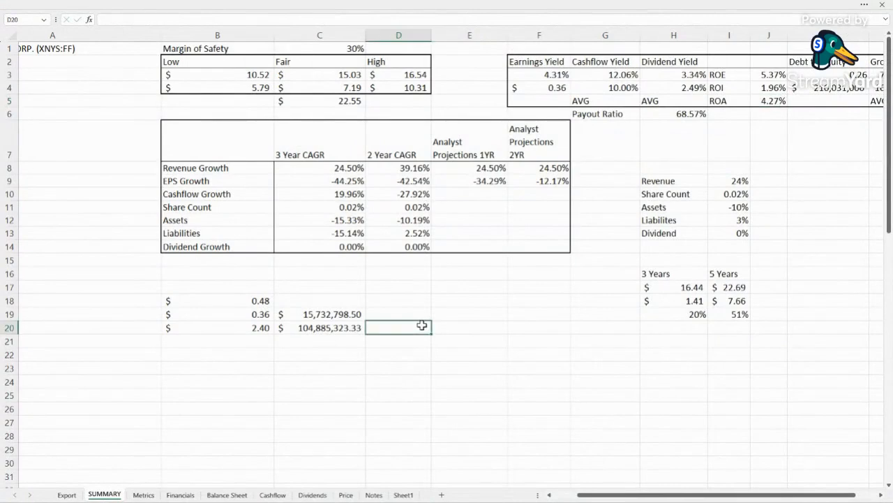
mouse_move(421, 326)
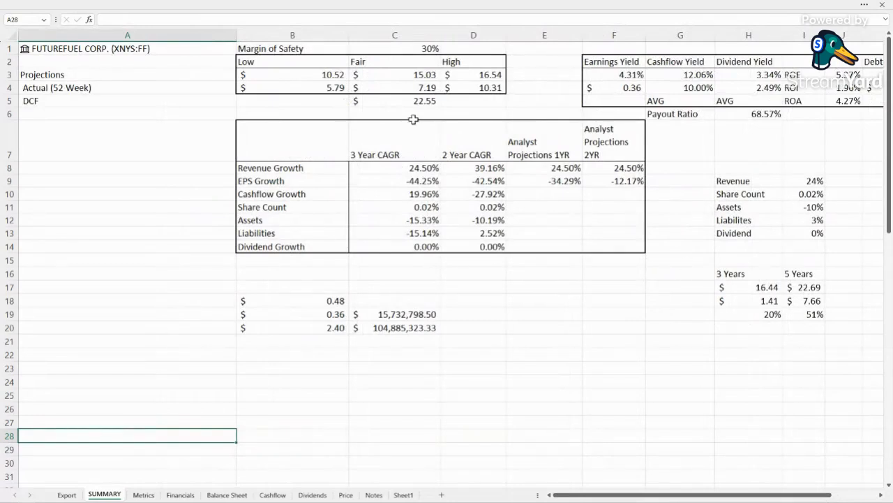
Step: Inspect the Low, Fair and High projection, margin of safety, 52-week low and earnings yield formulas
click(395, 74)
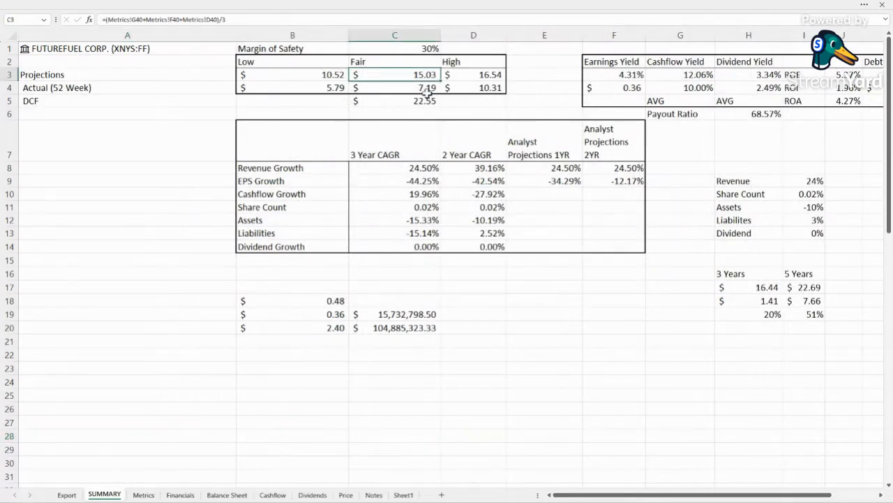
click(395, 87)
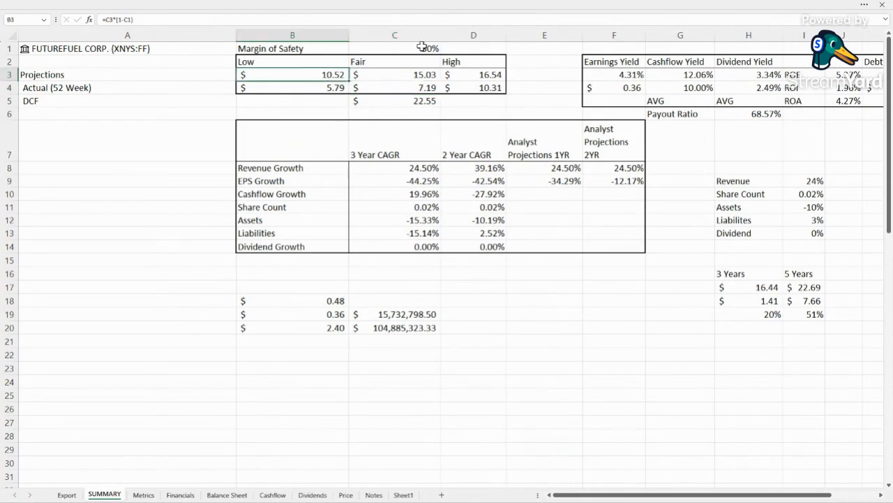
click(394, 48)
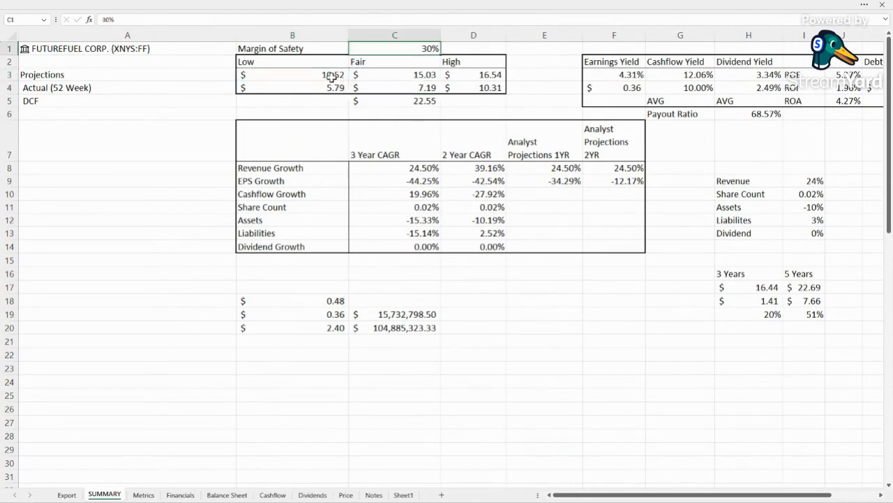
click(292, 74)
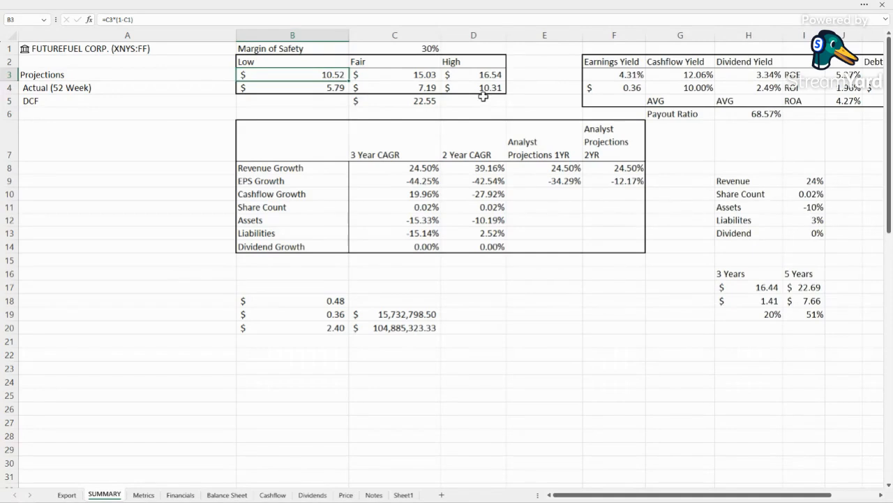
click(473, 88)
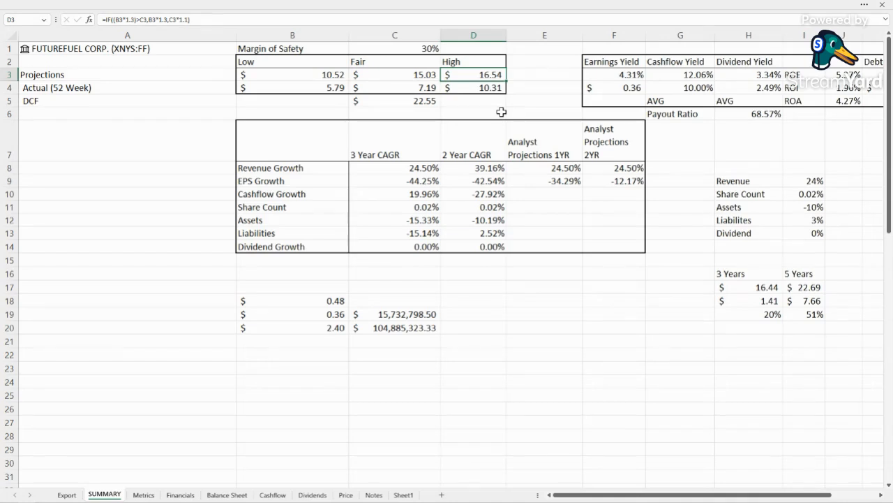
click(292, 87)
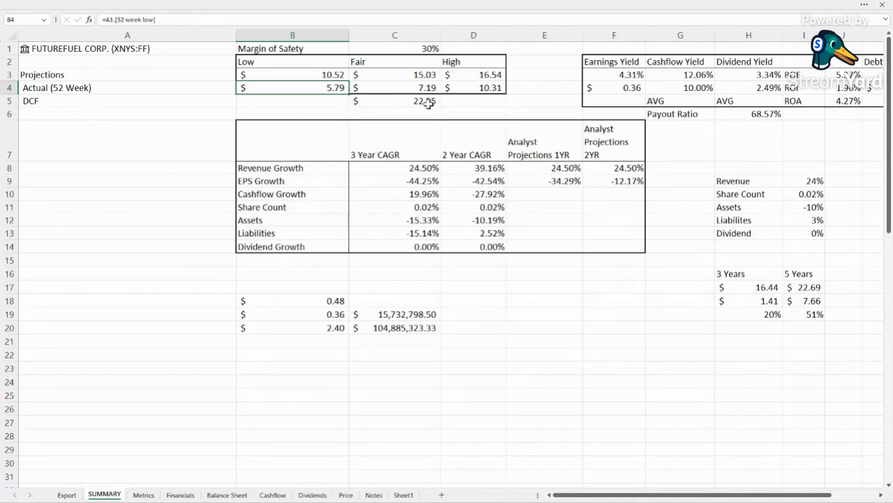
click(394, 101)
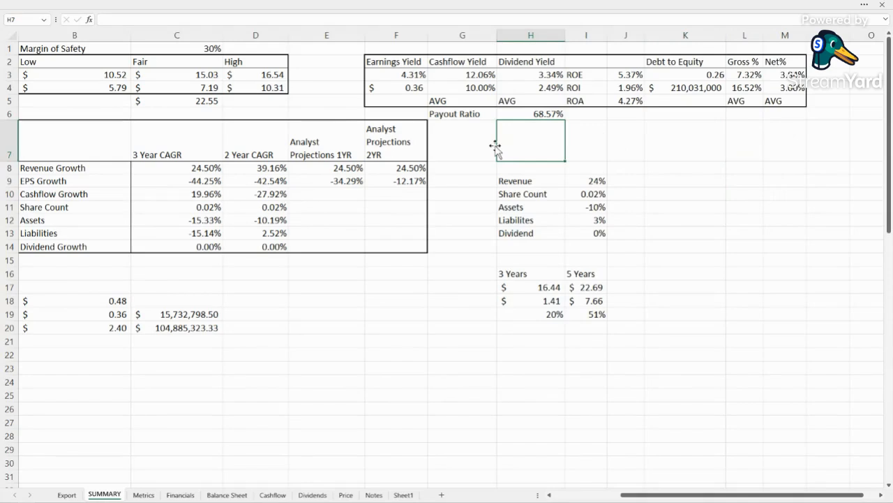
click(396, 75)
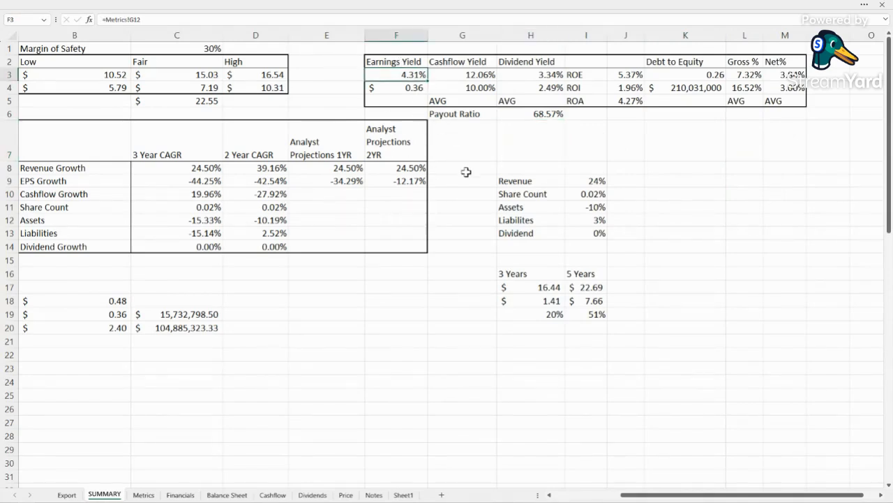
mouse_move(459, 154)
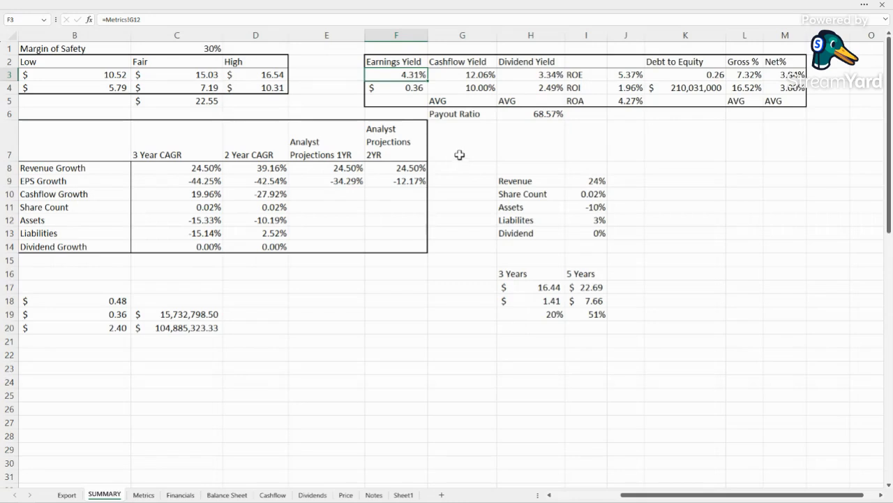
mouse_move(420, 94)
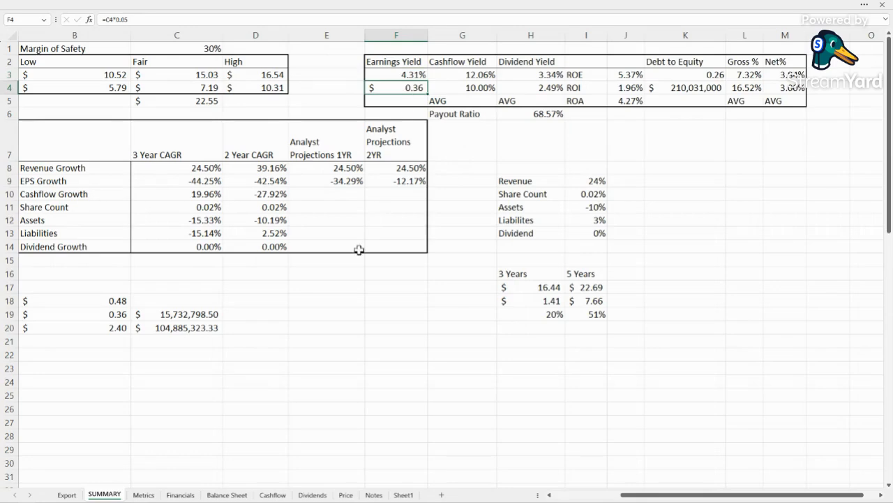
mouse_move(152, 475)
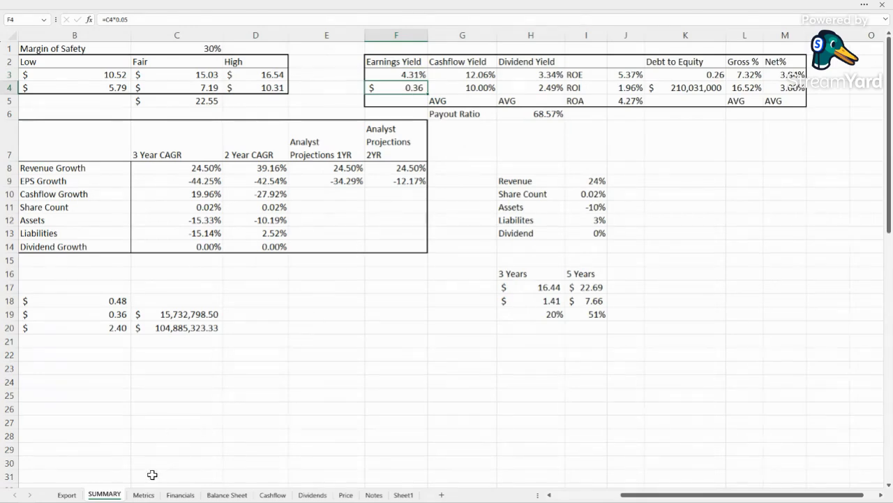
Step: On the Metrics sheet, check the 2020, 2022 and 2023 EPS lookups and 2024 earning yield
click(143, 494)
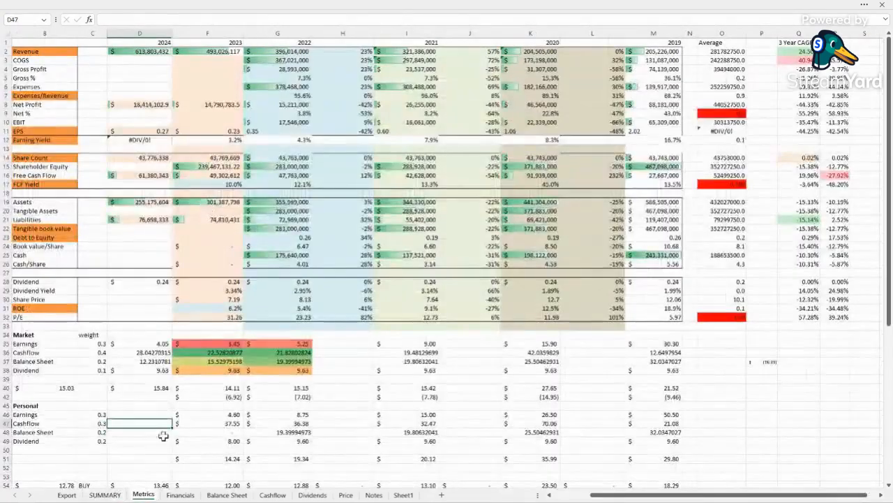
click(278, 130)
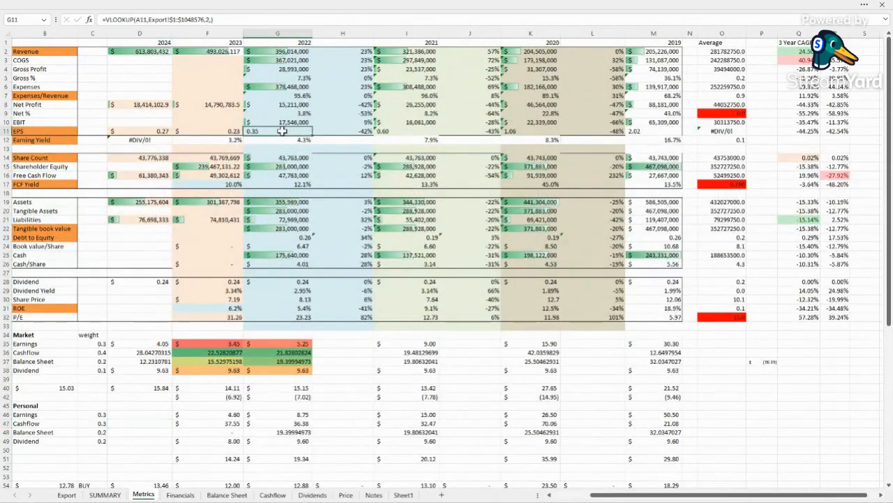
click(207, 130)
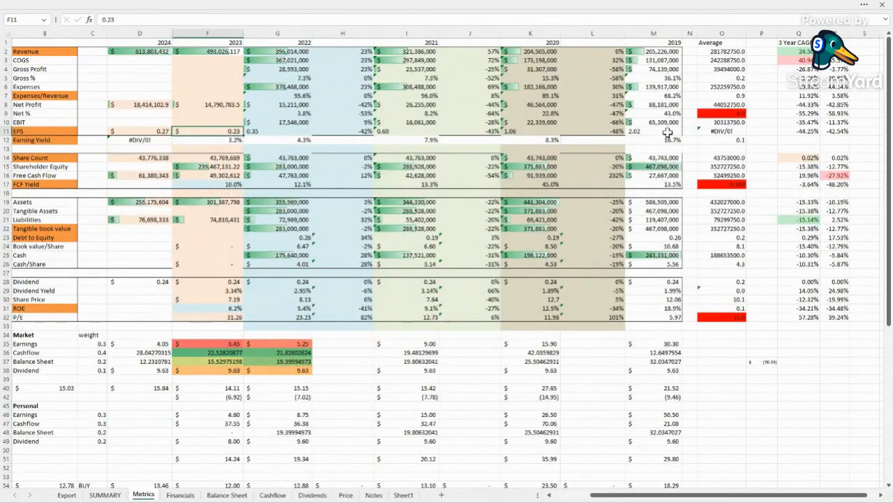
click(530, 131)
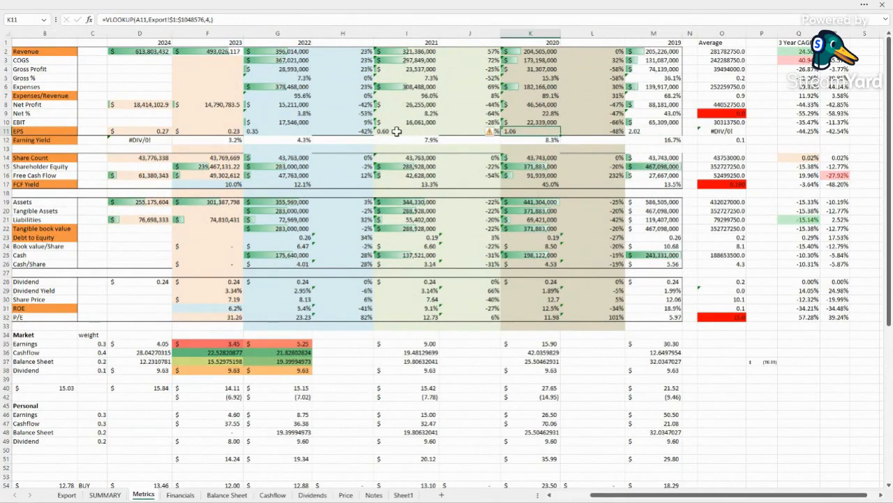
click(207, 131)
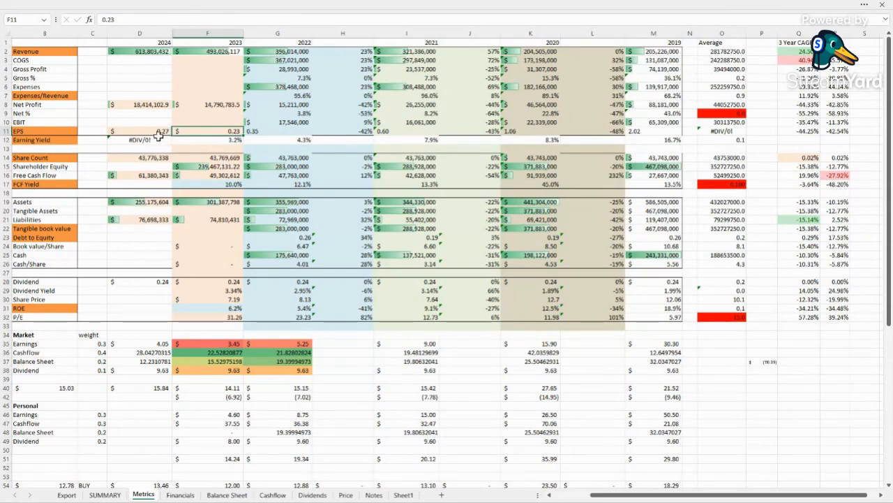
click(139, 139)
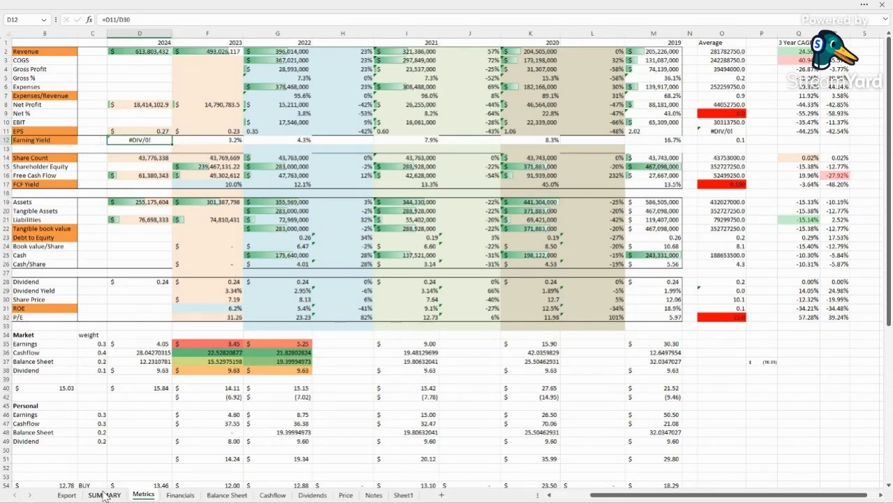
Step: Trace the Cashflow Yield, 3.34% and 2.49% dividend yields, and 68.57% payout ratio formulas
click(104, 495)
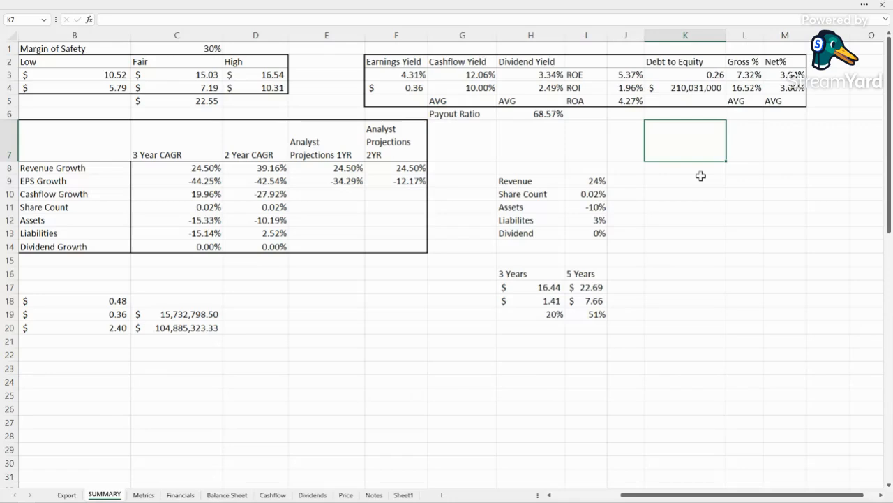
click(626, 139)
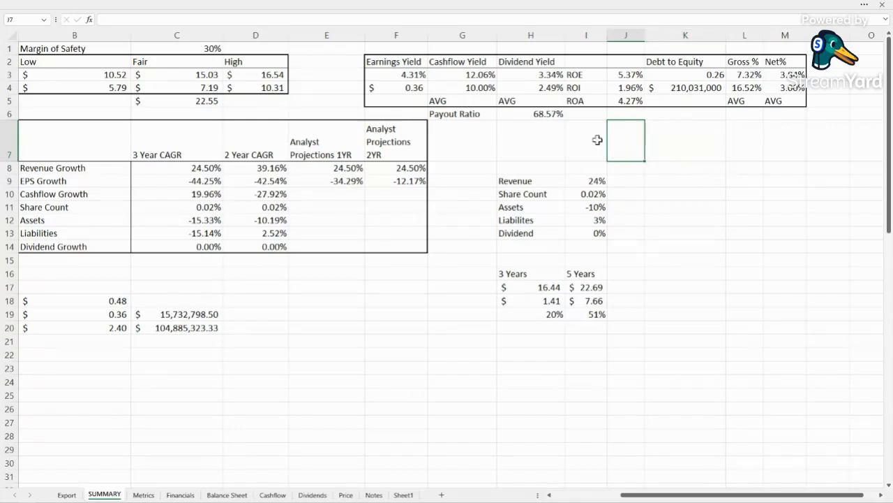
click(462, 75)
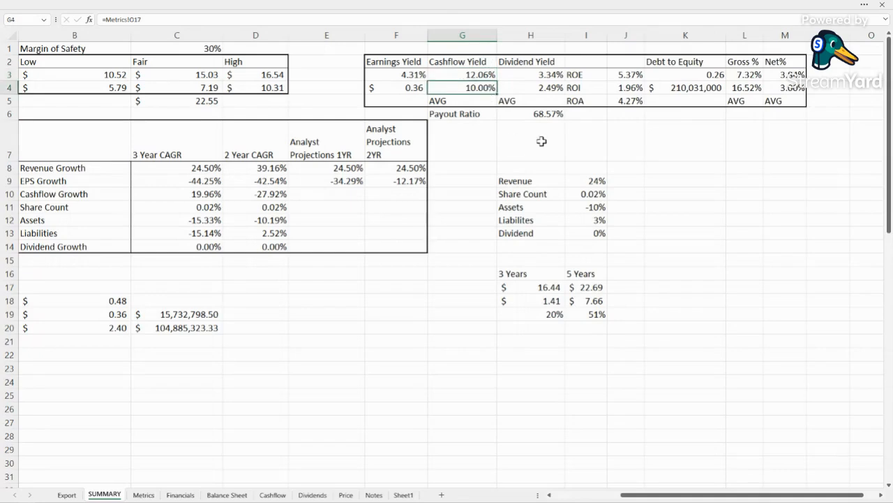
click(530, 140)
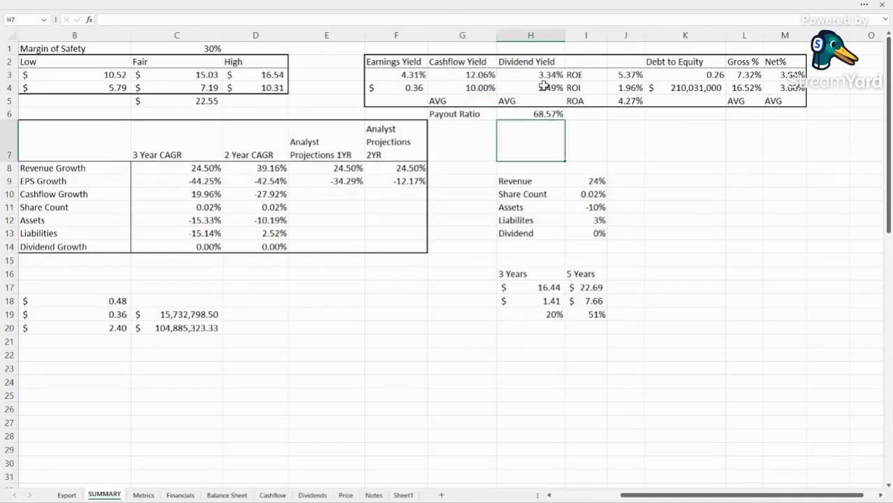
click(531, 74)
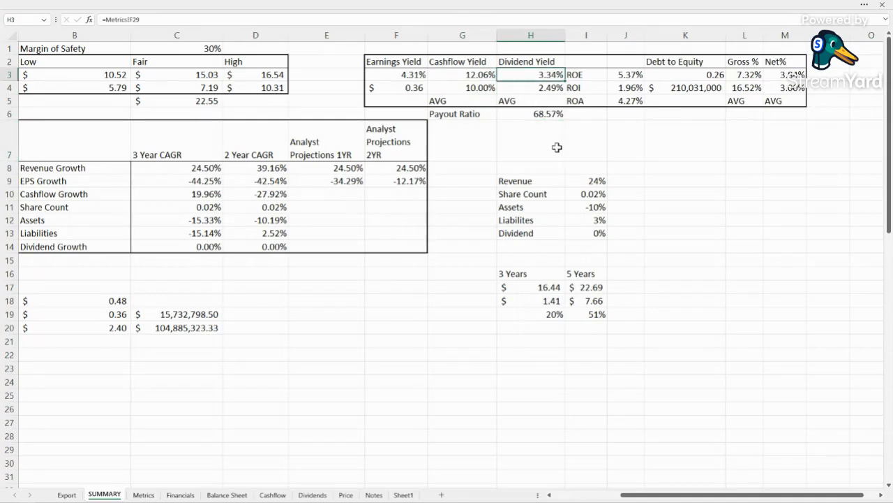
click(531, 87)
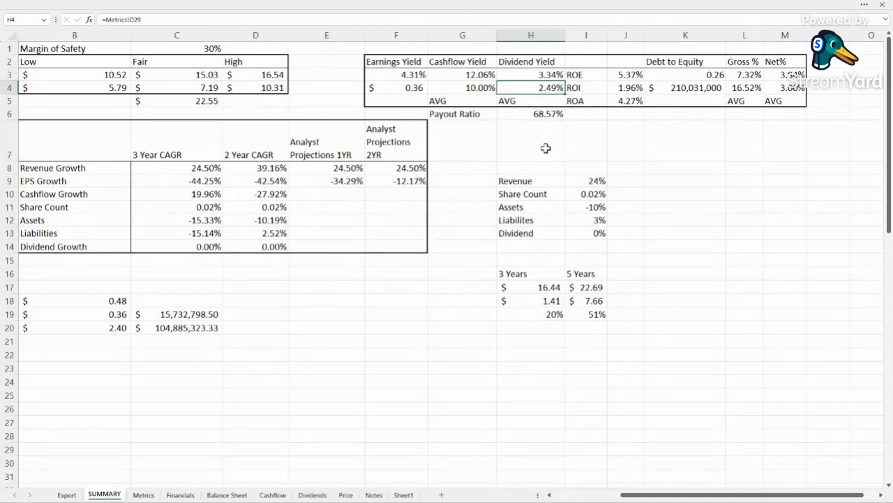
mouse_move(541, 124)
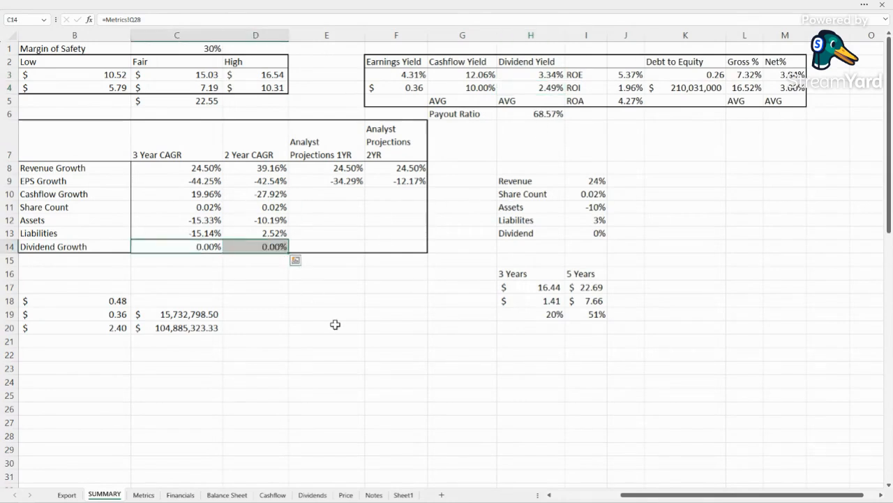
click(530, 140)
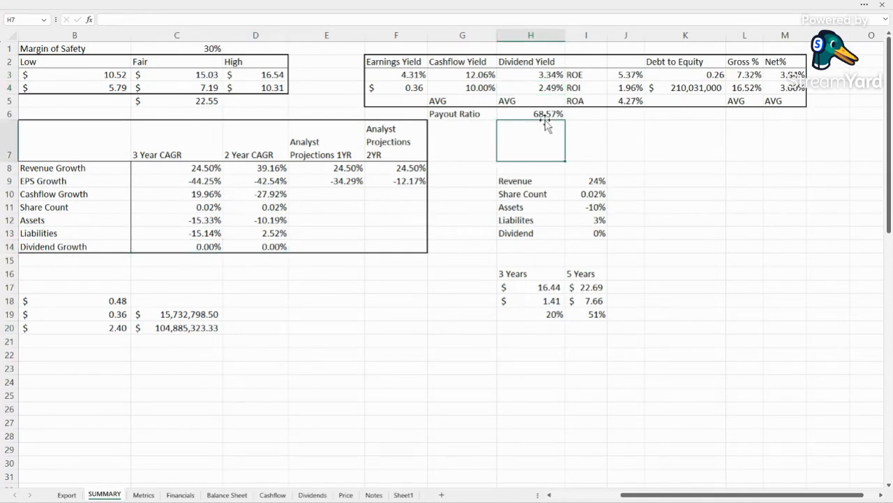
click(530, 113)
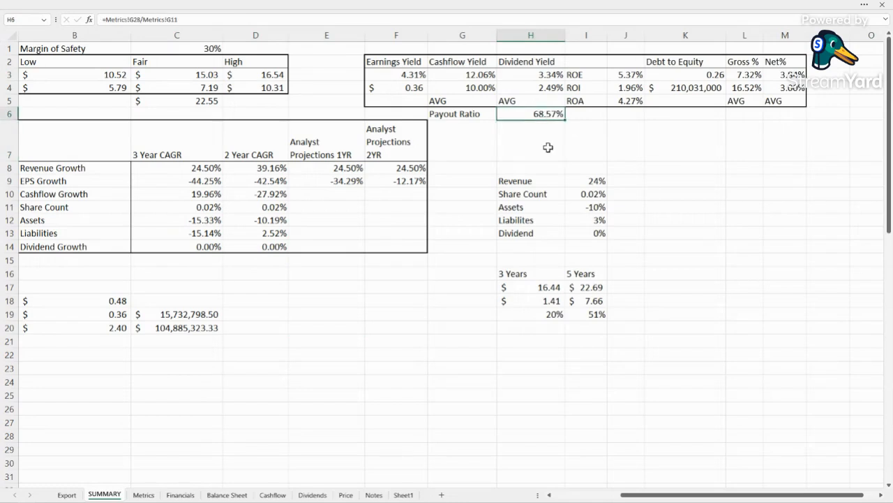
mouse_move(413, 332)
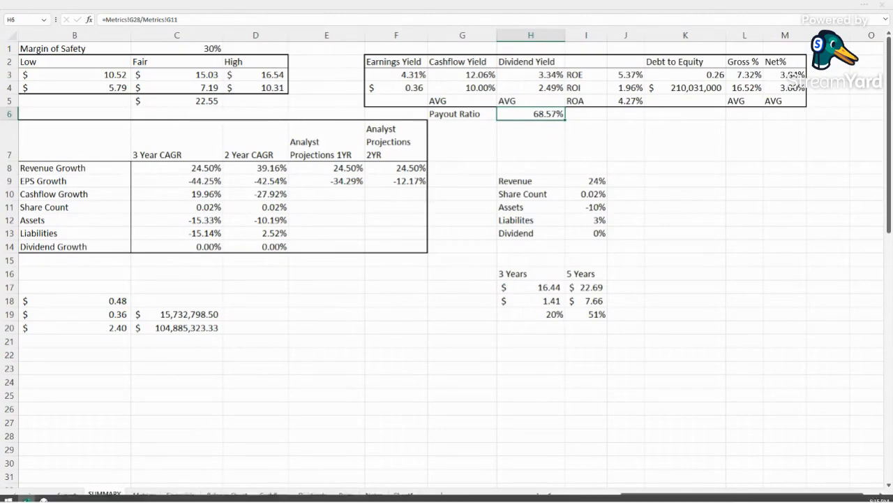
click(176, 463)
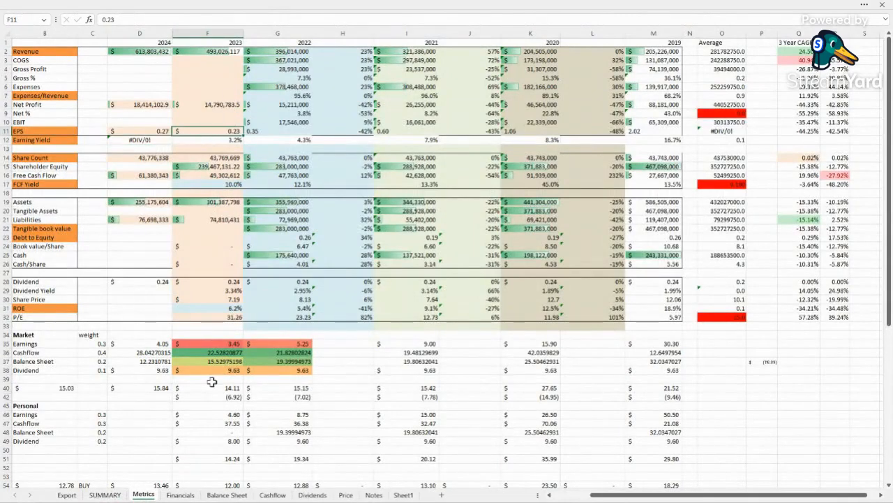
click(104, 495)
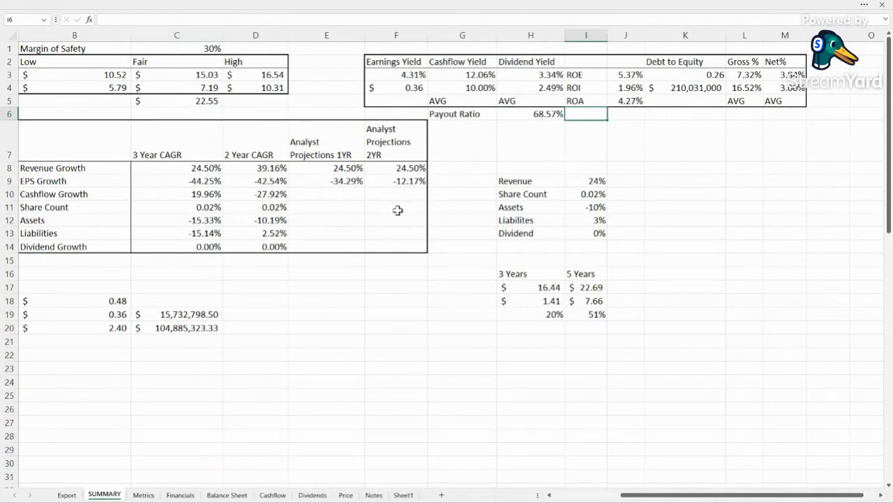
mouse_move(688, 146)
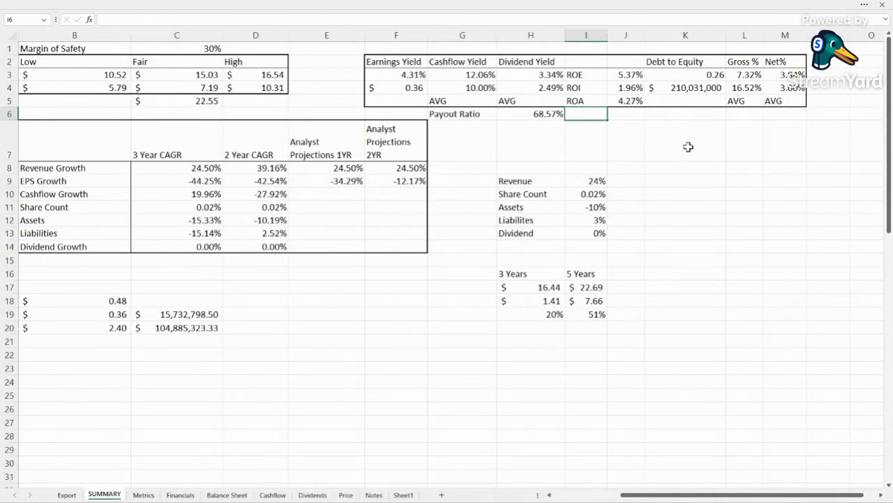
Step: Check the formulas behind the 4.27% ROA, 5.37% ROE, debt to equity and 1.96% ROI
click(626, 140)
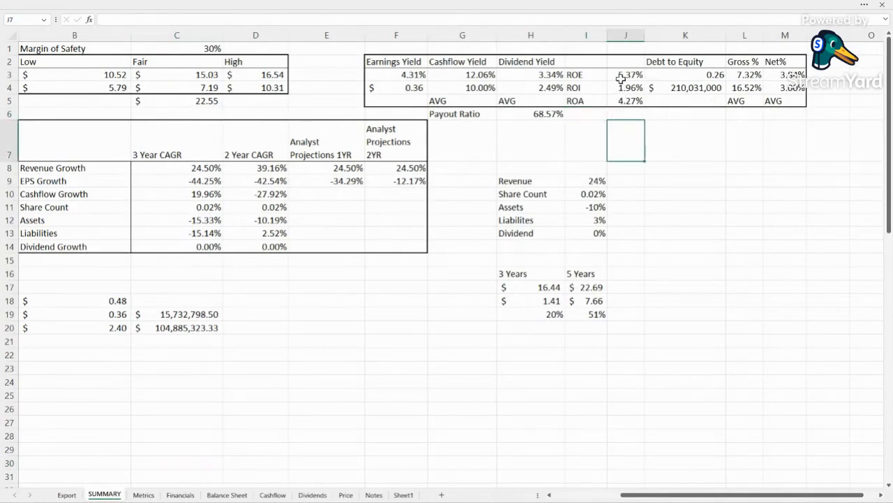
click(625, 100)
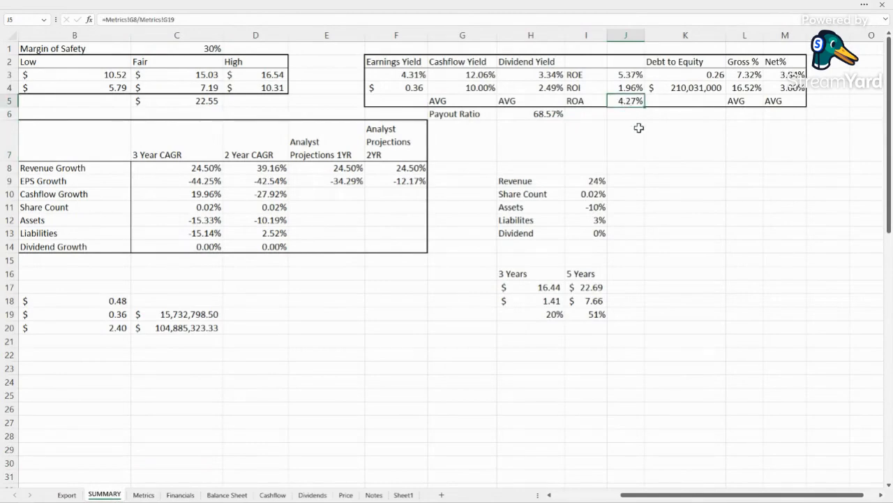
click(625, 139)
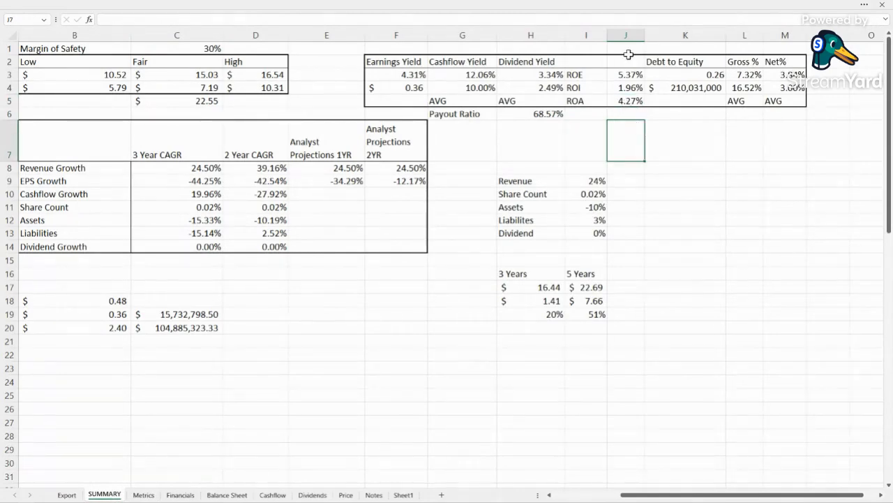
click(625, 75)
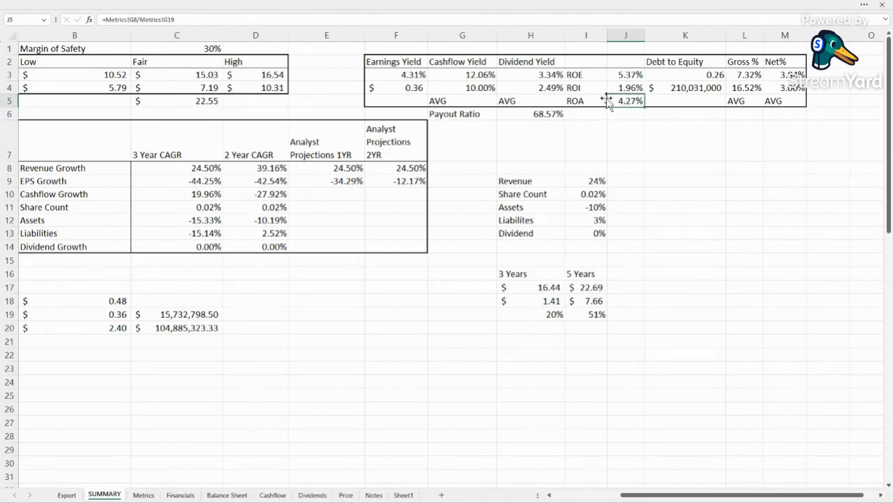
click(625, 74)
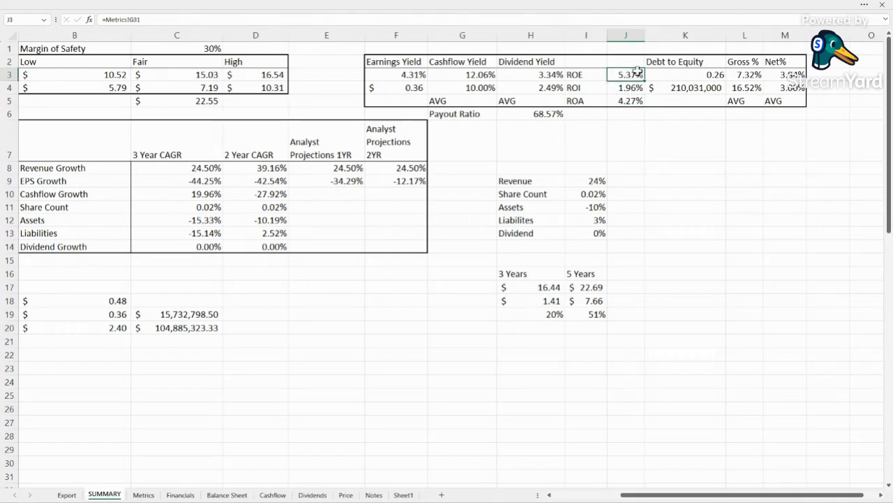
click(685, 74)
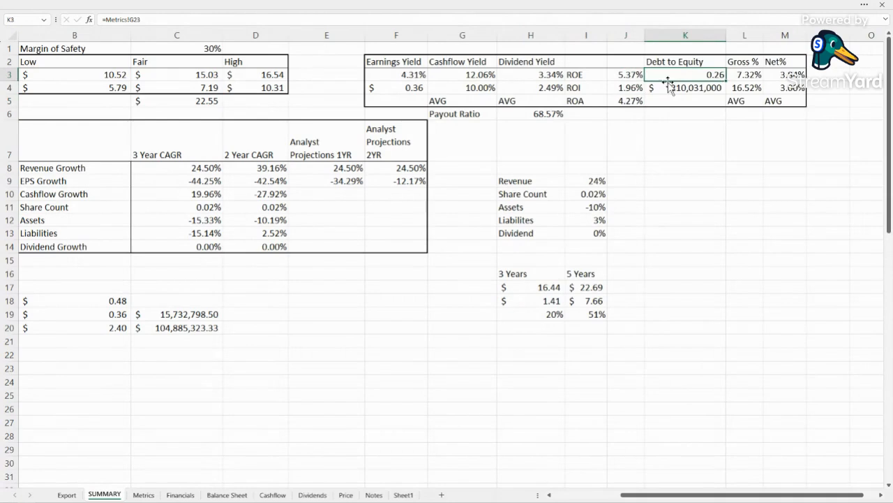
click(626, 233)
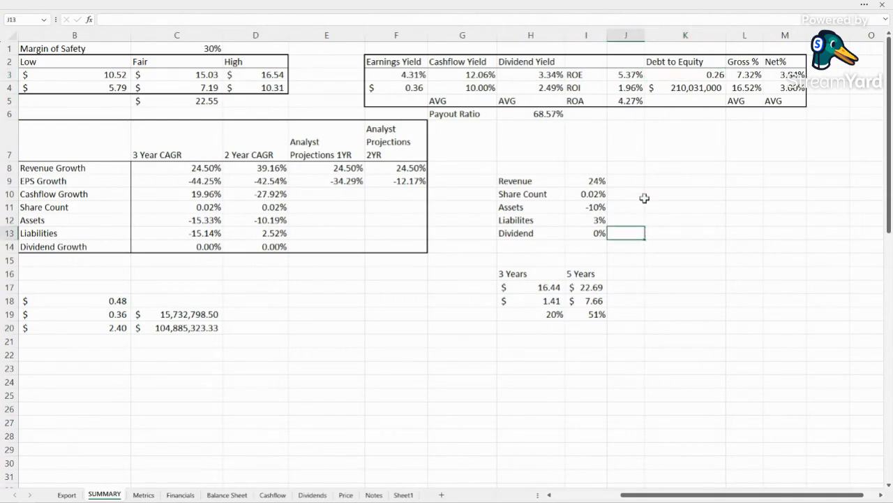
click(626, 181)
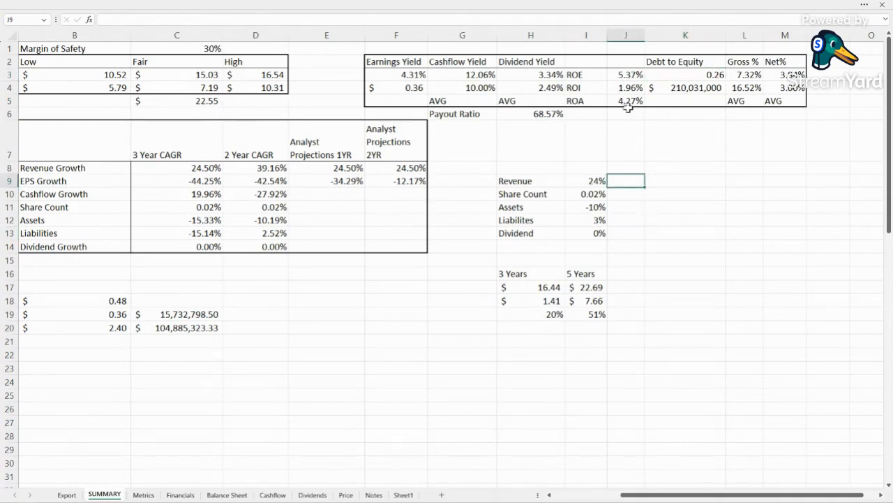
click(625, 87)
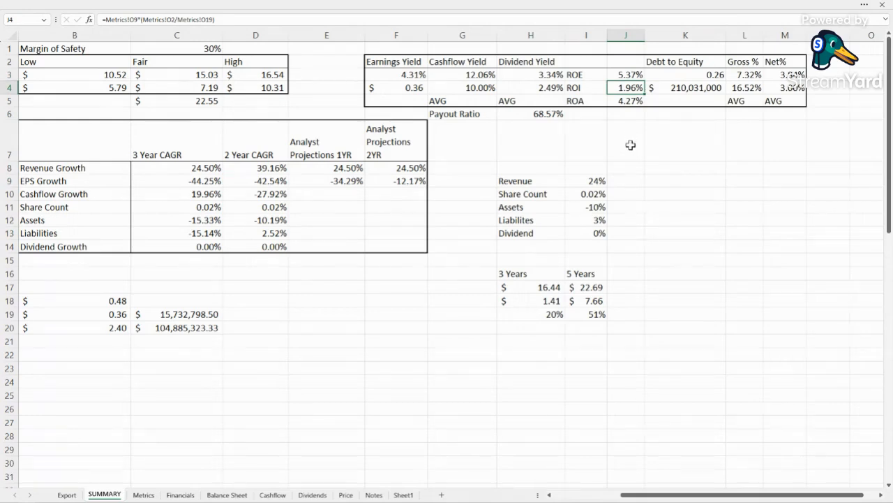
mouse_move(628, 156)
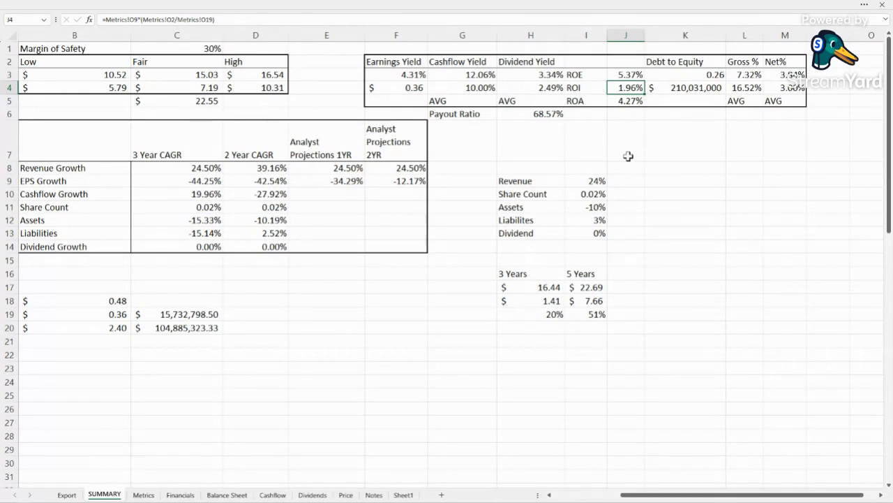
Step: Check the 16.52% average gross margin and Net% formulas on the summary
click(685, 140)
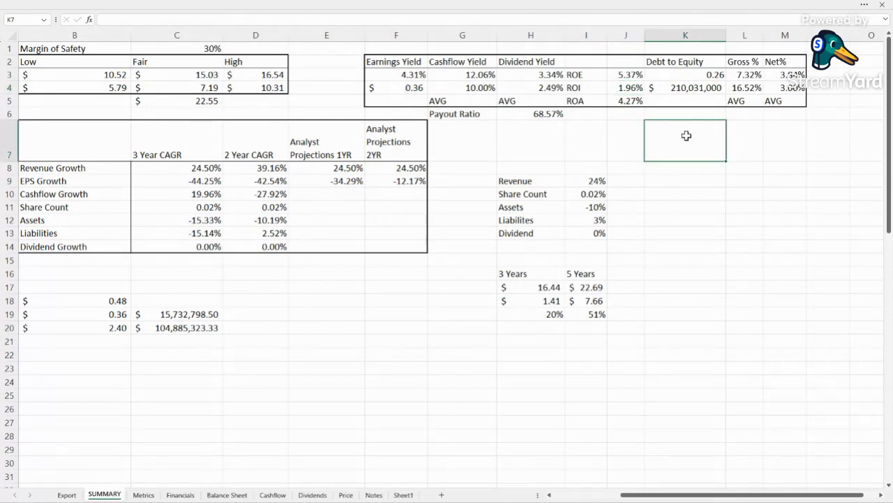
mouse_move(774, 111)
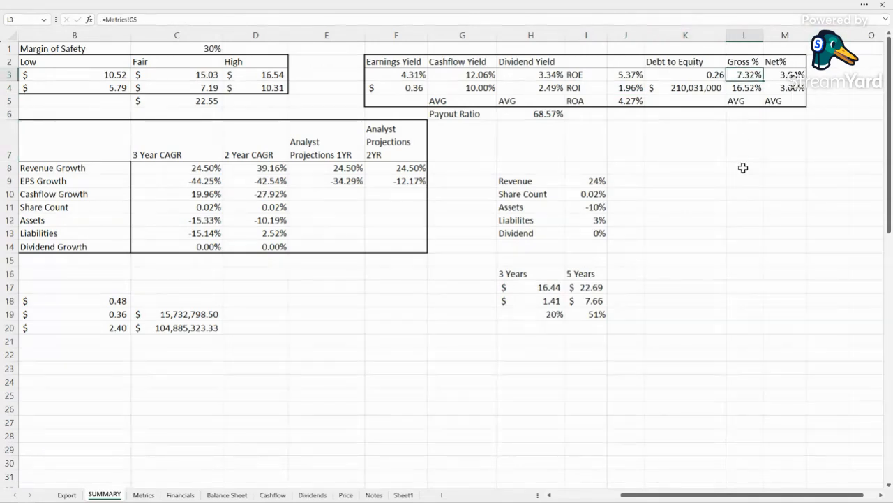
click(745, 87)
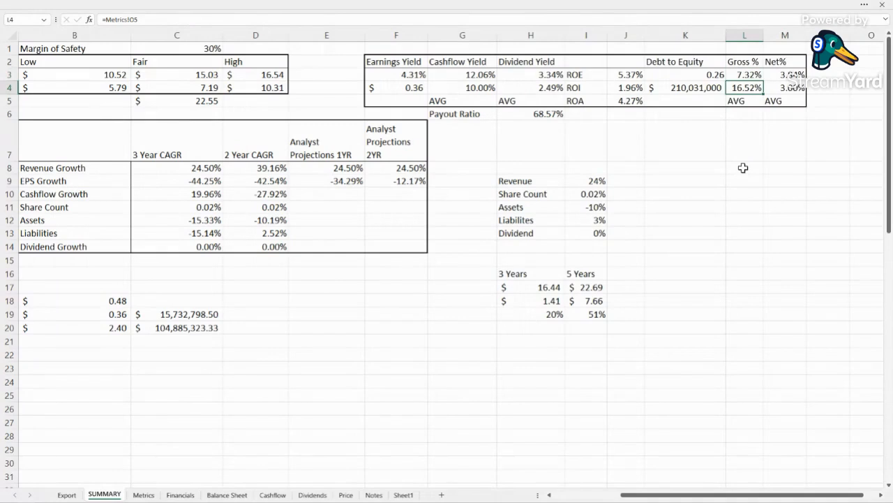
click(785, 74)
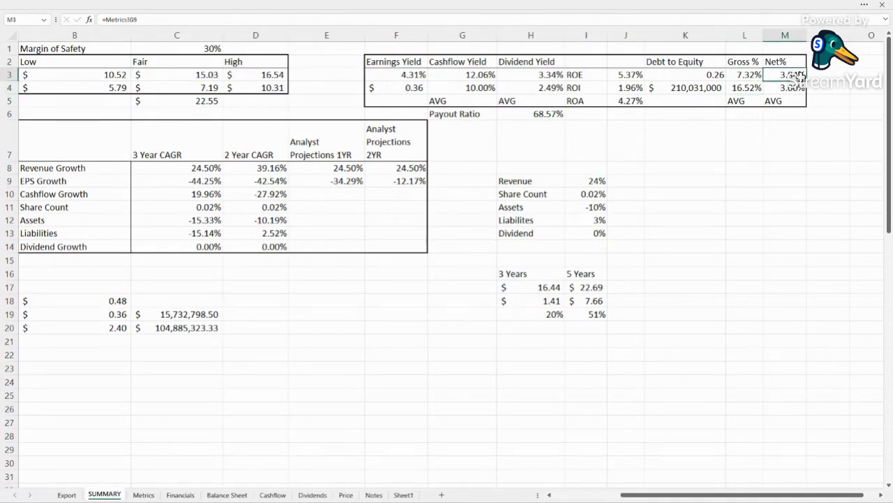
click(785, 139)
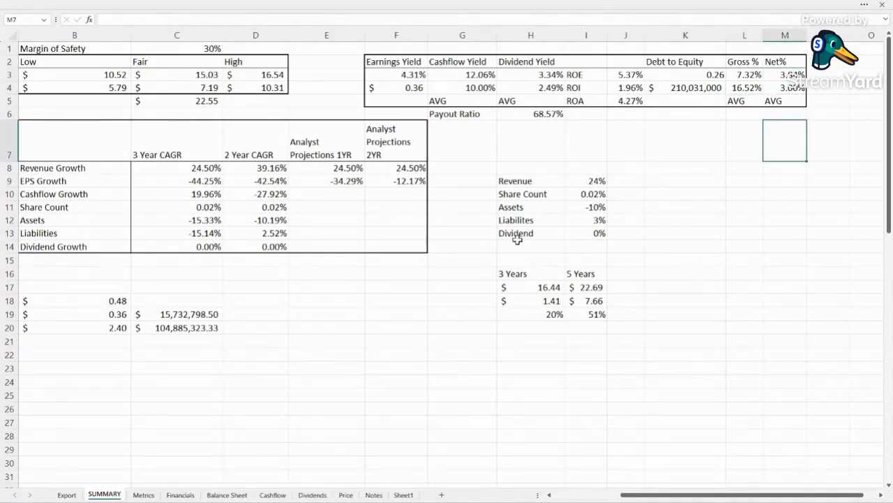
Step: On Metrics, inspect the 2019, 2021 and 2023 net margins, 2023 EBIT, and Gross % formulas
click(143, 494)
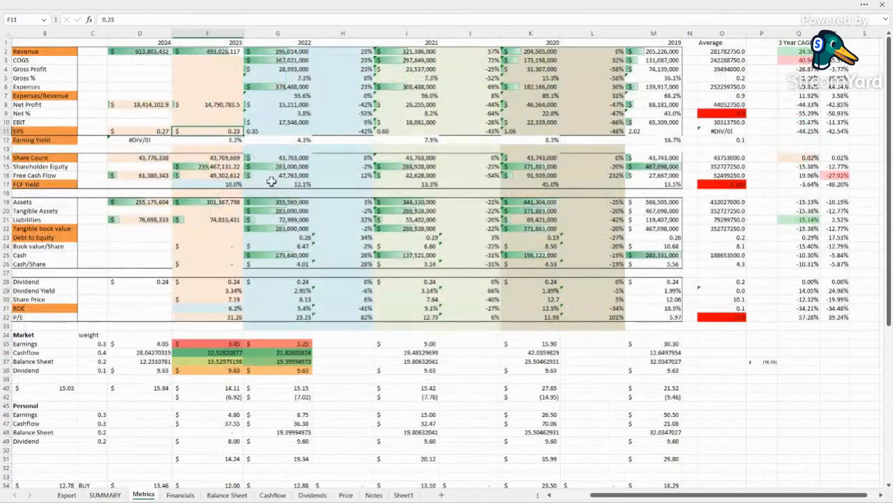
mouse_move(630, 113)
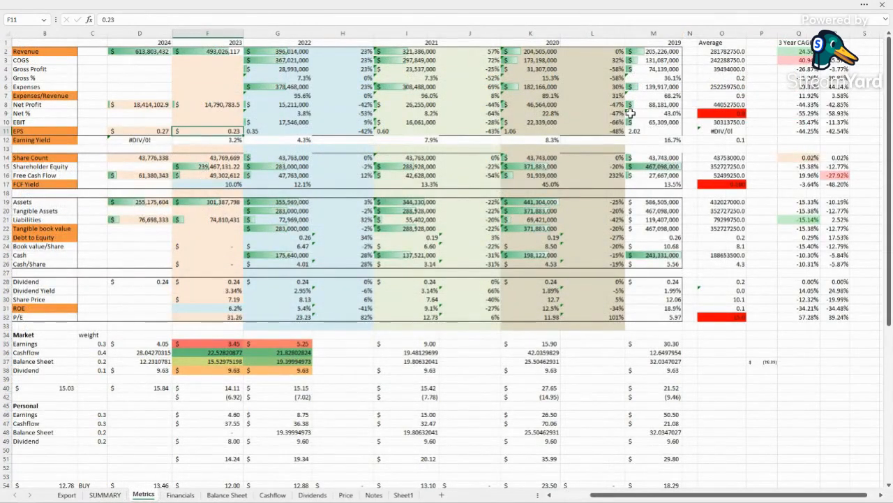
click(653, 113)
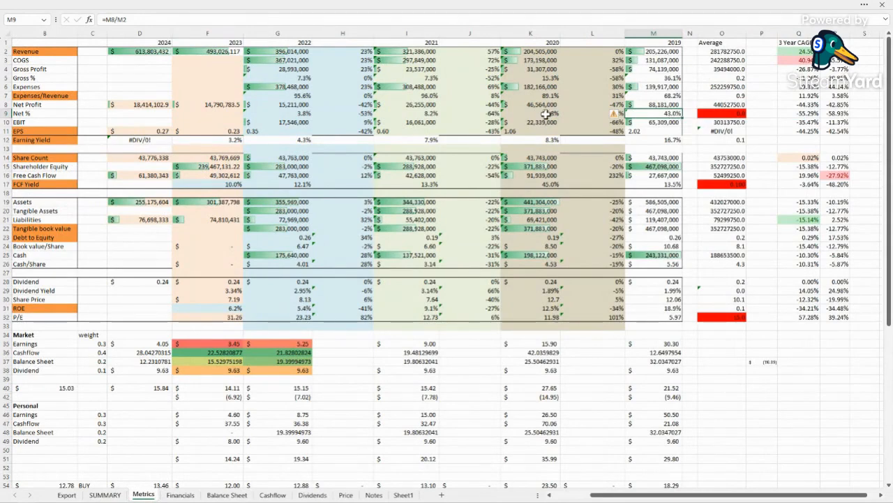
click(406, 113)
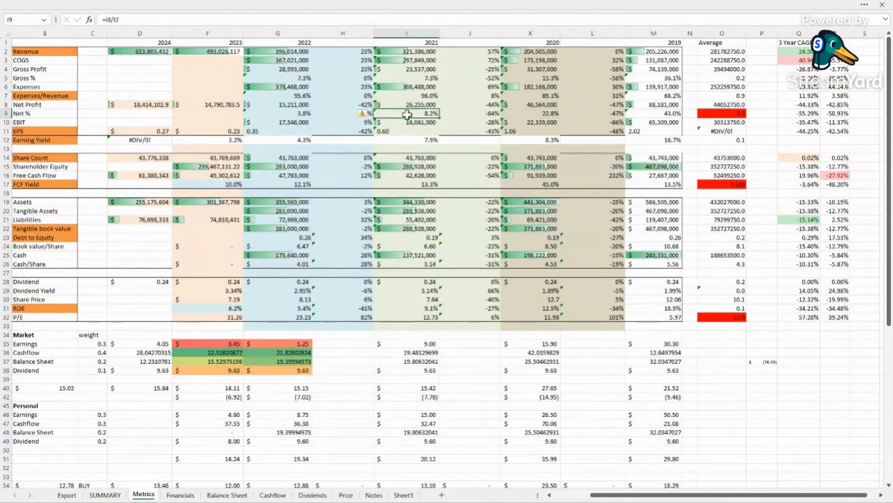
click(278, 112)
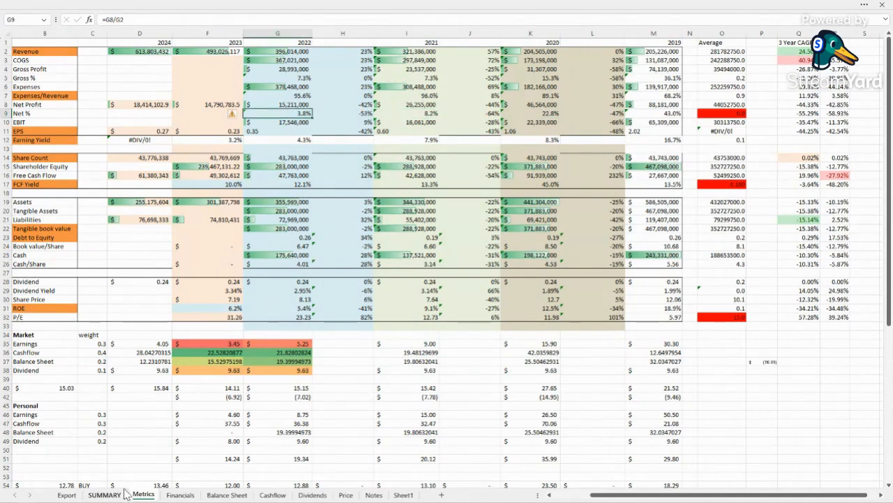
click(207, 121)
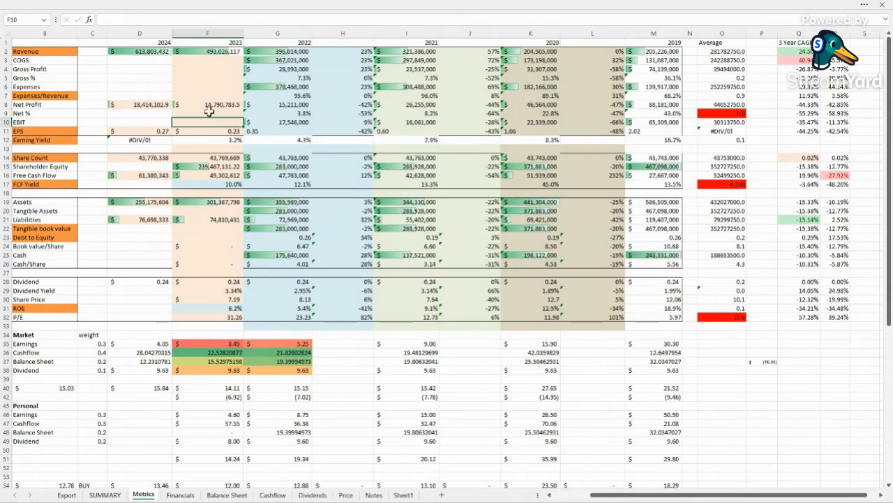
click(208, 112)
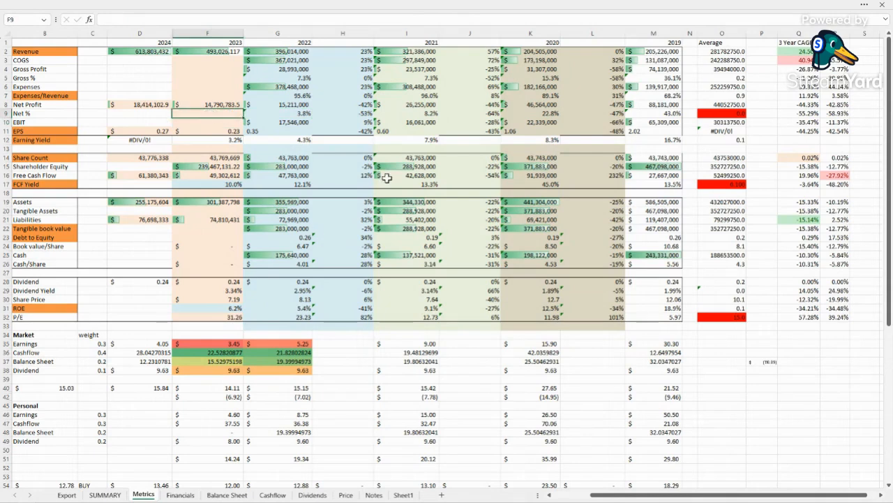
mouse_move(164, 437)
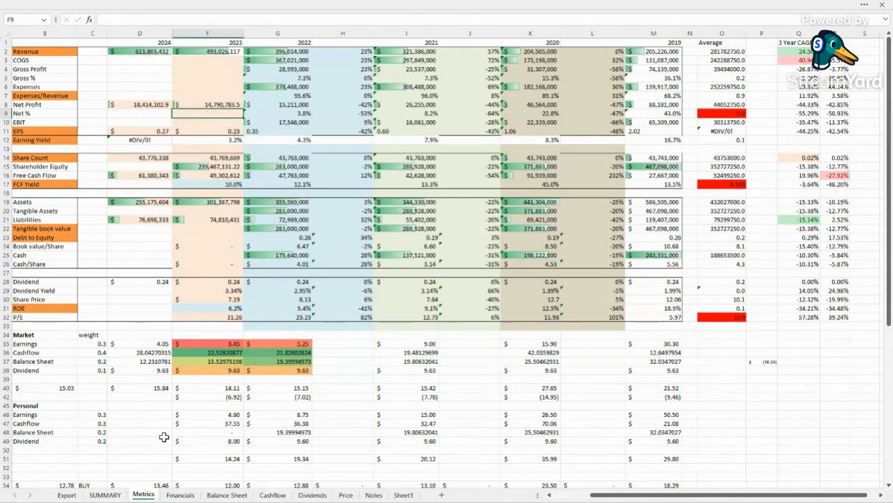
click(278, 77)
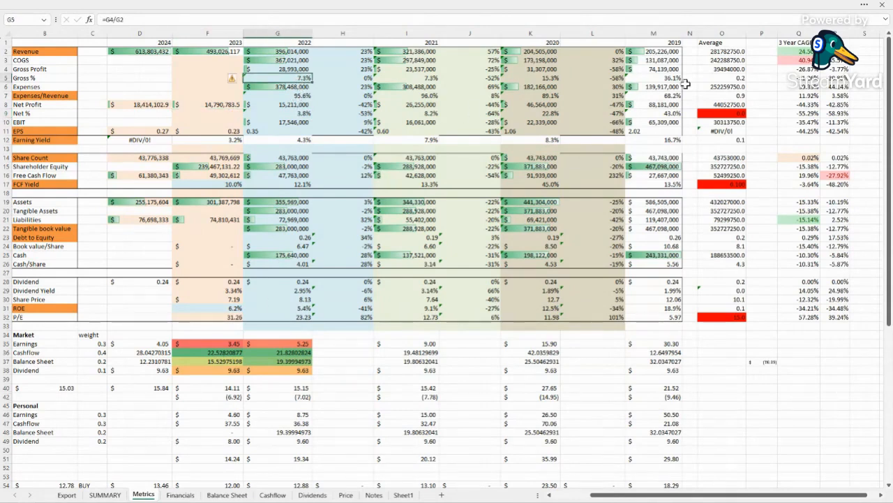
click(653, 77)
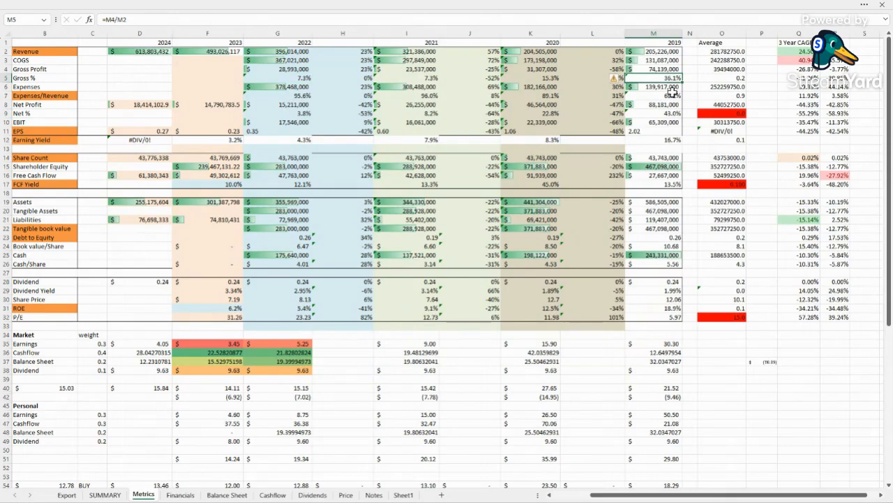
mouse_move(457, 121)
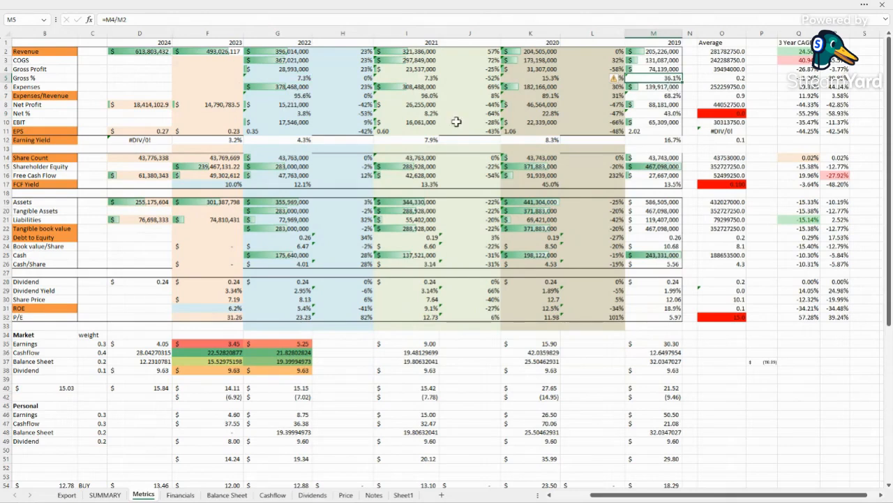
click(139, 458)
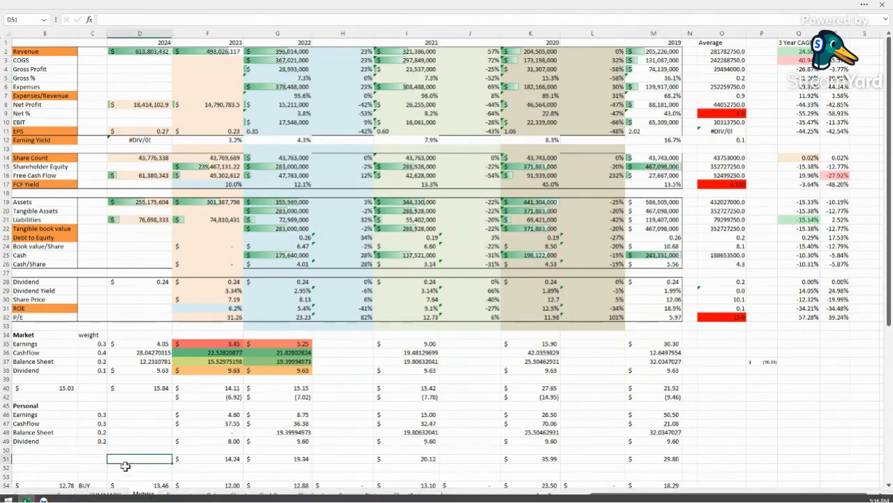
Step: On SUMMARY, trace the 1-year revenue projection and 3-year EPS and cashflow growth formulas
click(104, 494)
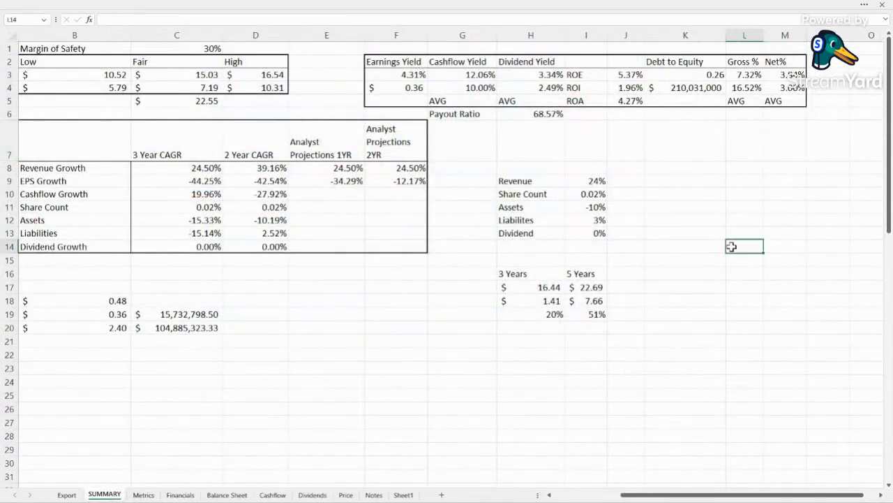
mouse_move(753, 195)
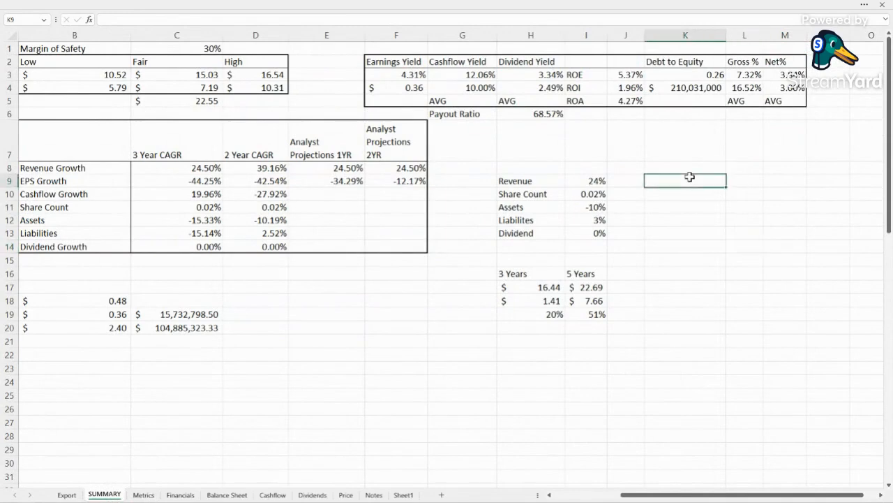
click(530, 167)
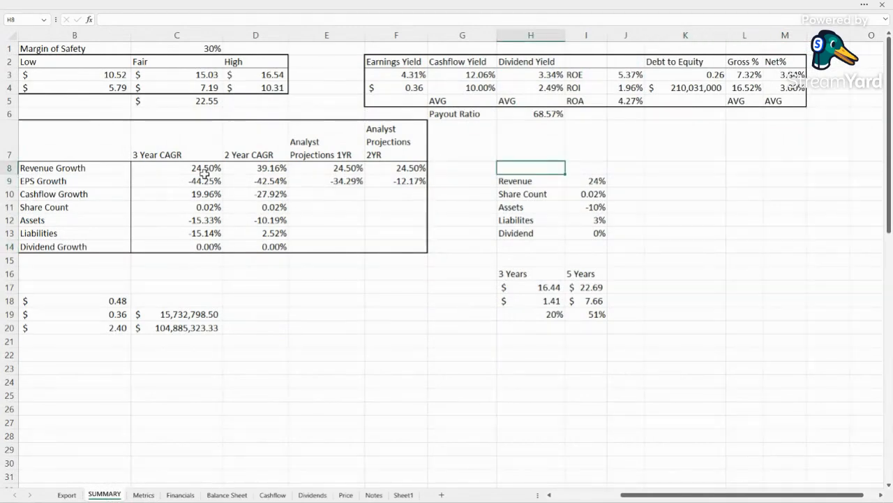
click(326, 168)
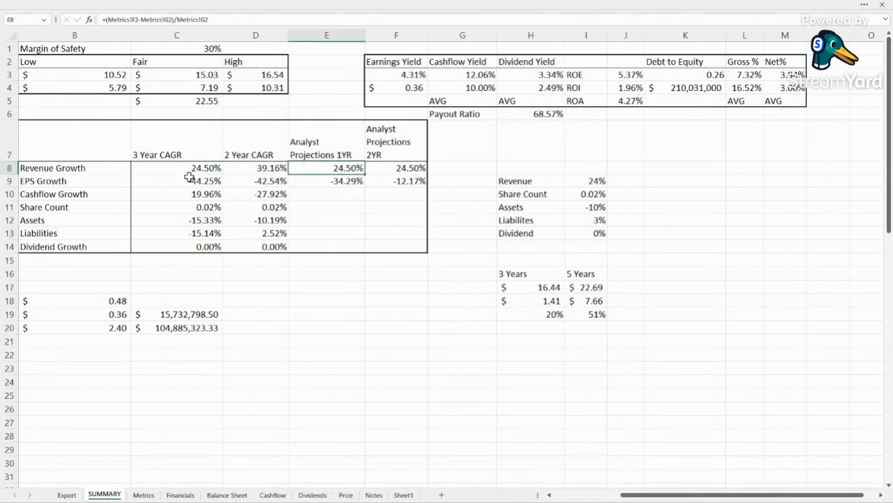
click(326, 328)
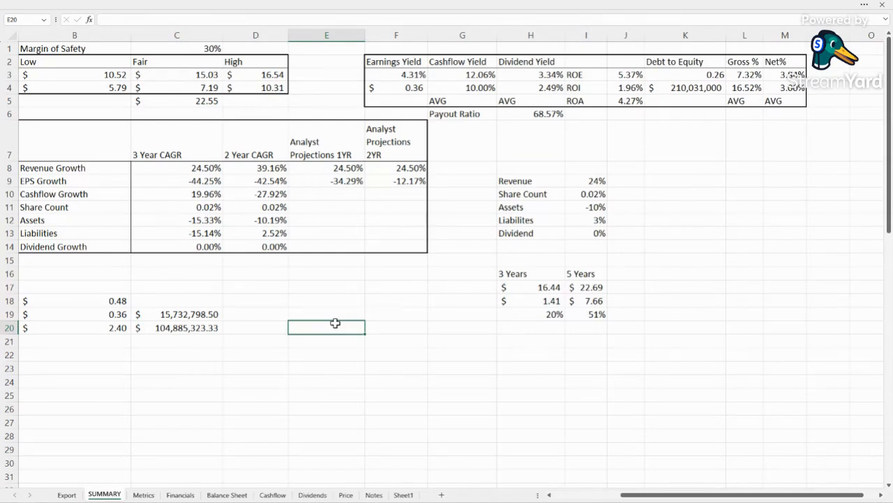
click(326, 167)
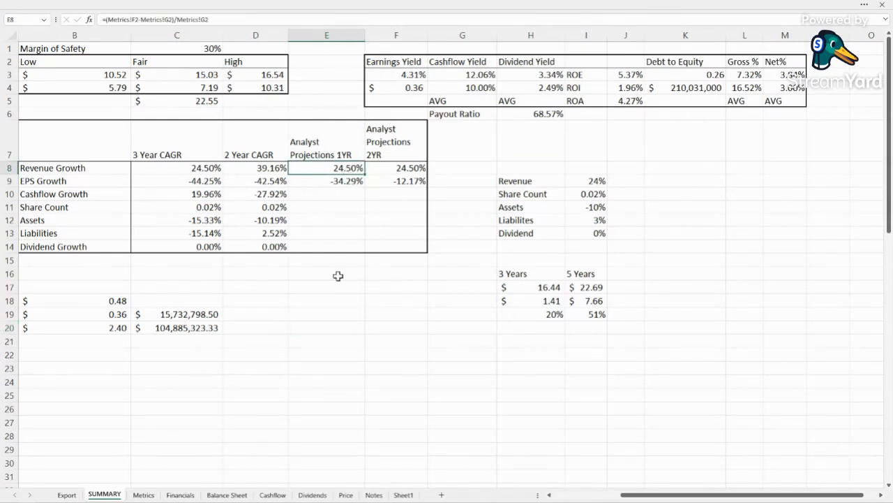
click(177, 181)
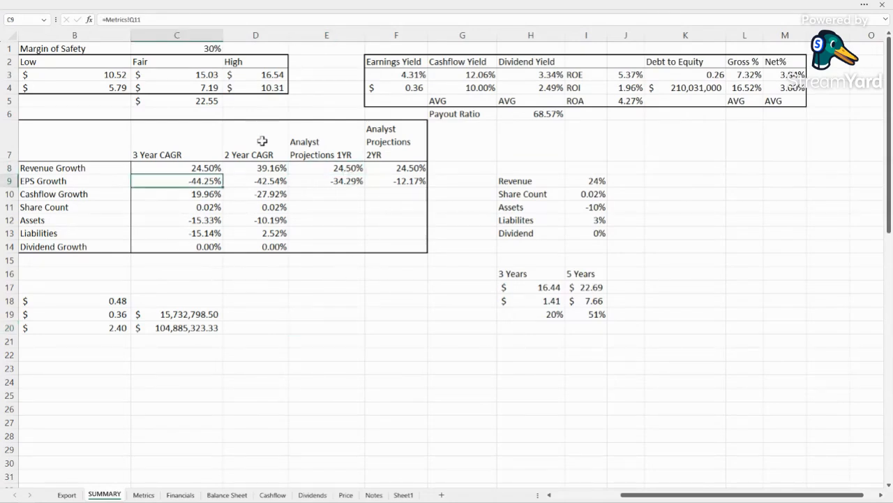
mouse_move(211, 225)
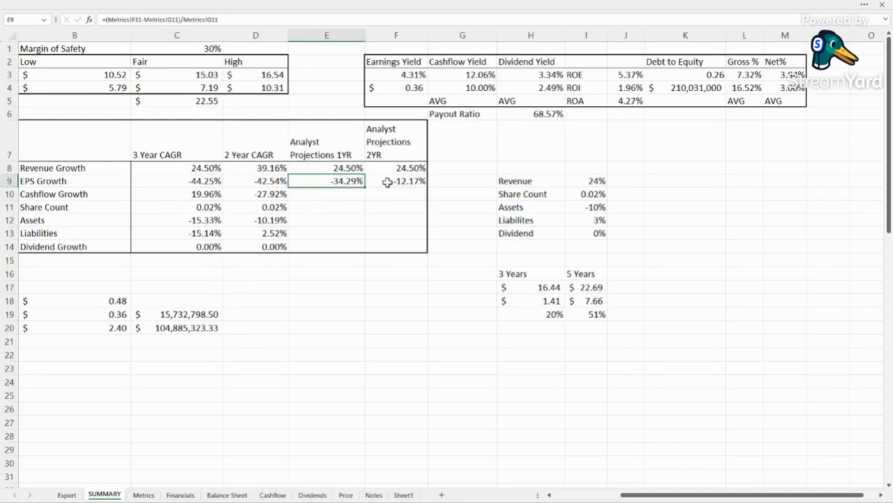
click(396, 193)
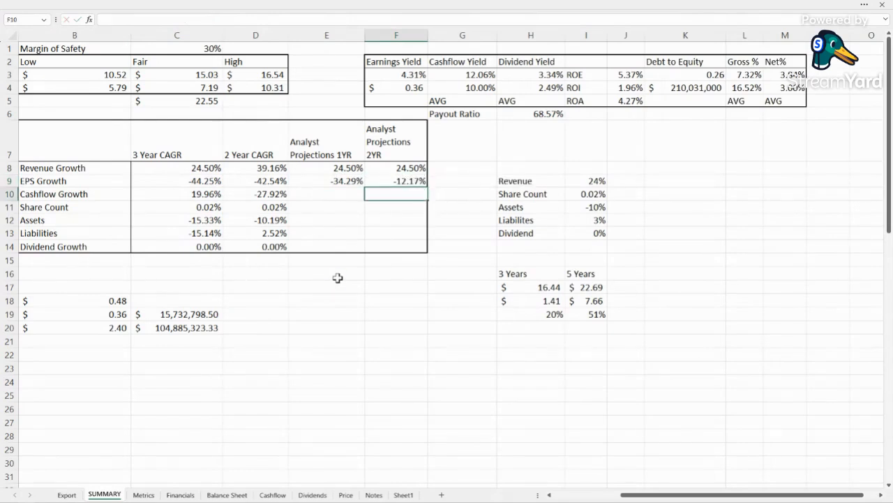
click(255, 287)
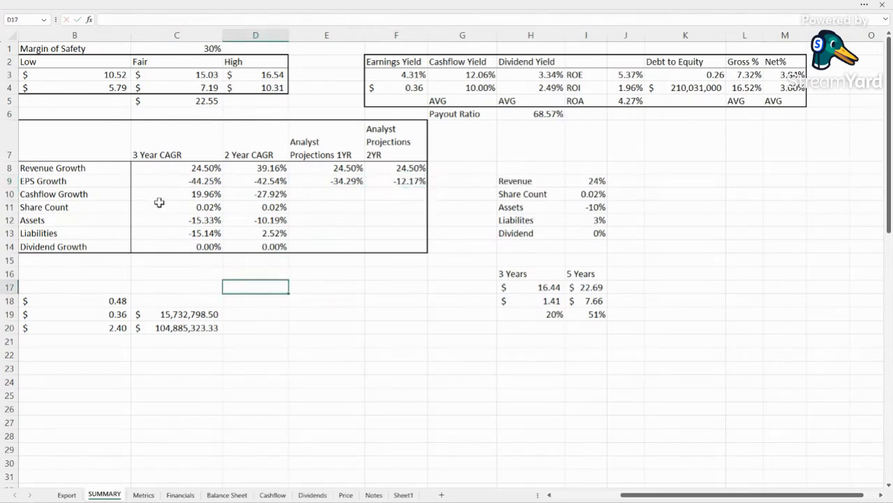
click(177, 194)
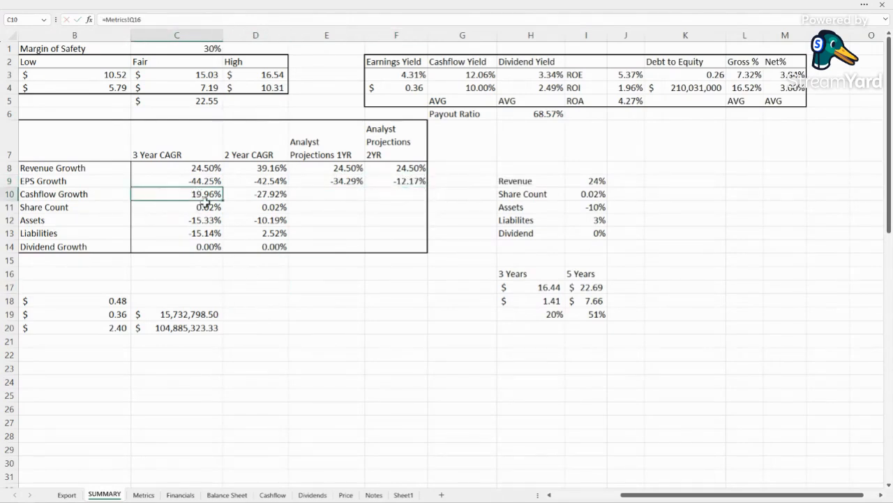
mouse_move(268, 202)
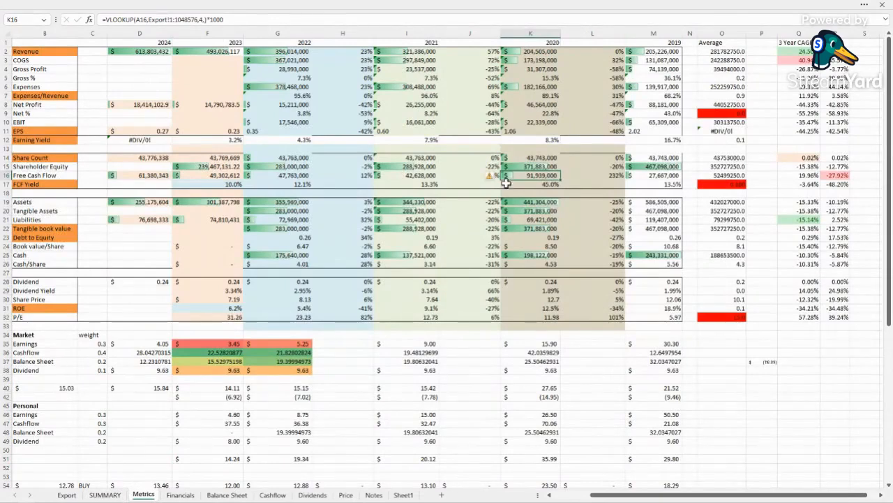
mouse_move(551, 187)
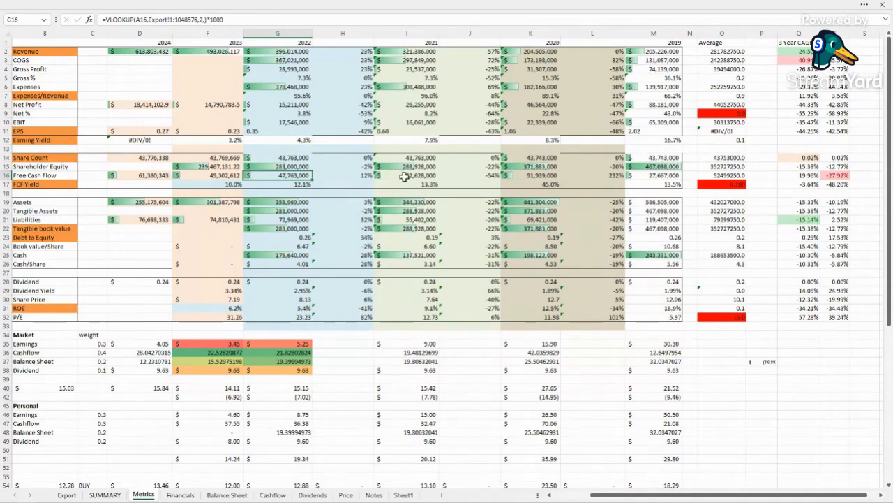
mouse_move(653, 182)
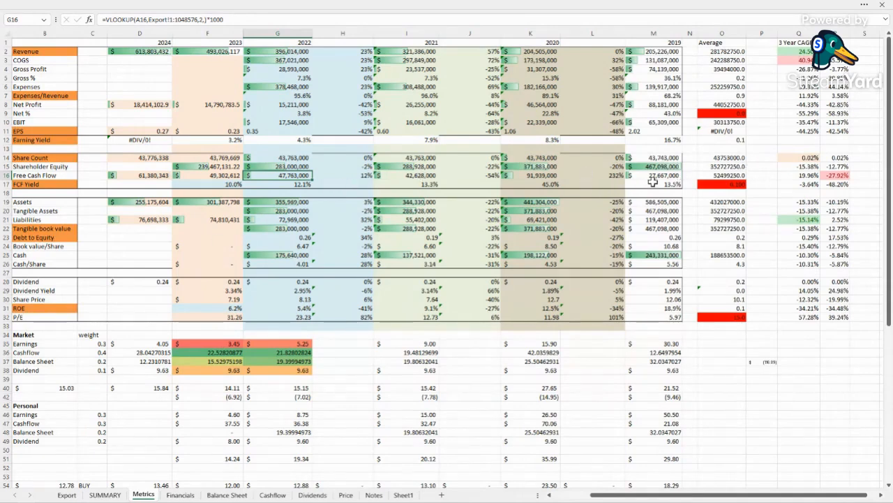
Step: Check the 2020 FCF Yield formula on Metrics, then return to SUMMARY
click(530, 185)
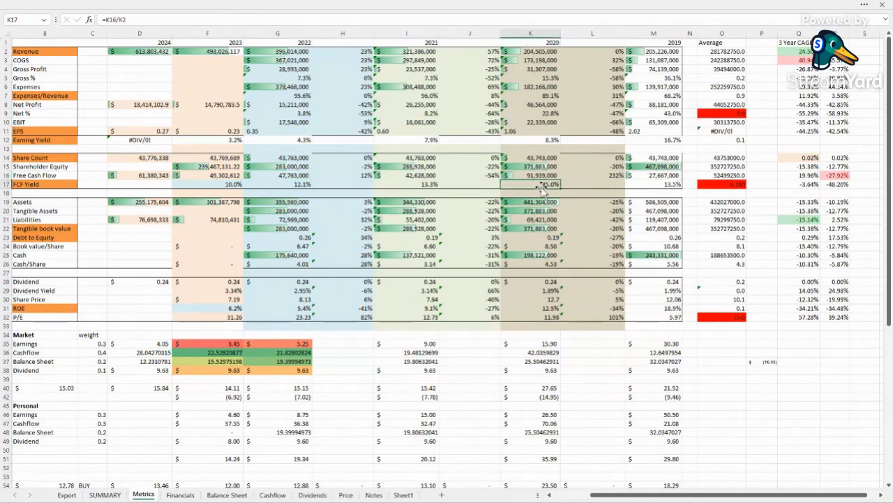
mouse_move(520, 263)
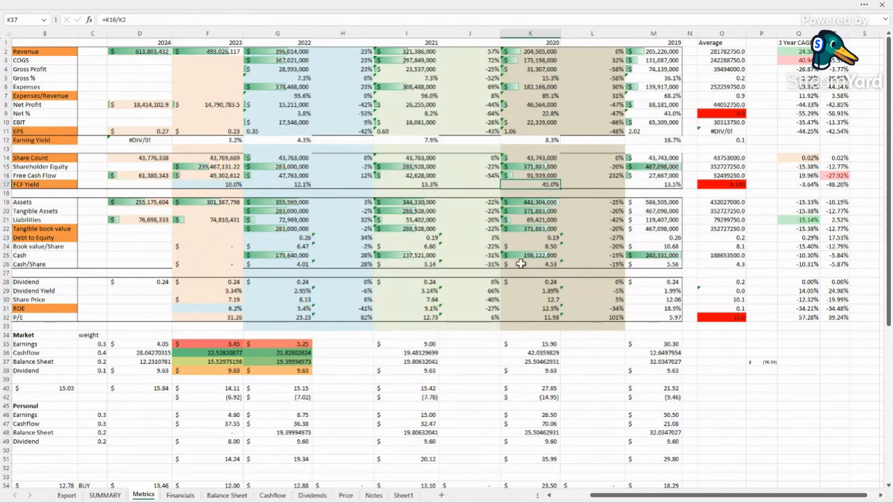
click(104, 494)
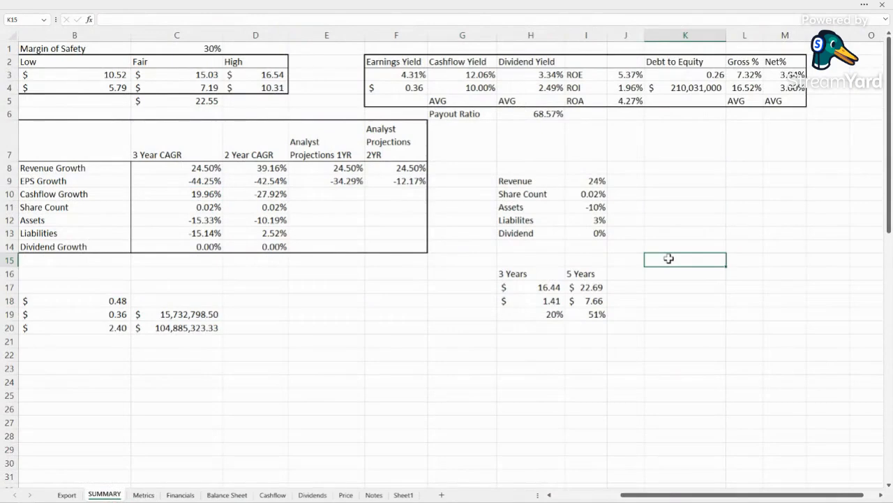
mouse_move(229, 254)
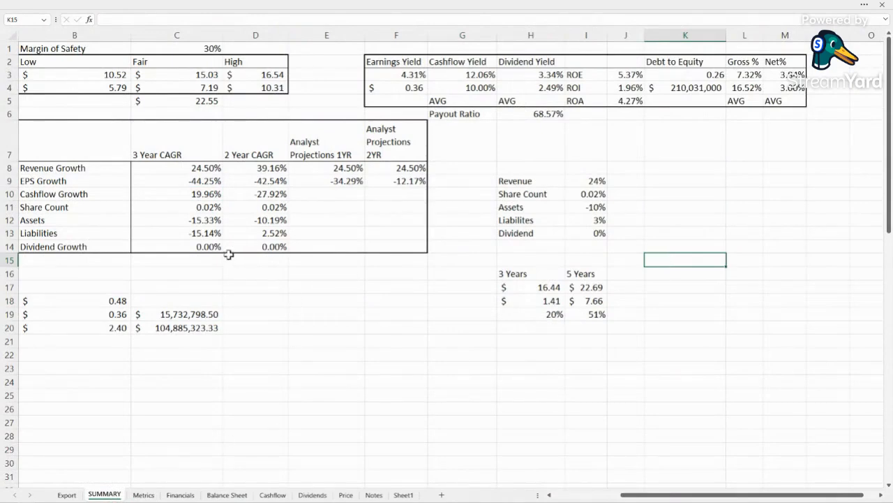
click(255, 220)
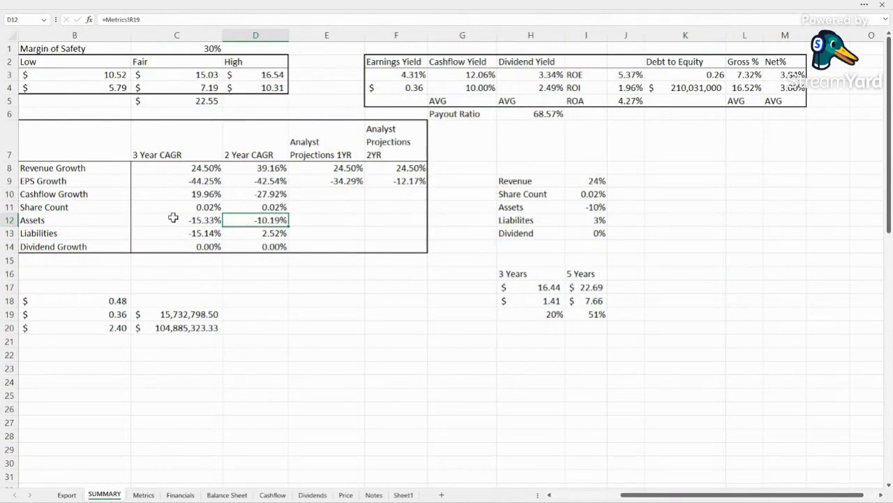
click(176, 207)
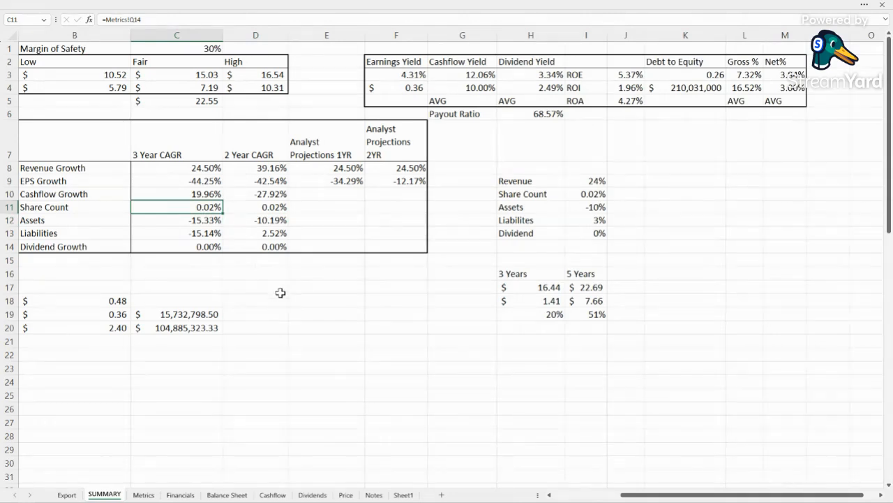
click(326, 300)
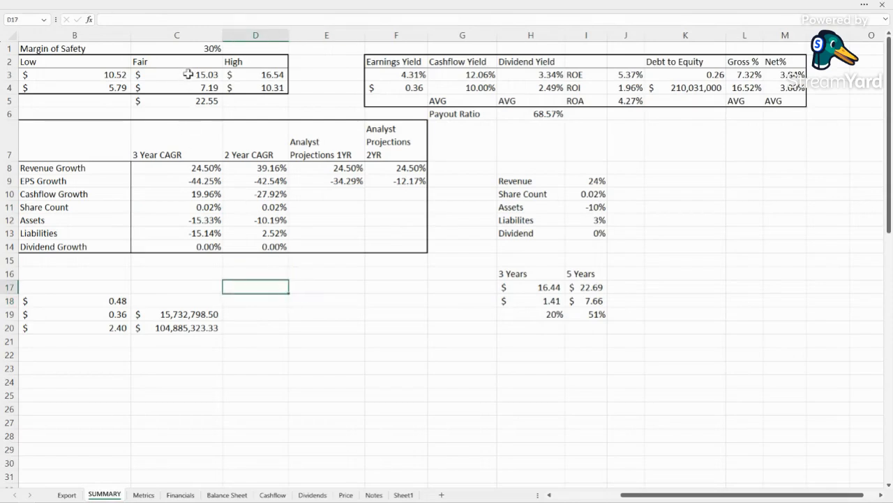
click(177, 88)
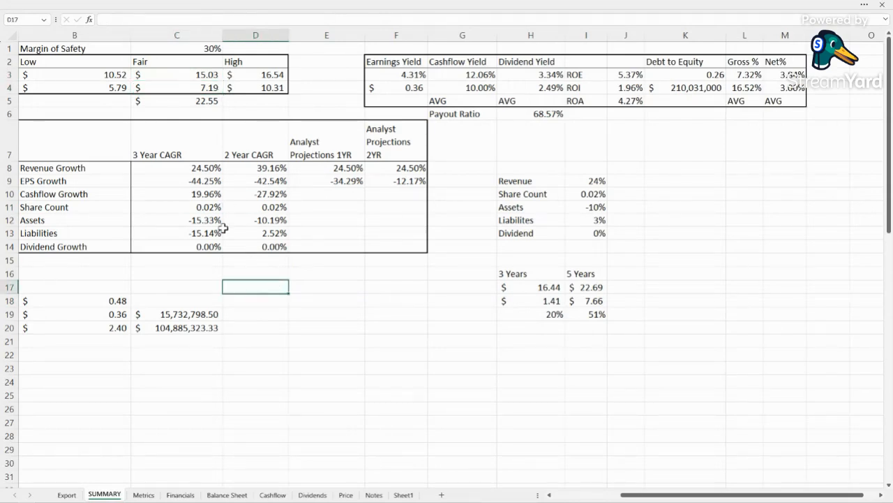
click(256, 340)
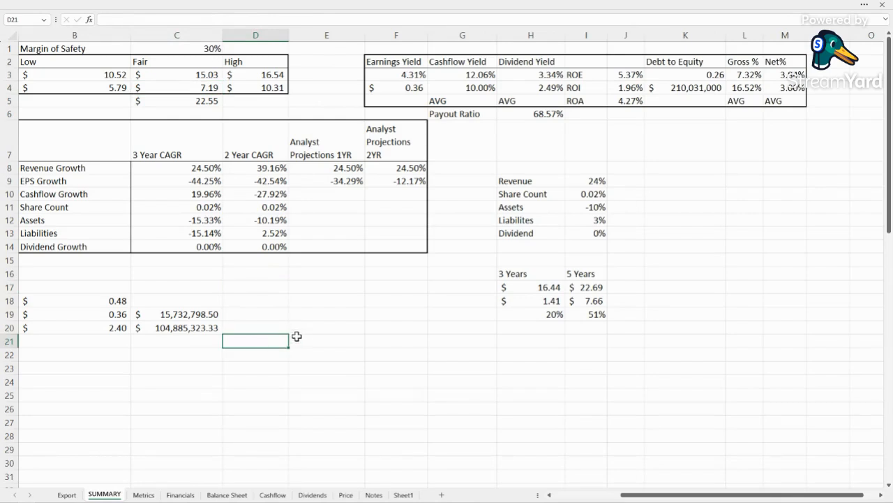
click(255, 207)
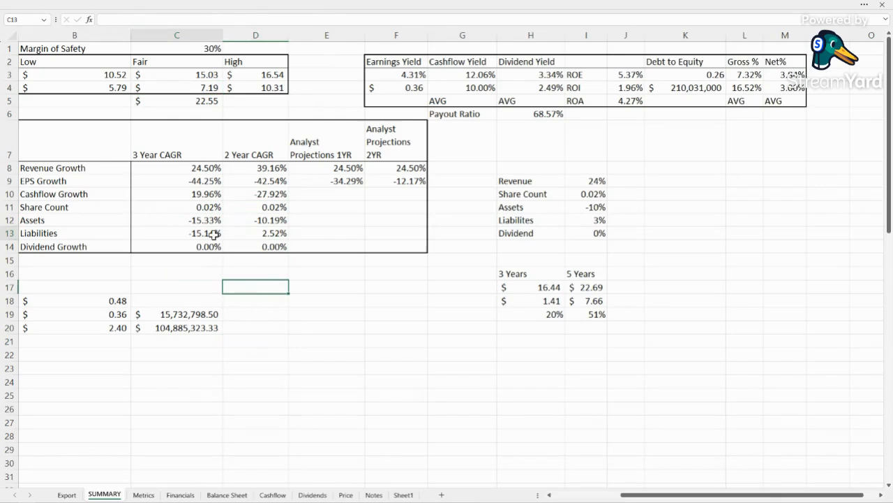
click(177, 233)
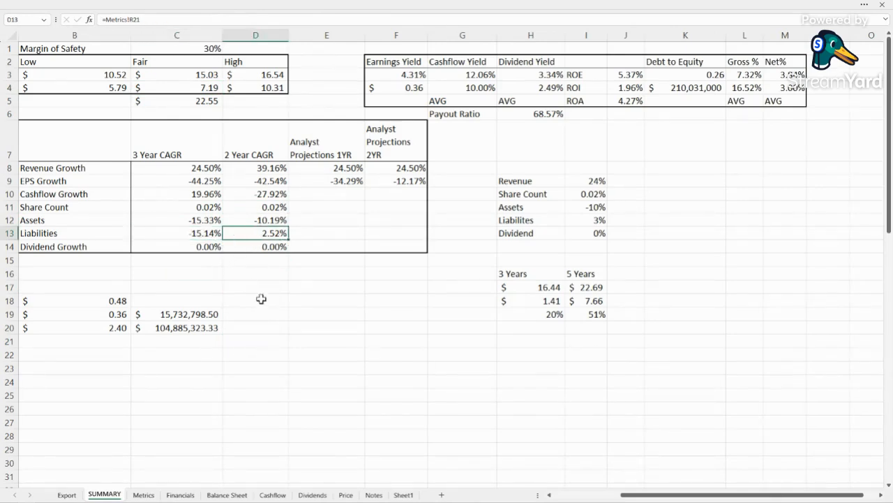
click(255, 246)
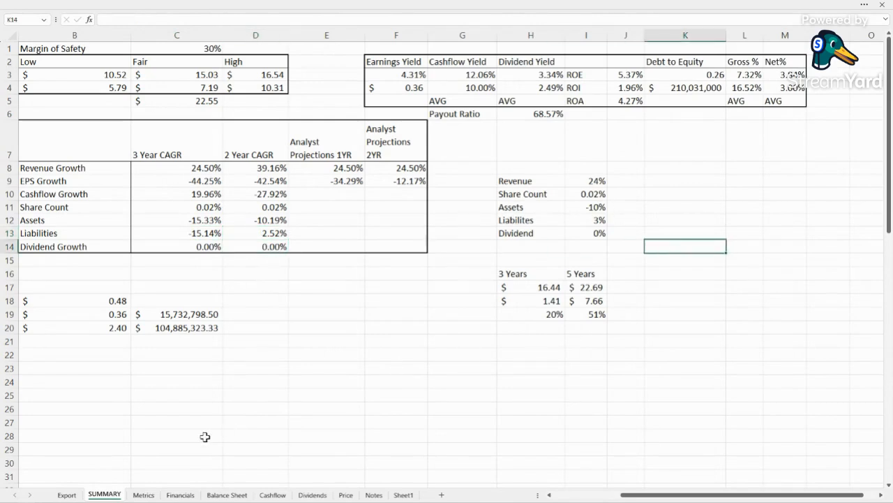
mouse_move(584, 169)
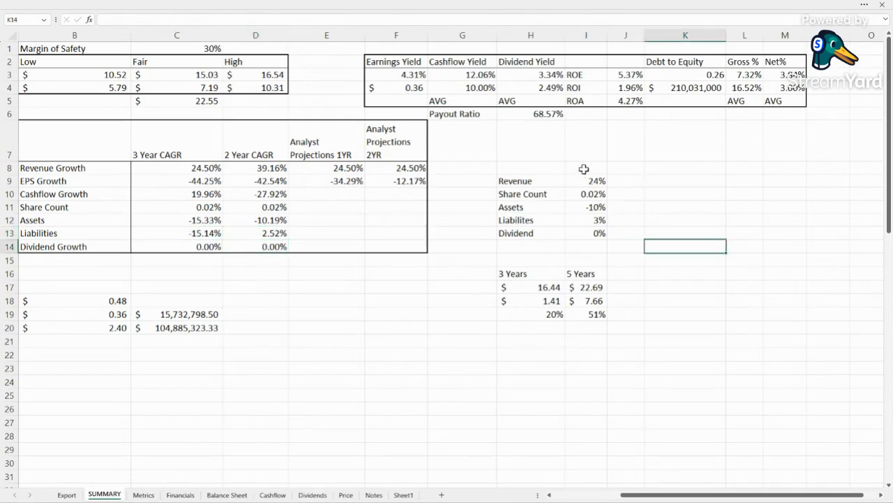
mouse_move(593, 178)
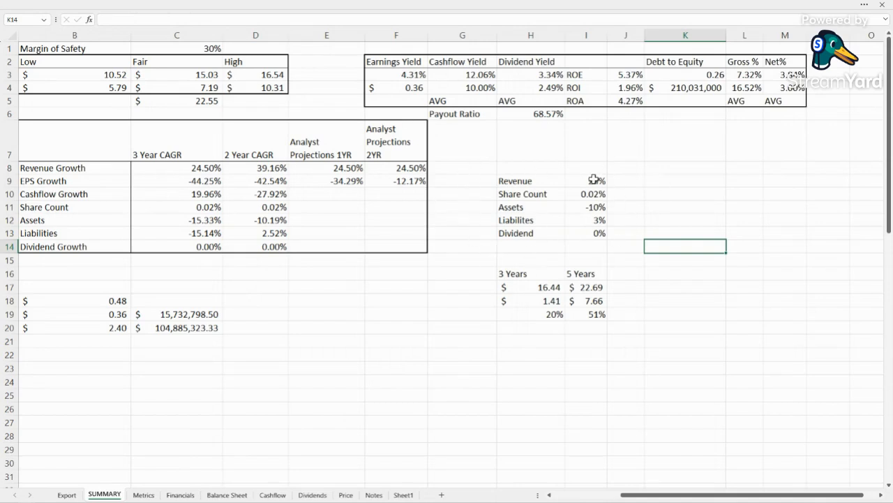
click(586, 193)
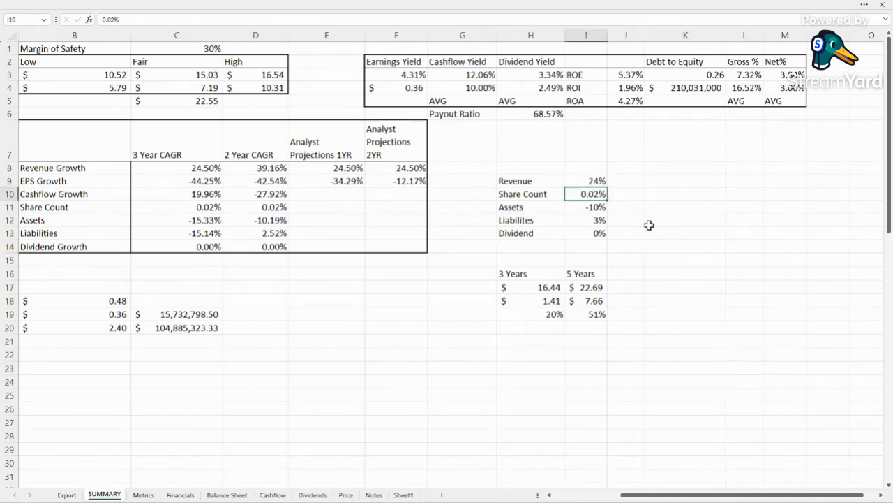
click(587, 207)
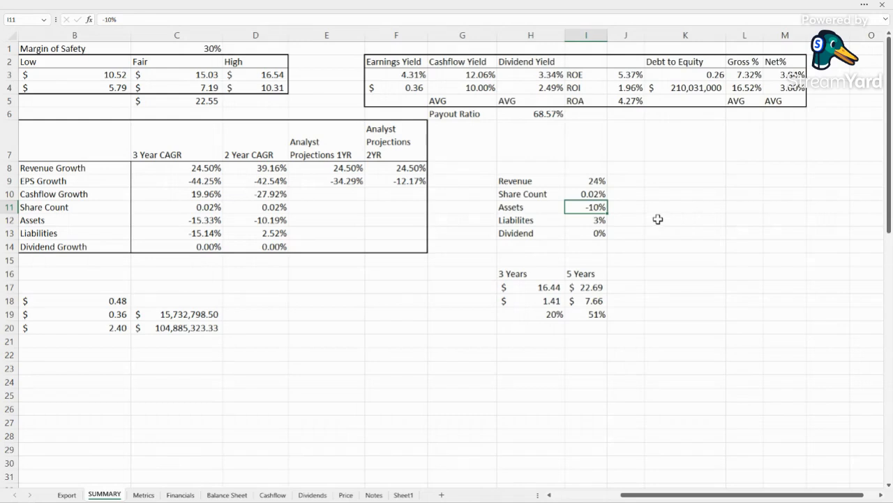
mouse_move(409, 340)
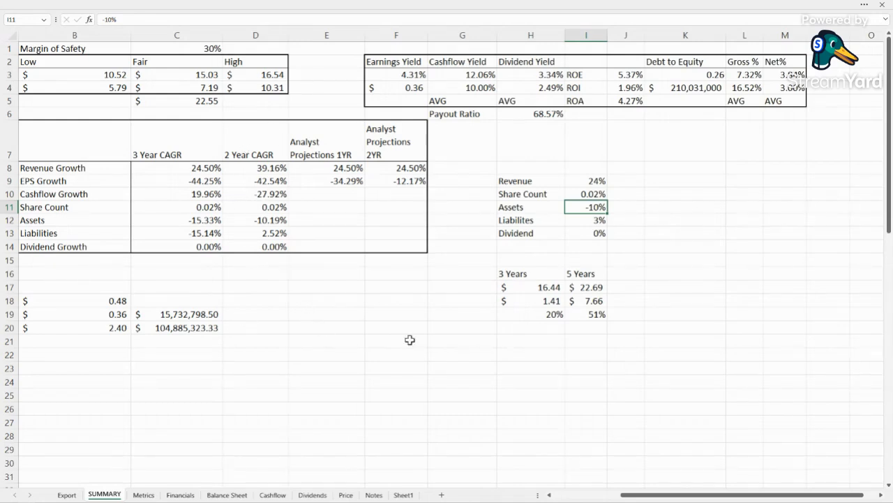
click(530, 273)
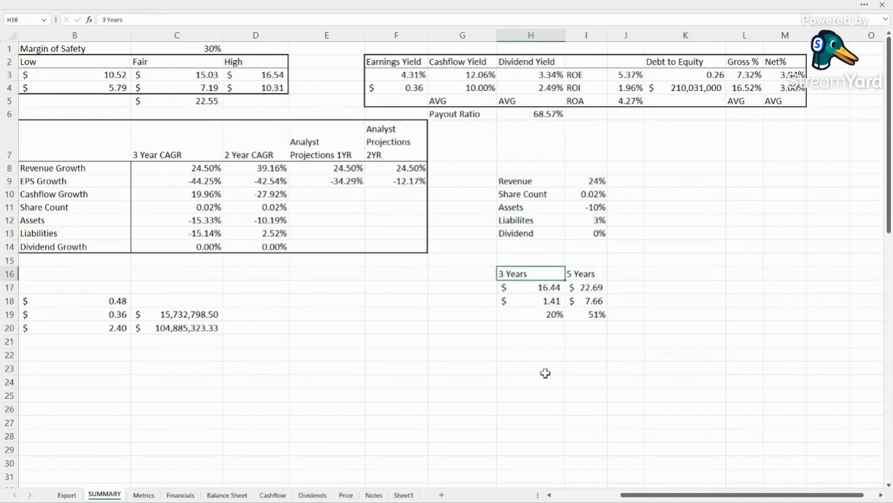
click(530, 287)
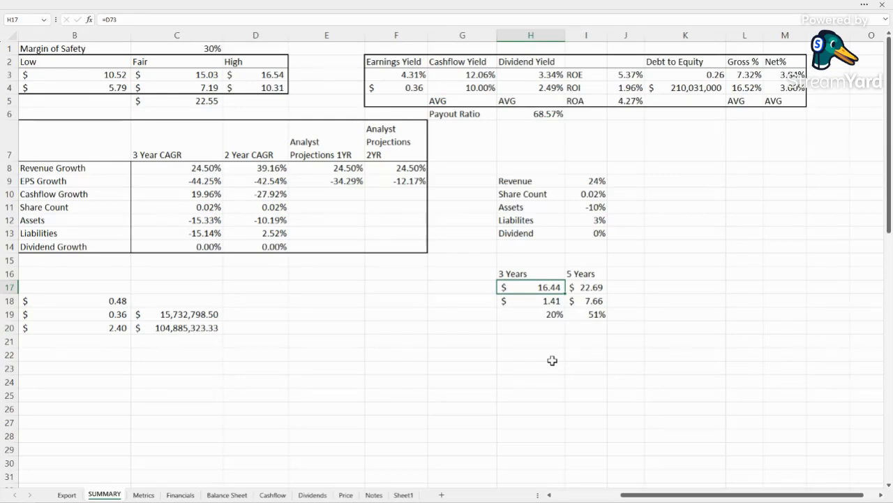
click(586, 287)
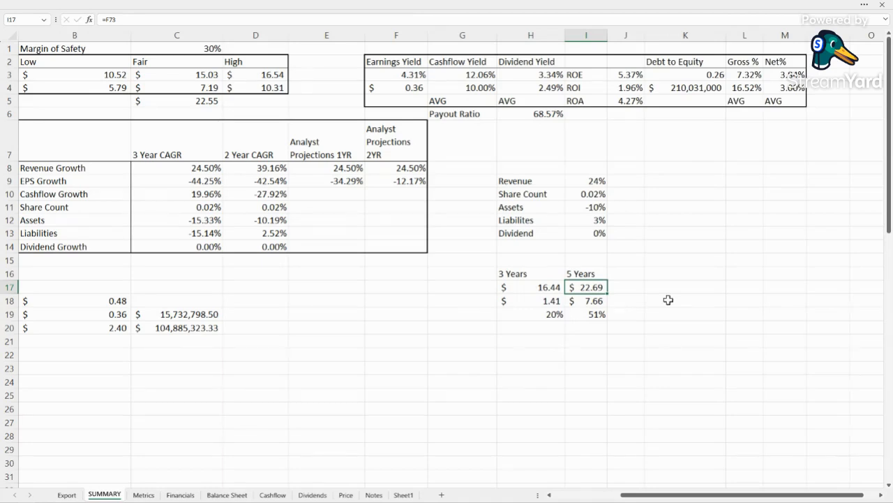
click(586, 300)
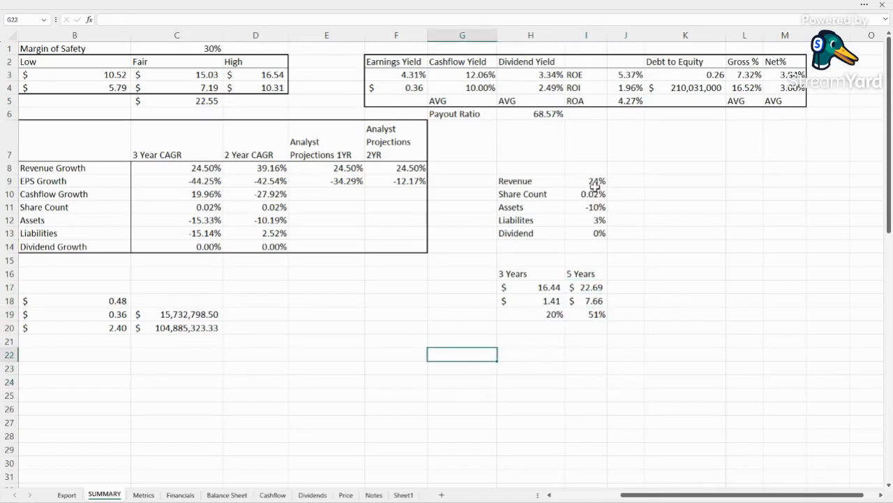
click(586, 180)
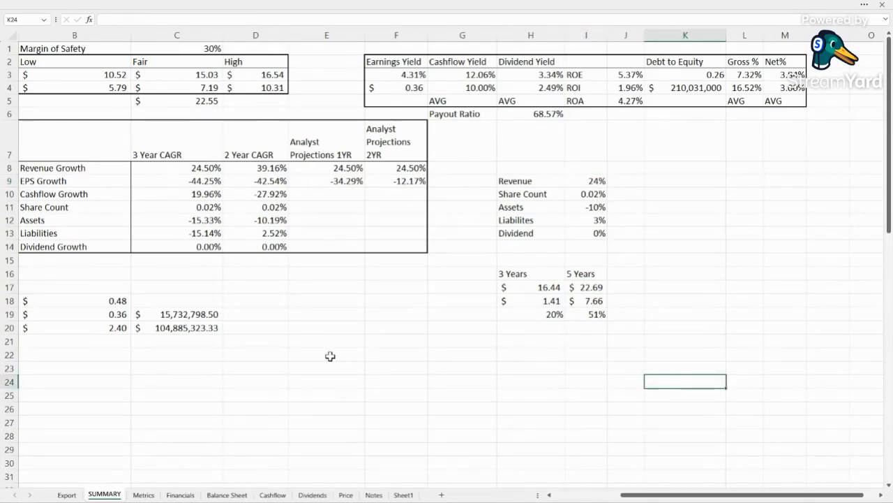
mouse_move(188, 487)
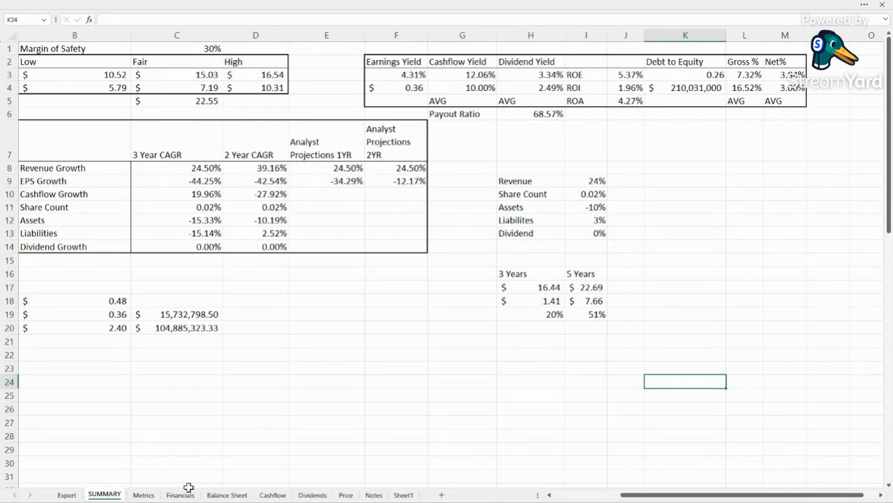
Step: Open the Financials sheet and scroll through its Revenue & COGS and profit charts
click(180, 494)
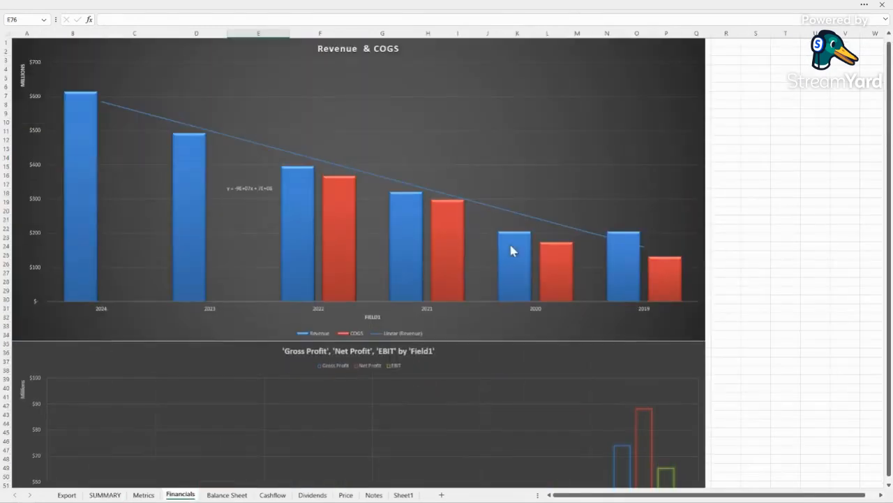
mouse_move(761, 245)
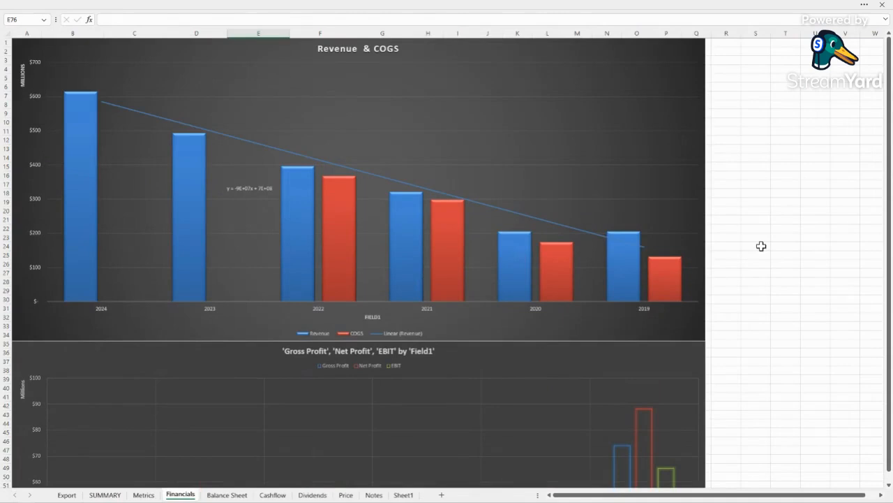
mouse_move(530, 238)
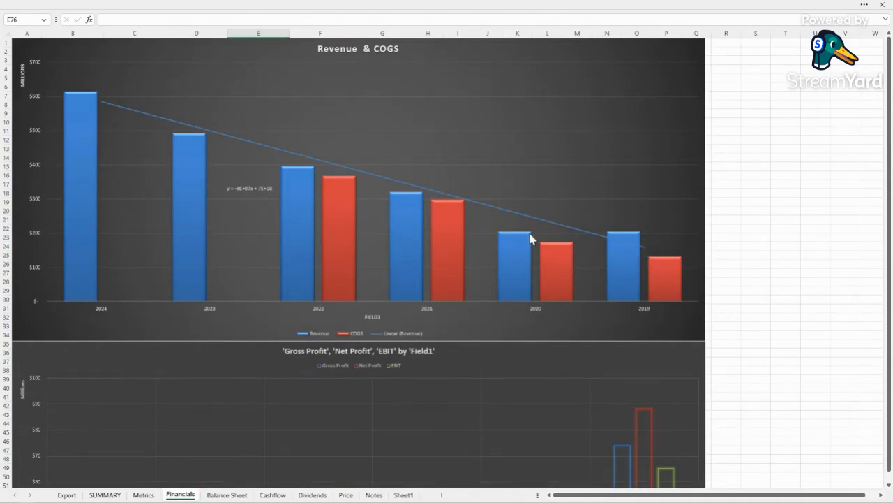
mouse_move(395, 195)
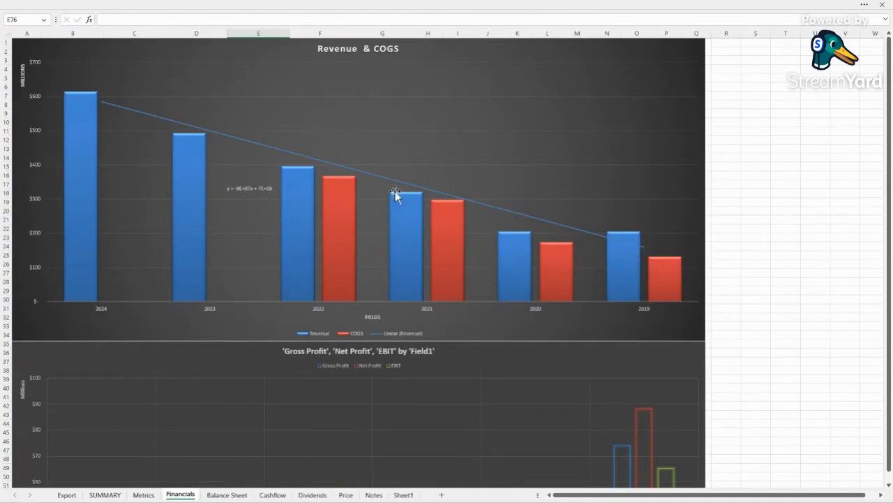
scroll(down, 3)
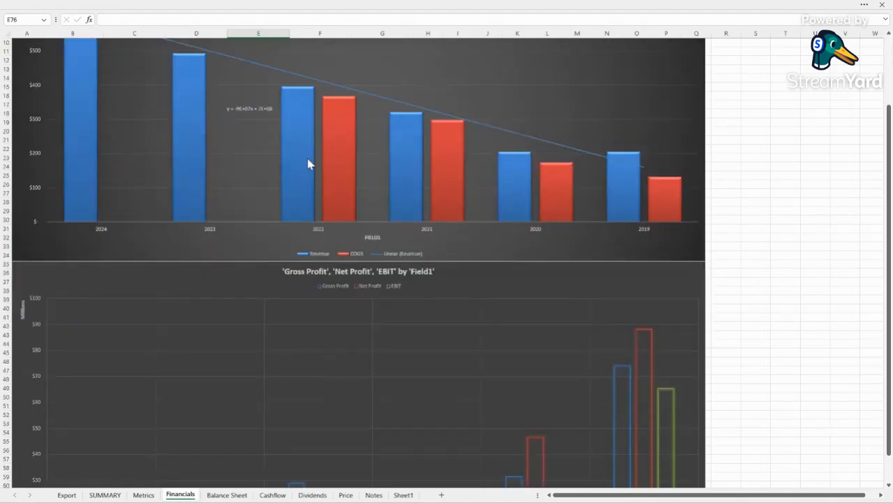
scroll(down, 3)
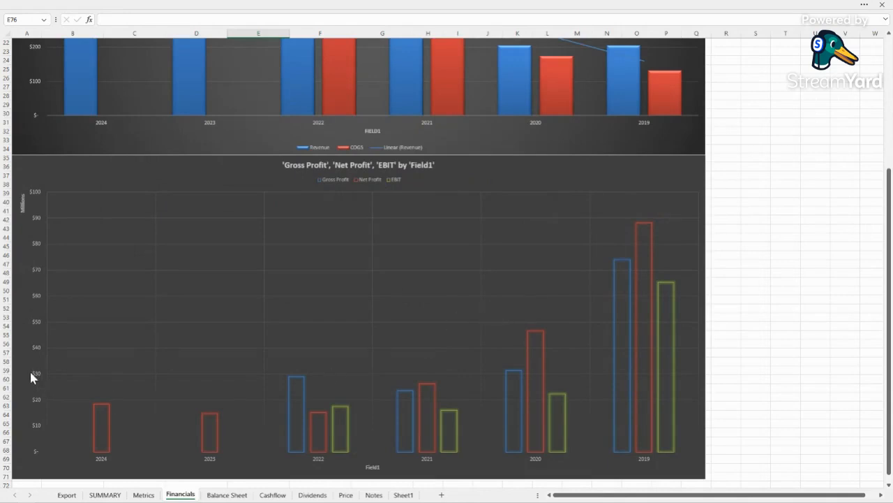
mouse_move(214, 484)
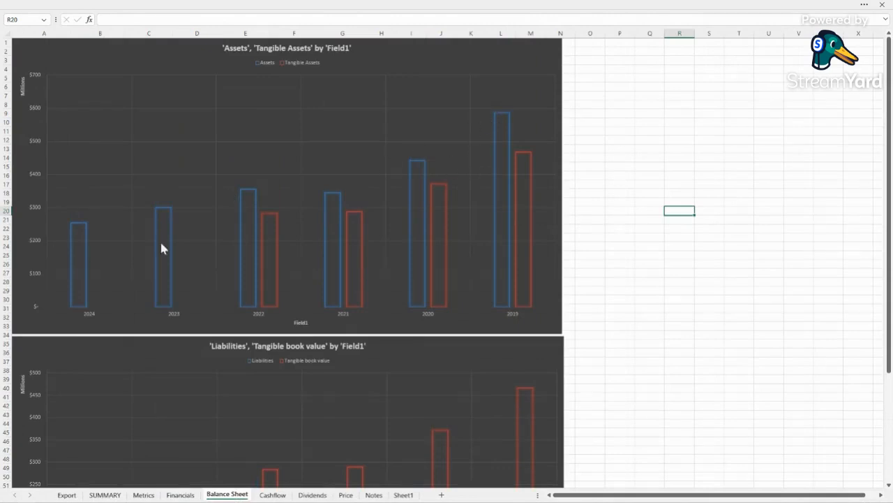
Step: Scroll down the Balance Sheet tab to the Liabilities versus Tangible book value chart
scroll(down, 3)
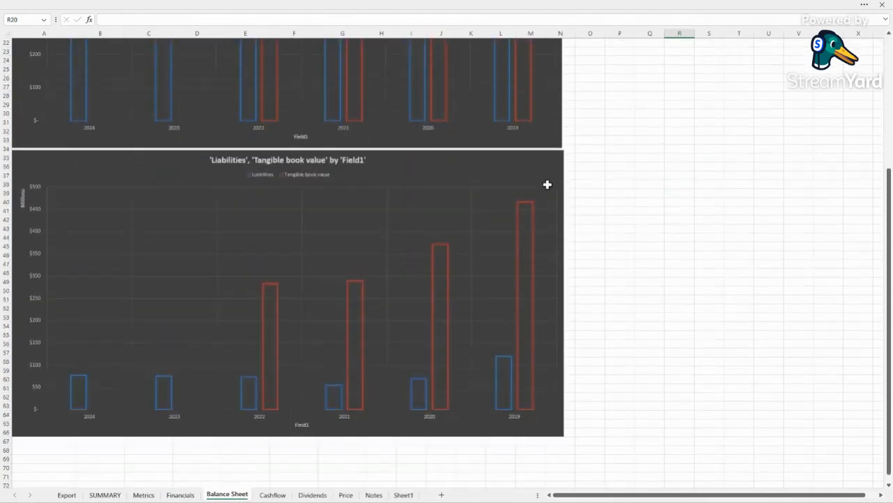
mouse_move(541, 186)
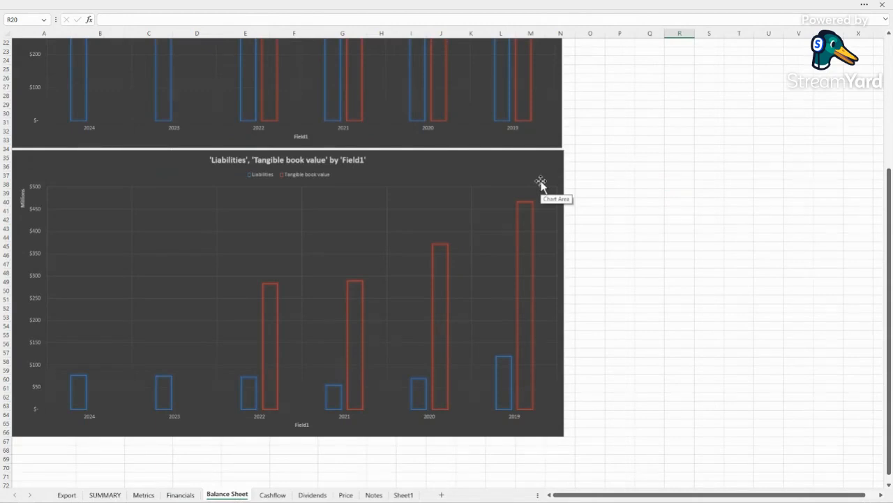
mouse_move(349, 408)
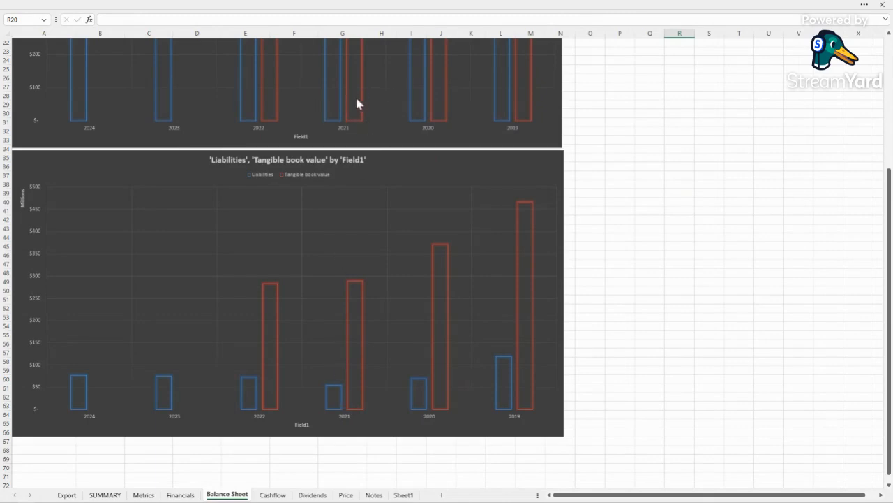
mouse_move(366, 98)
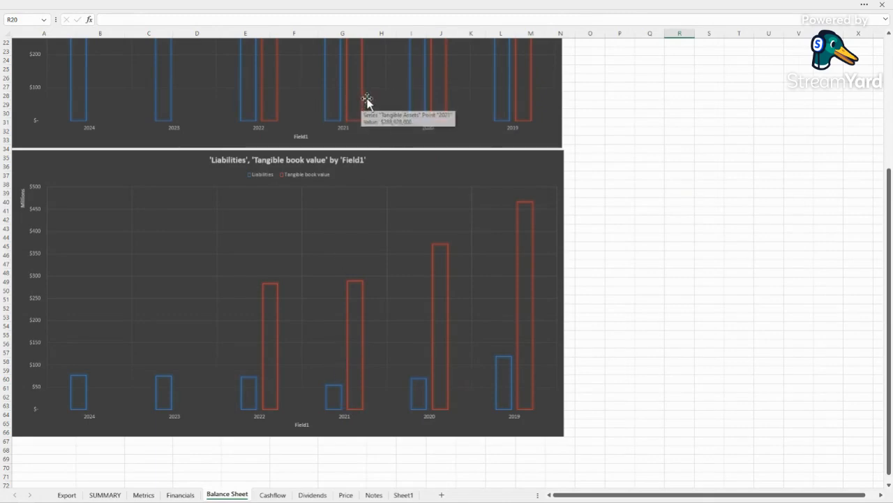
mouse_move(418, 384)
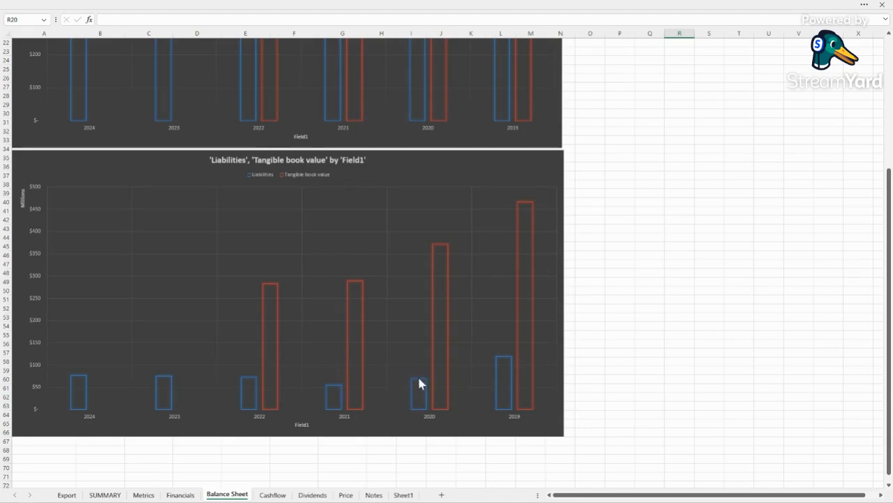
mouse_move(245, 397)
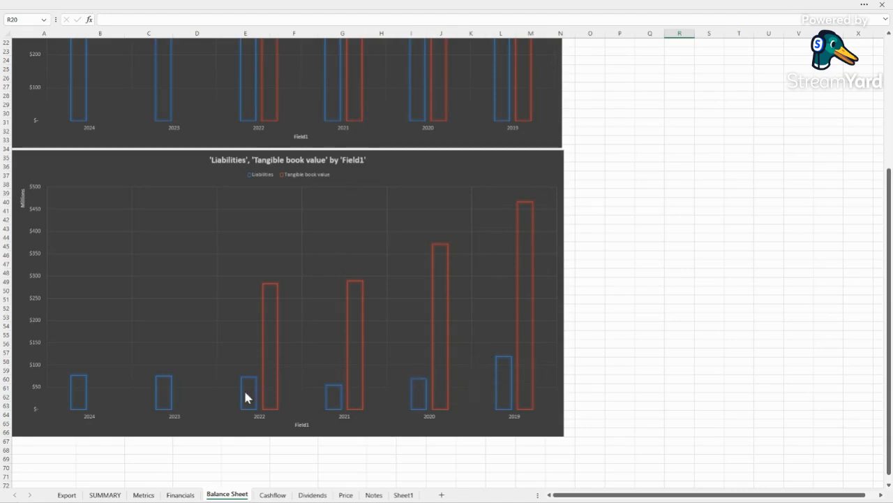
mouse_move(255, 440)
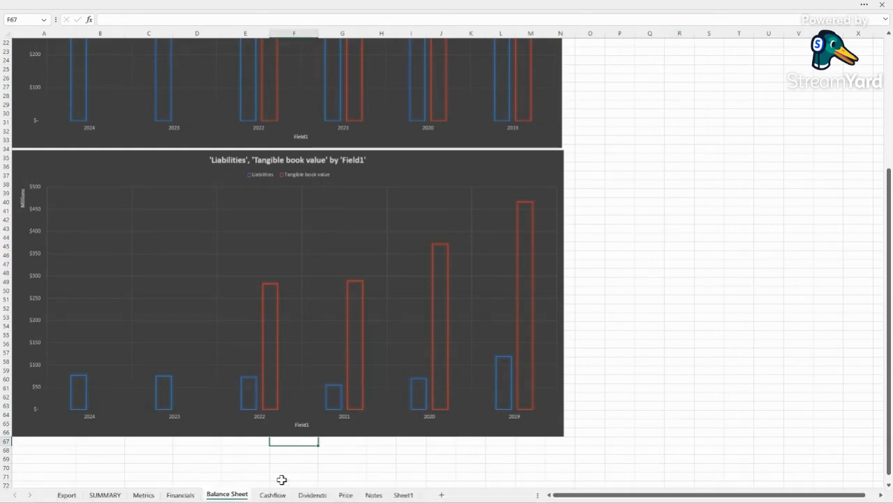
Step: View the Cashflow sheet's Free Cash Flow chart, then the Dividends sheet's yearly chart
click(272, 494)
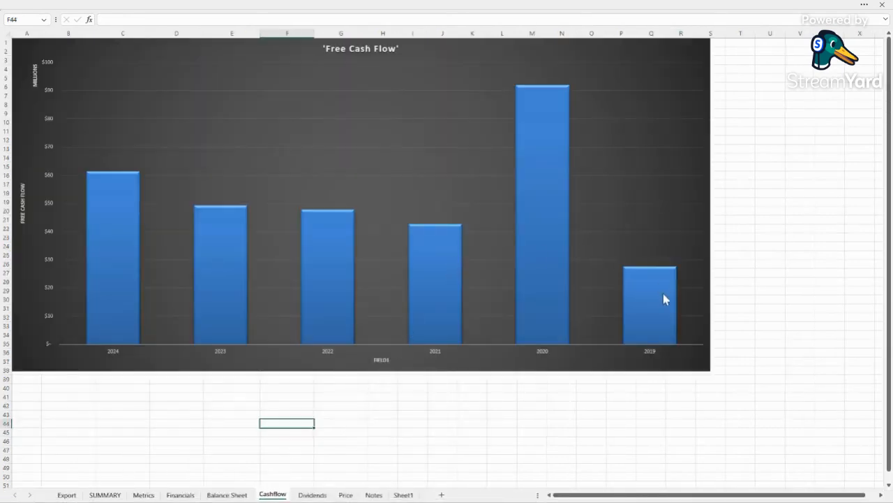
mouse_move(569, 225)
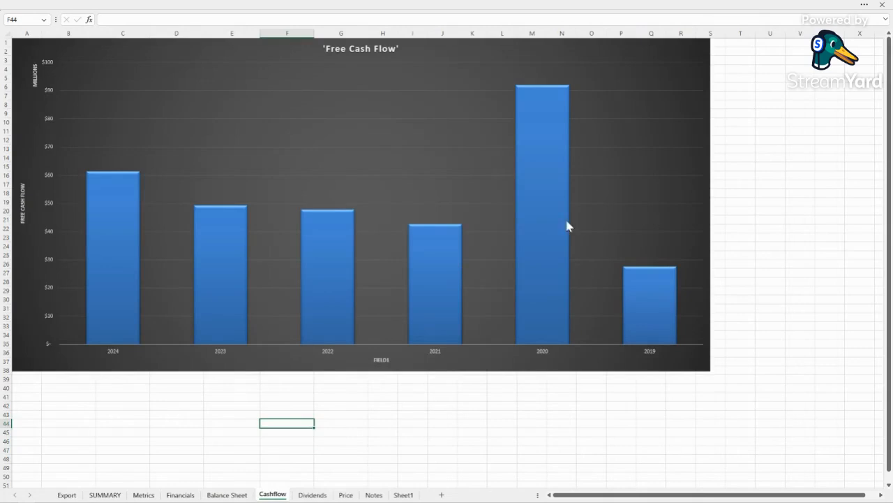
mouse_move(436, 223)
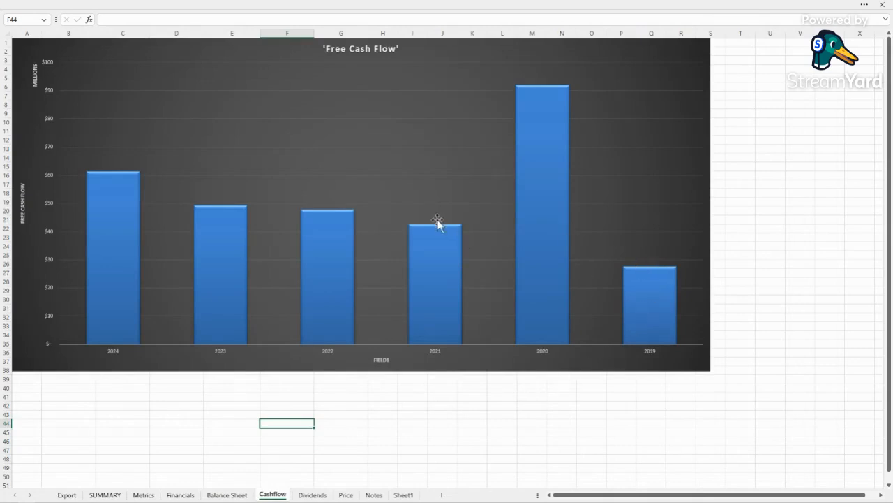
mouse_move(606, 254)
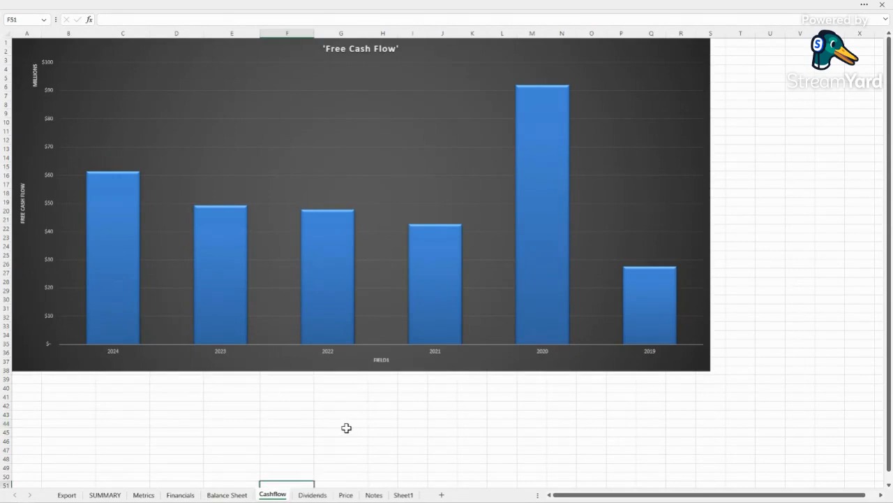
mouse_move(346, 432)
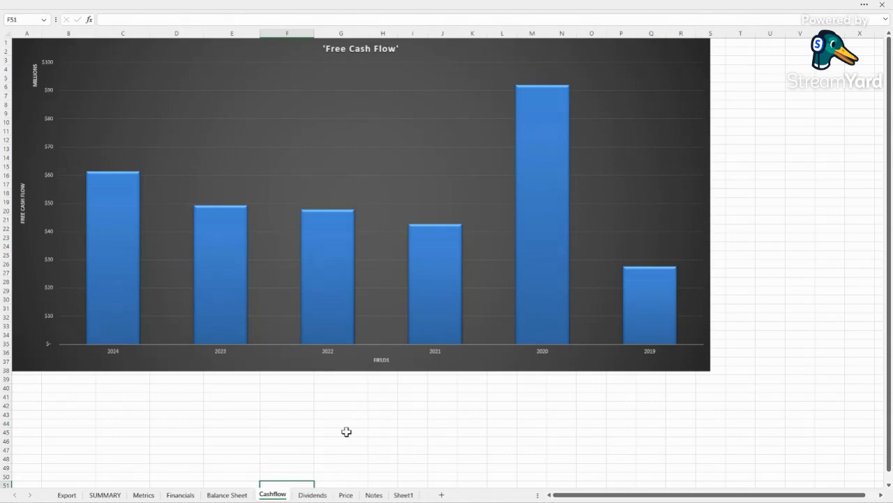
click(312, 494)
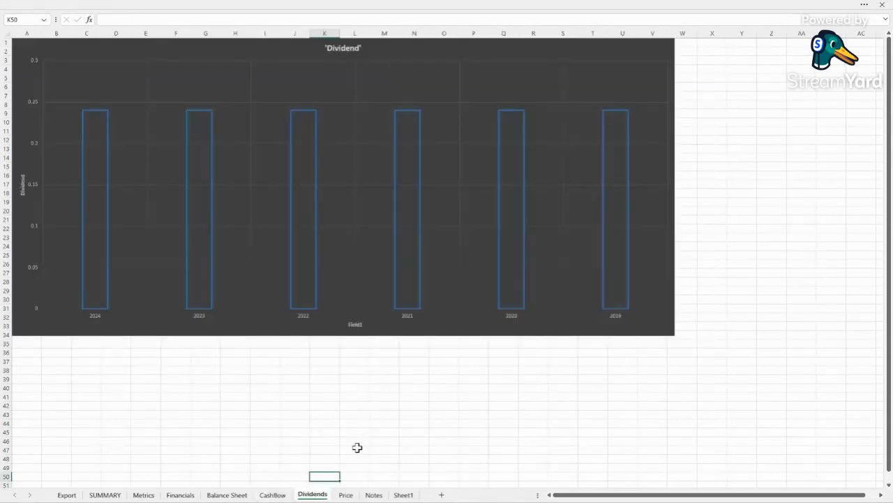
Step: Open the Price sheet to view the yearly Value line chart
click(346, 494)
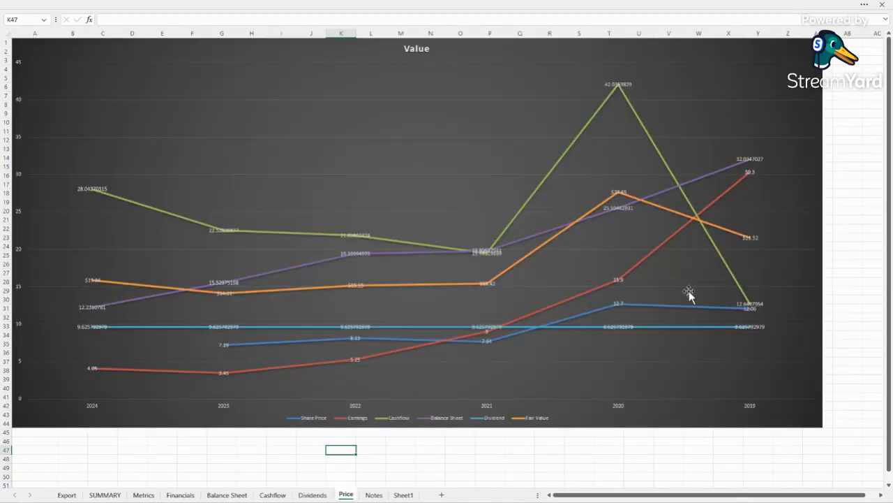
mouse_move(747, 183)
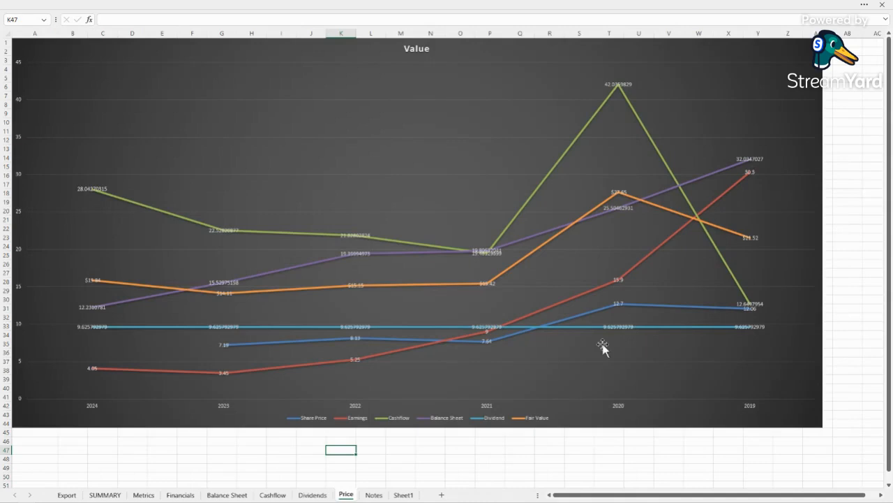
mouse_move(269, 327)
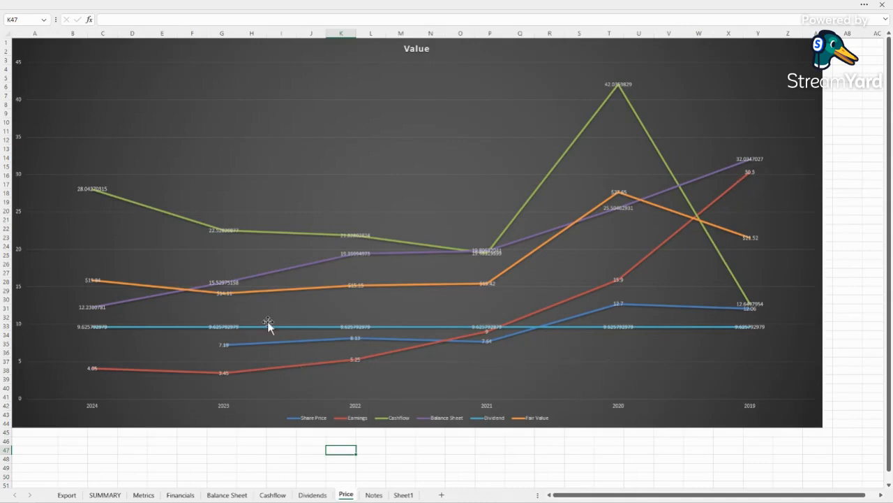
mouse_move(749, 319)
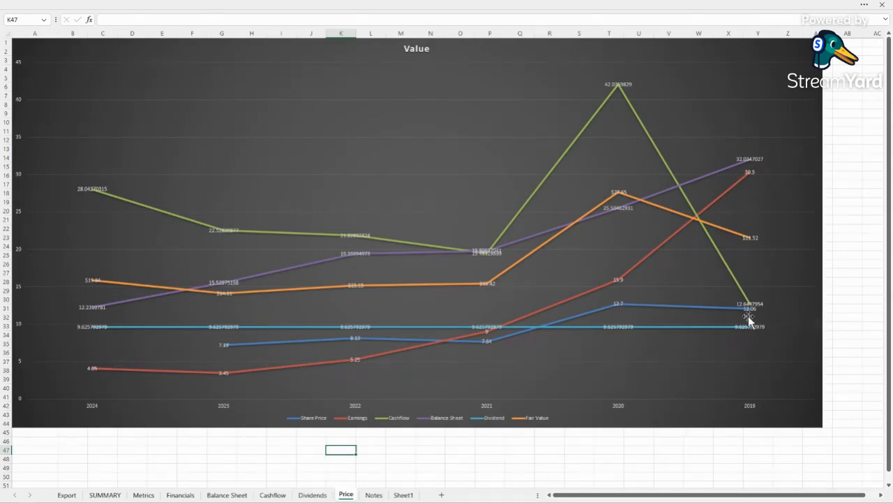
mouse_move(224, 385)
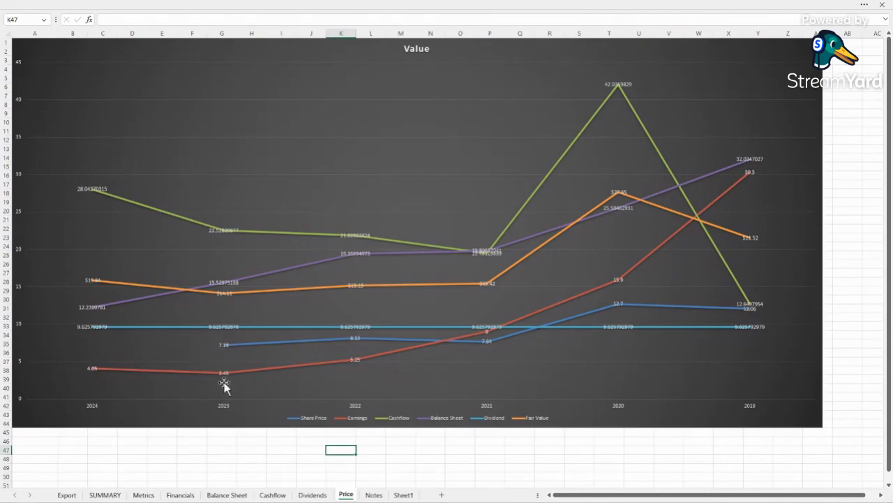
mouse_move(263, 332)
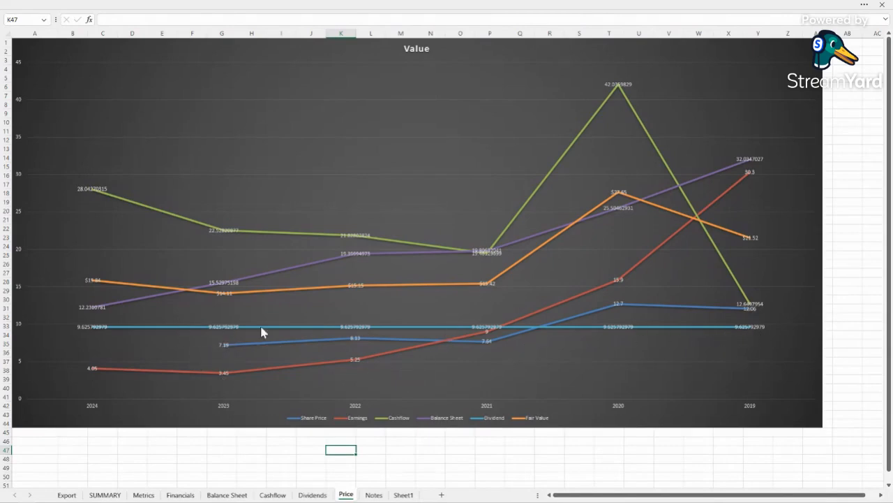
mouse_move(754, 241)
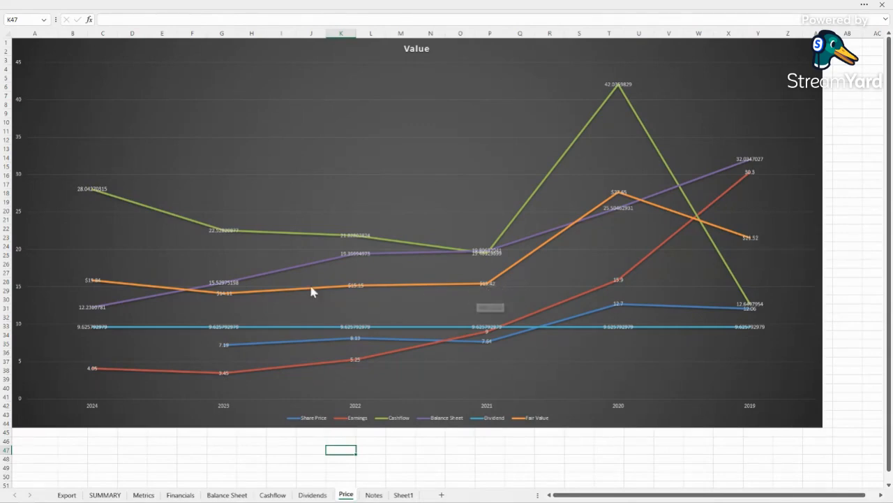
mouse_move(356, 303)
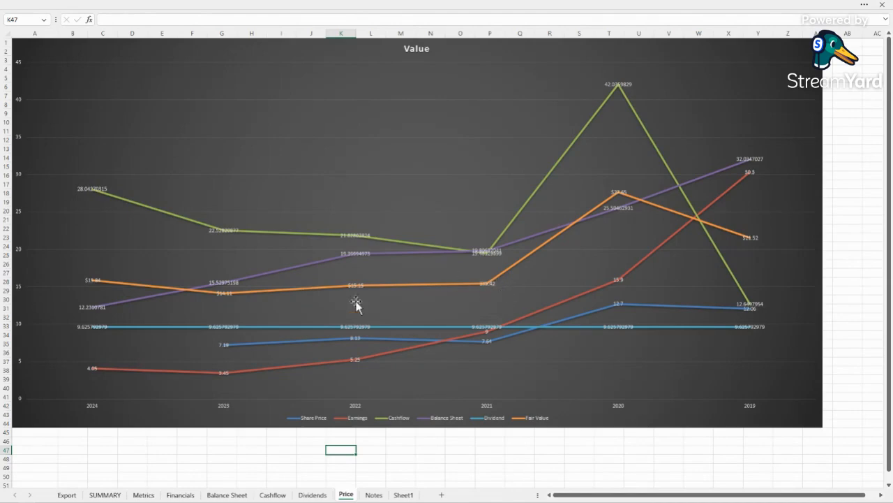
mouse_move(393, 216)
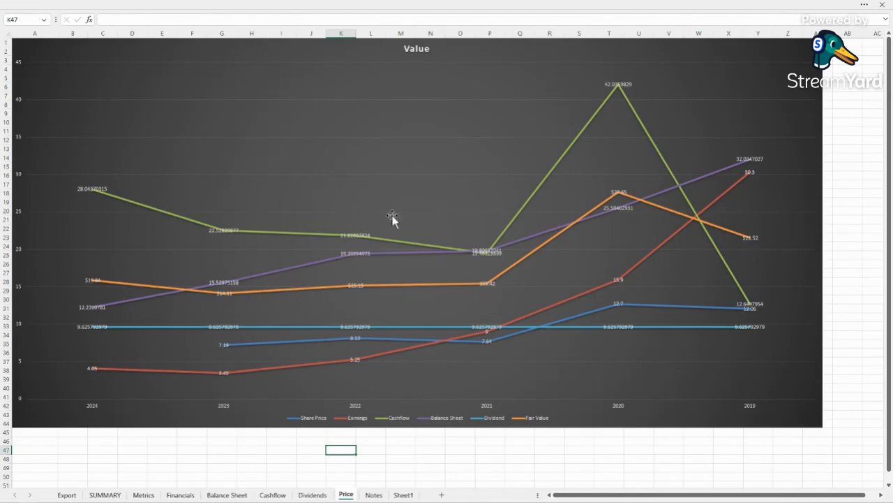
mouse_move(662, 278)
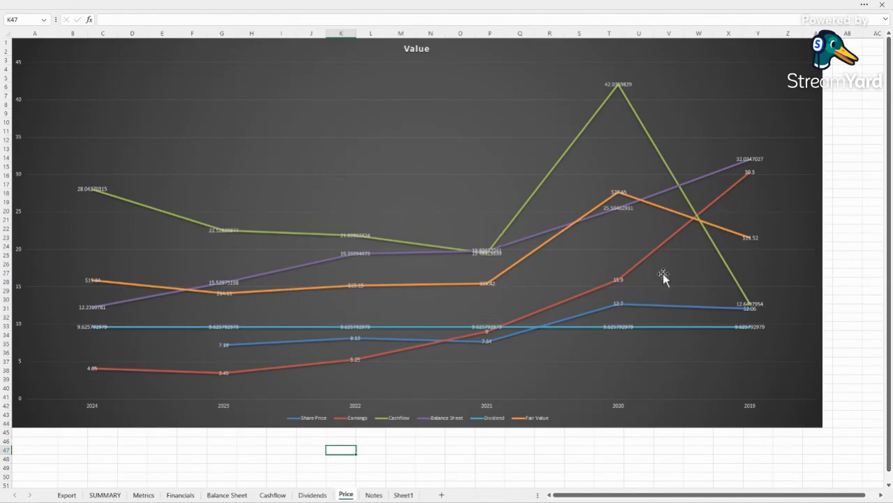
mouse_move(414, 268)
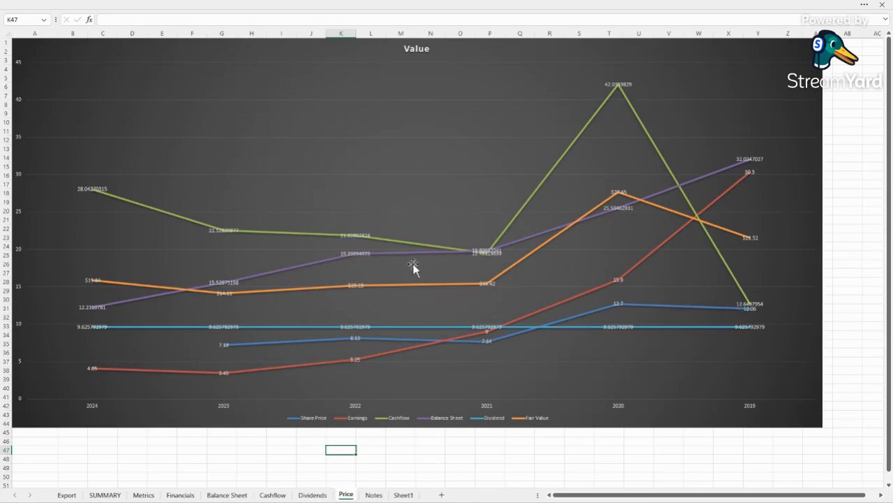
mouse_move(394, 477)
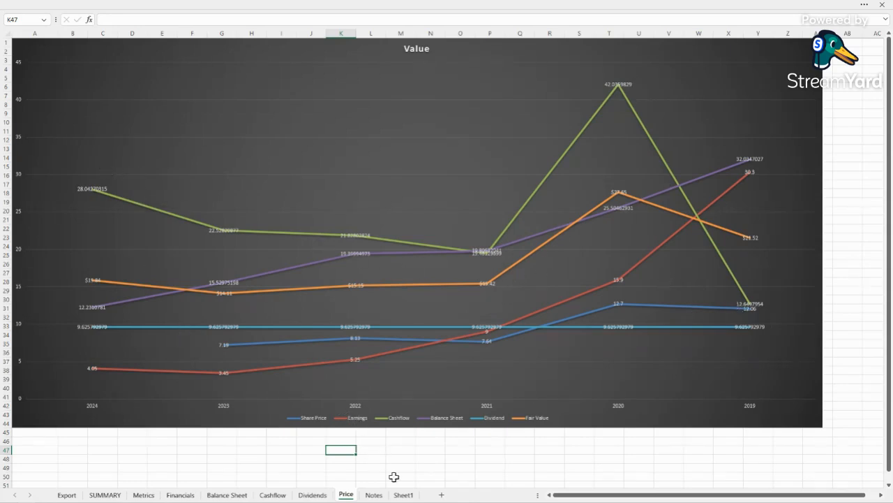
Step: Return to the SUMMARY sheet and select cell H24
click(104, 494)
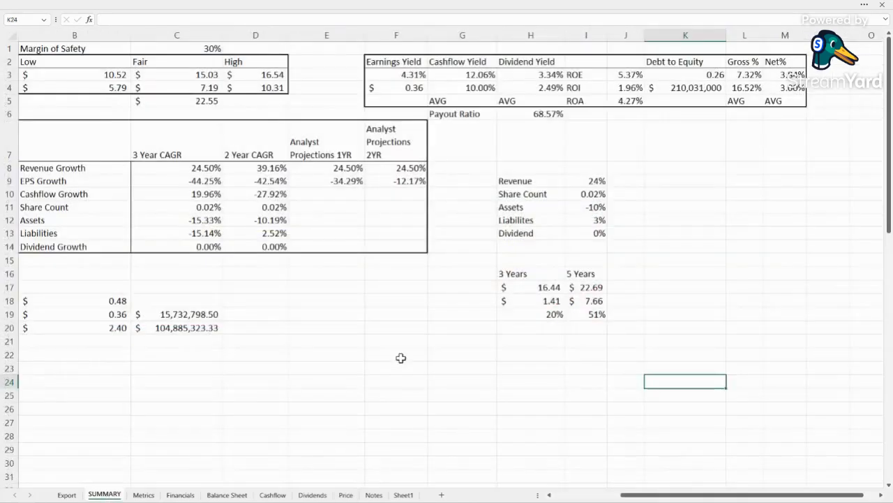
click(530, 382)
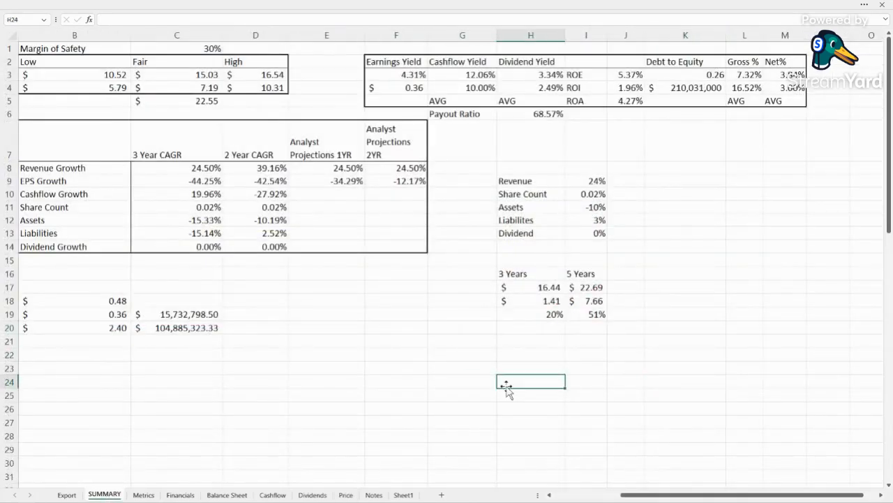
mouse_move(222, 464)
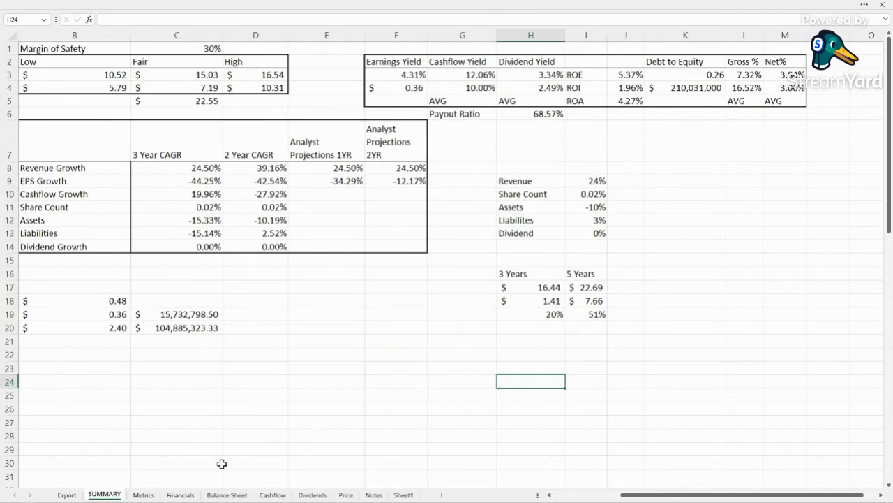
Step: On the Metrics sheet, inspect cells including the 2022 EPS lookup formula
click(143, 494)
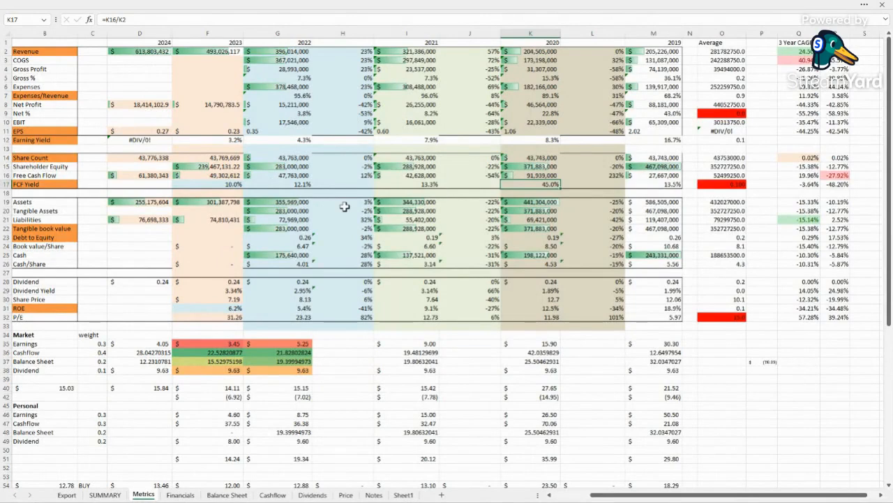
mouse_move(123, 390)
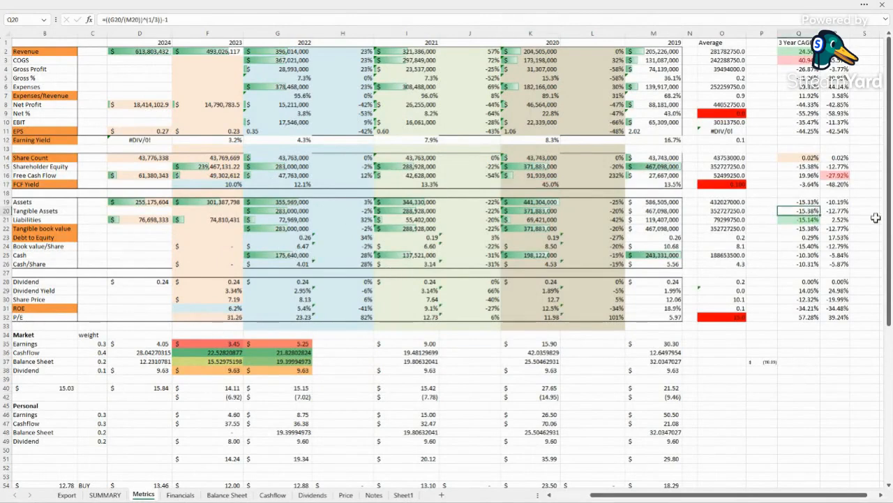
click(865, 228)
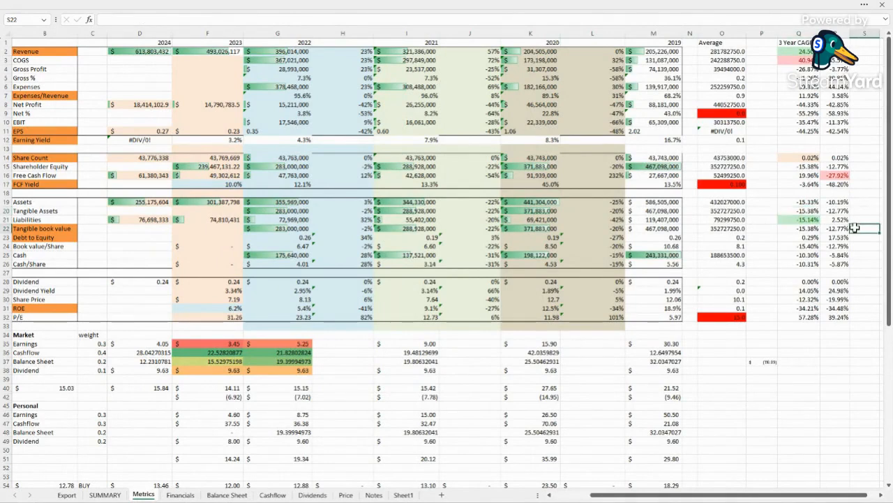
click(762, 370)
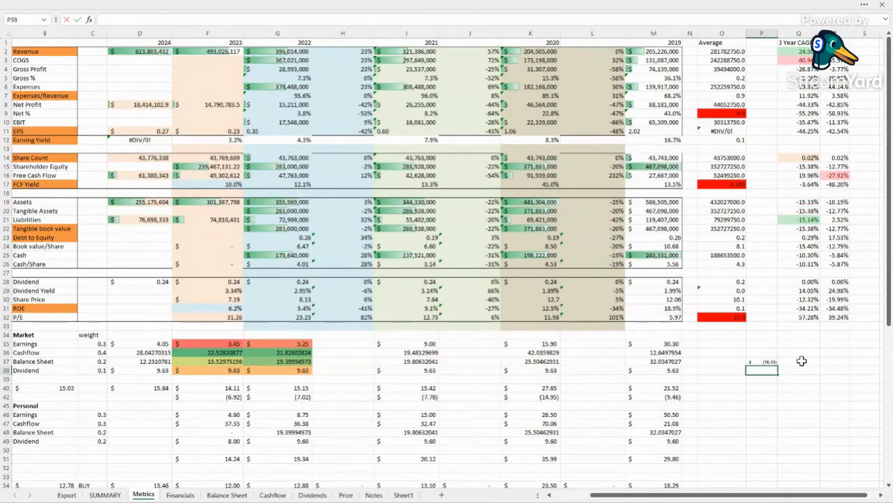
mouse_move(201, 377)
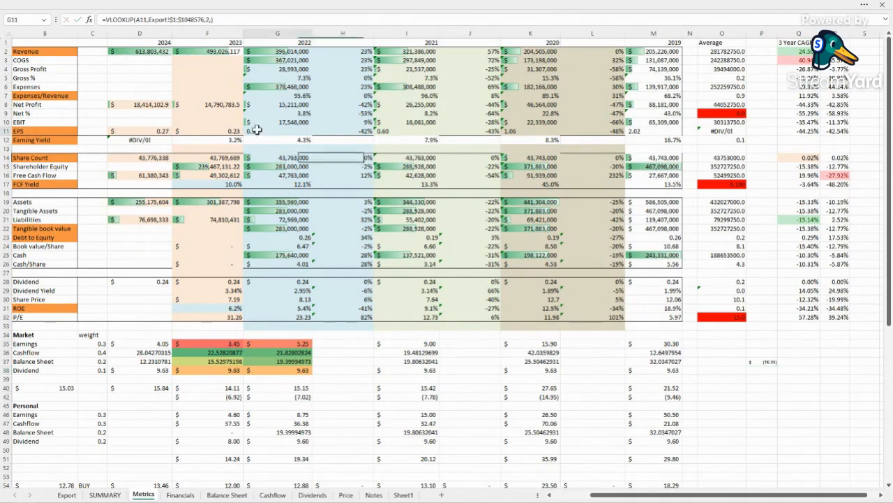
click(277, 131)
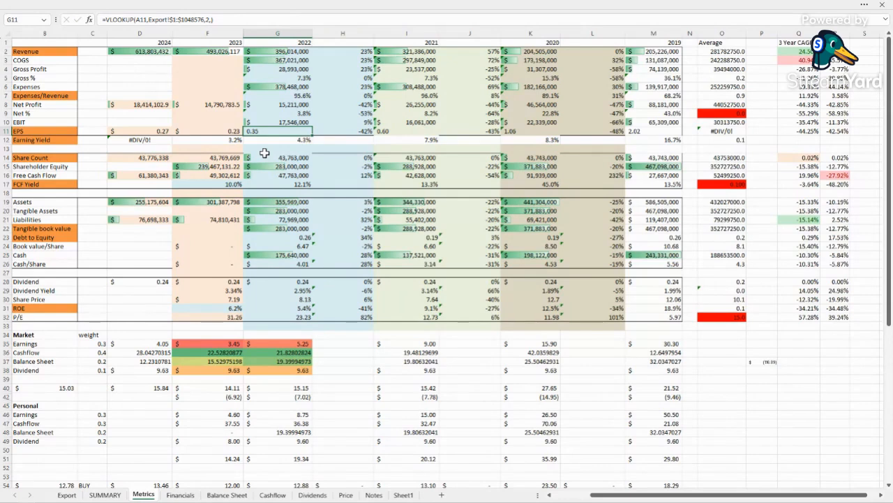
mouse_move(264, 149)
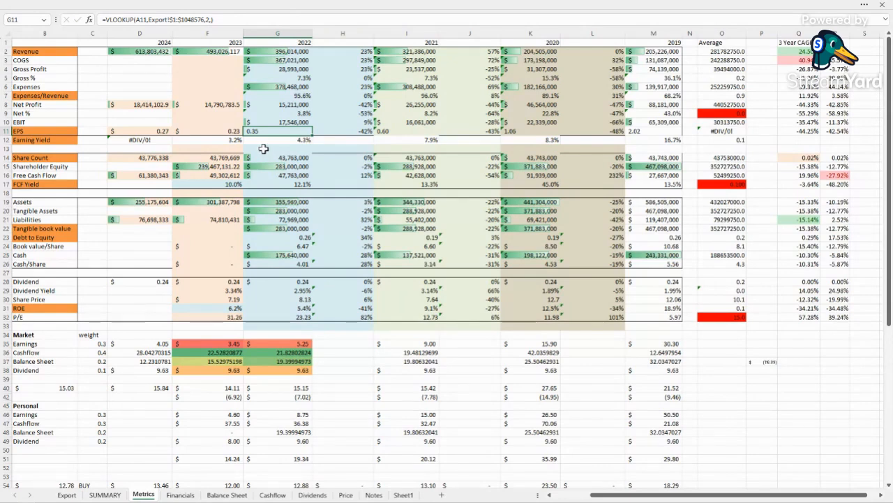
click(343, 343)
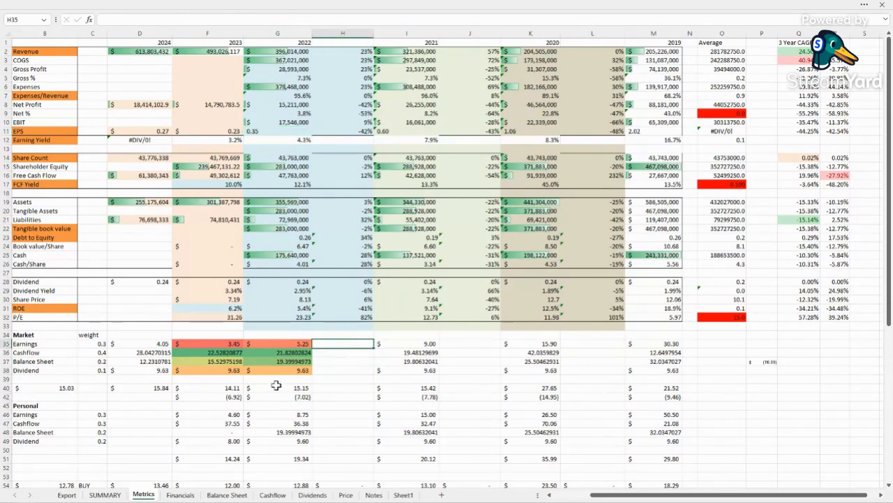
mouse_move(121, 482)
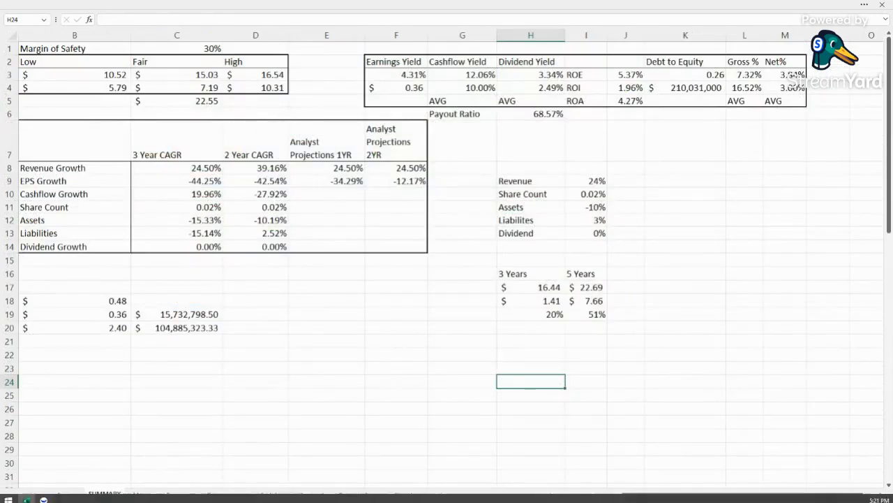
click(176, 435)
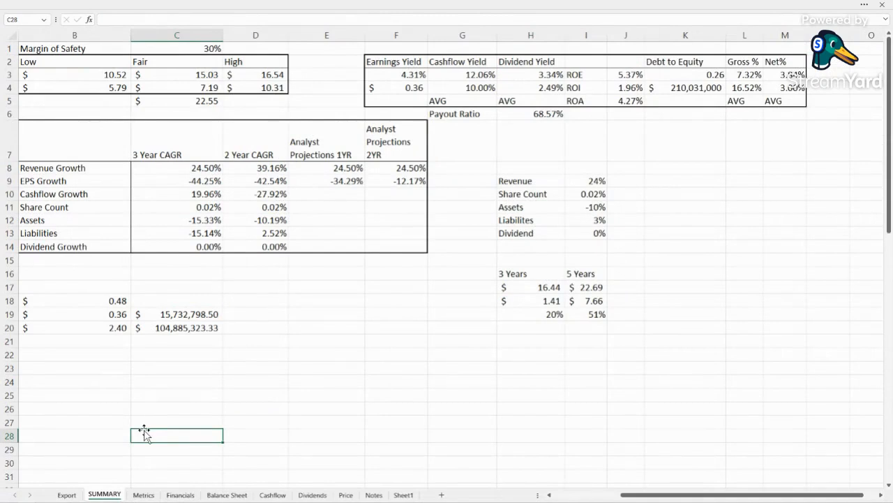
click(177, 340)
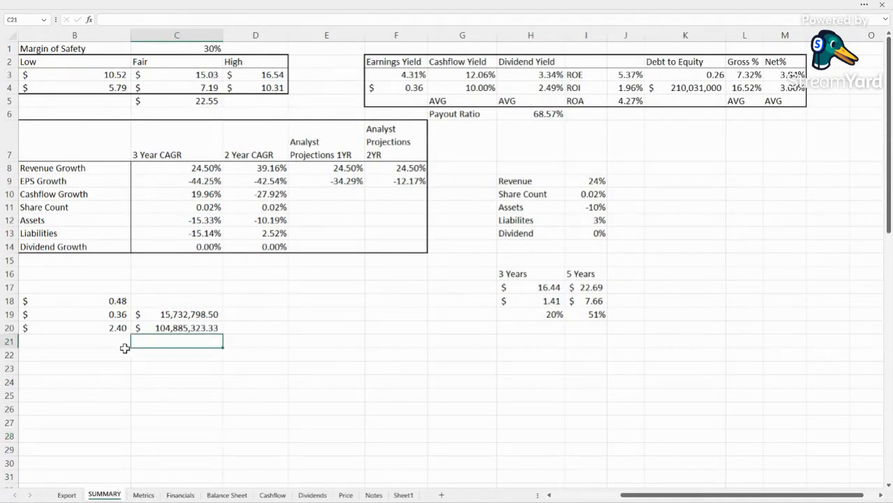
click(177, 313)
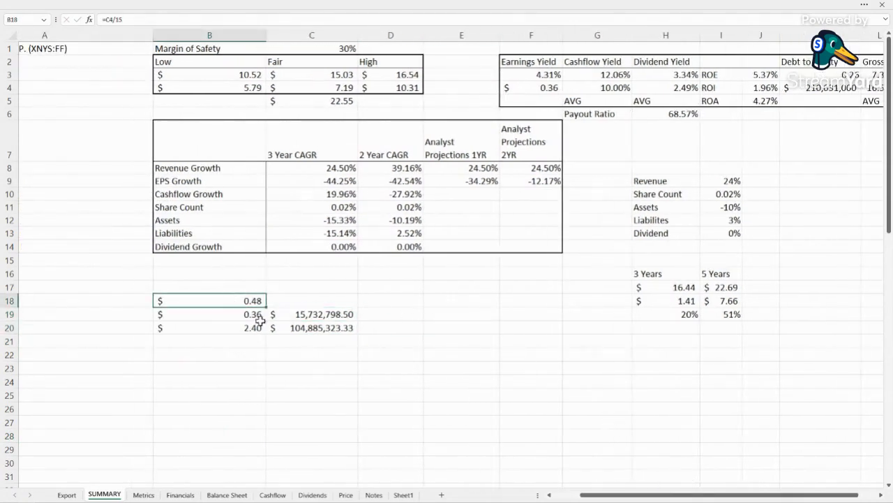
mouse_move(317, 383)
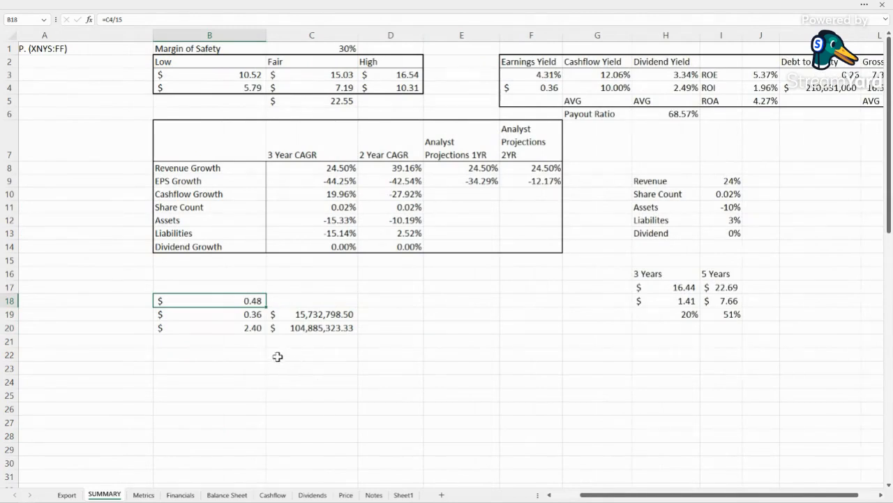
click(312, 313)
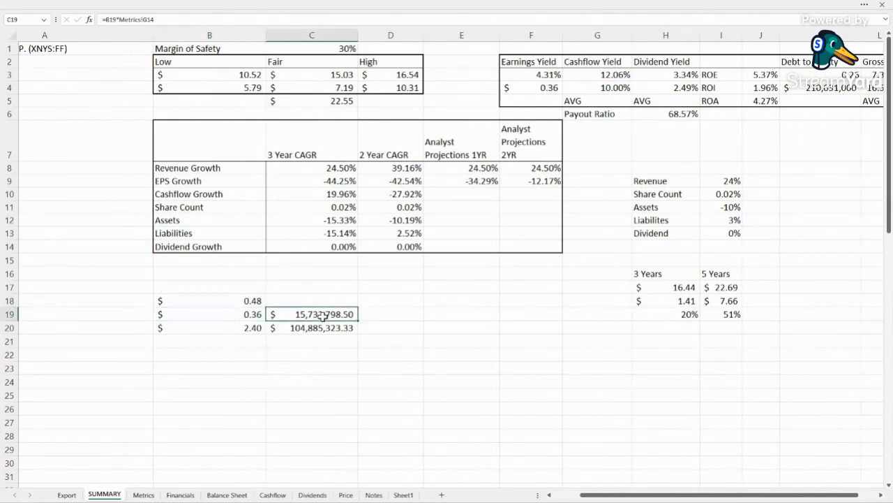
click(210, 313)
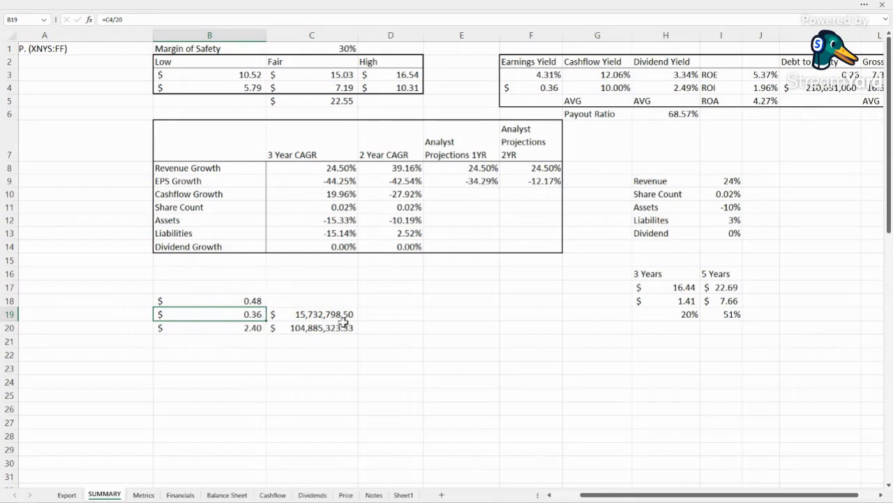
click(311, 313)
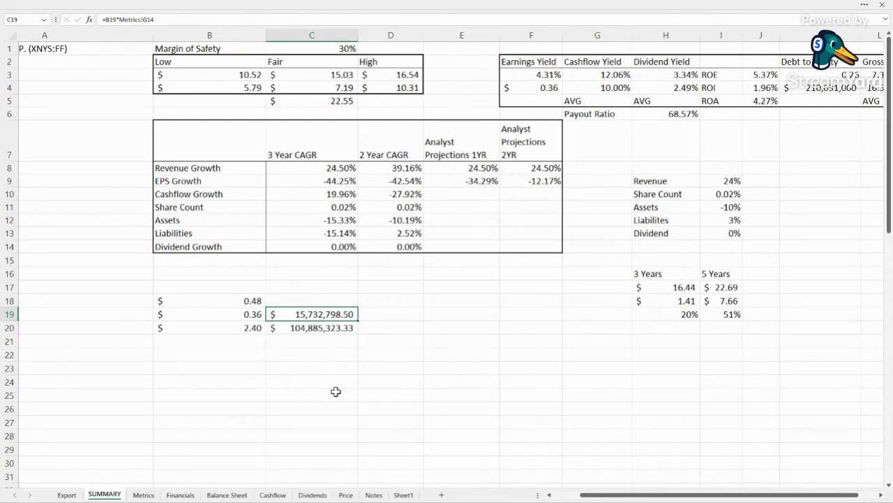
click(210, 328)
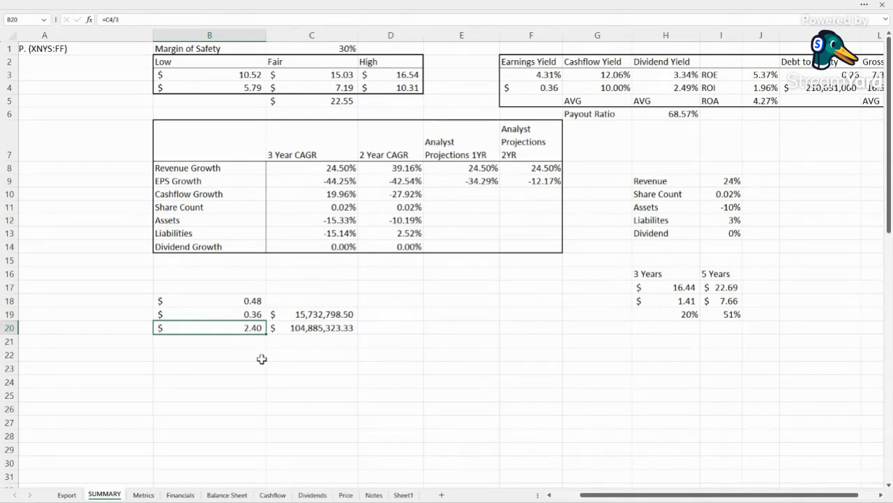
click(312, 327)
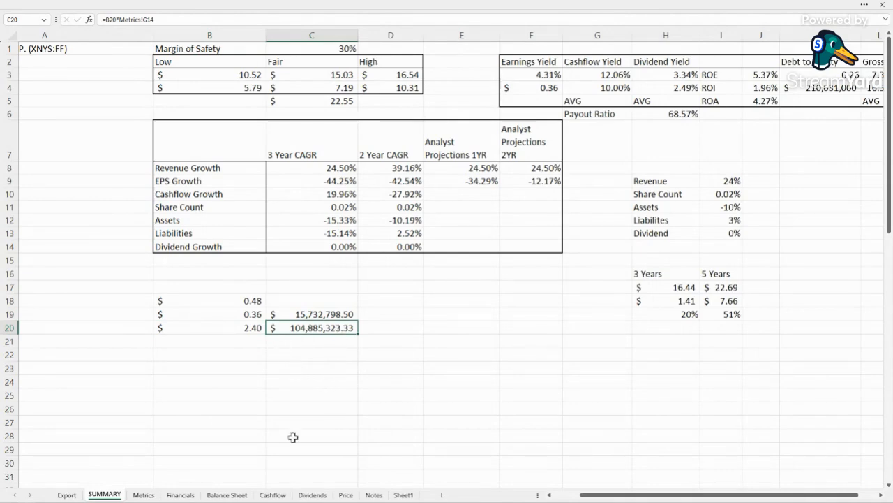
click(143, 494)
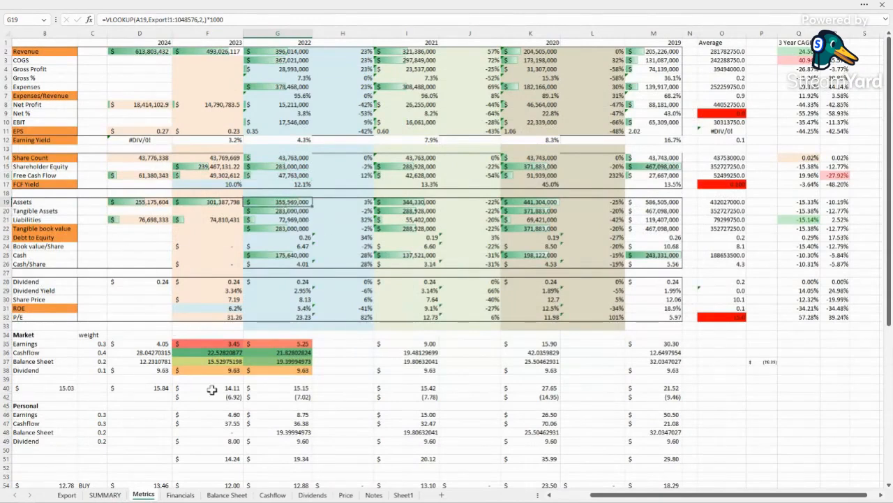
mouse_move(812, 377)
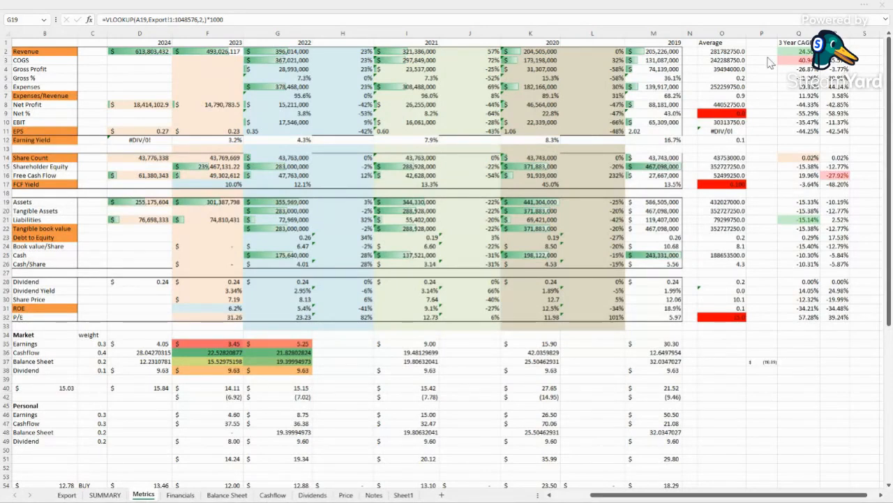
mouse_move(468, 429)
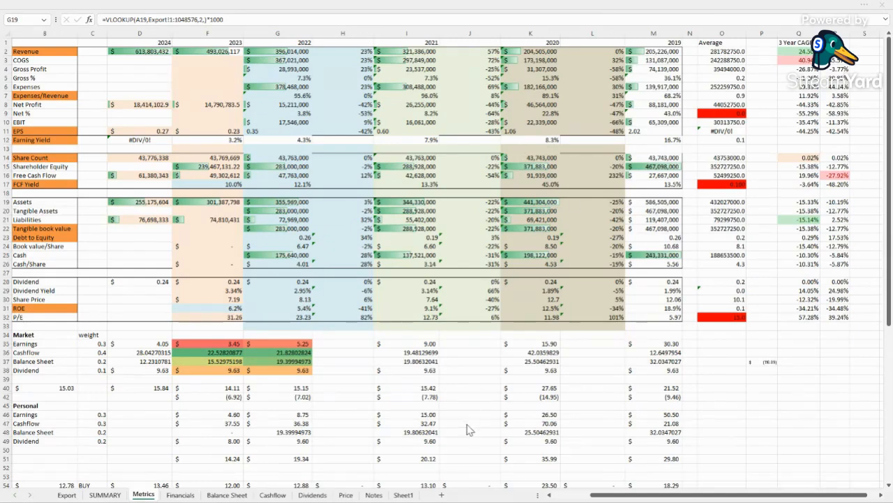
Step: Inspect Metrics cells, including empty Cashflow row and Average column cells for Dividend
click(469, 343)
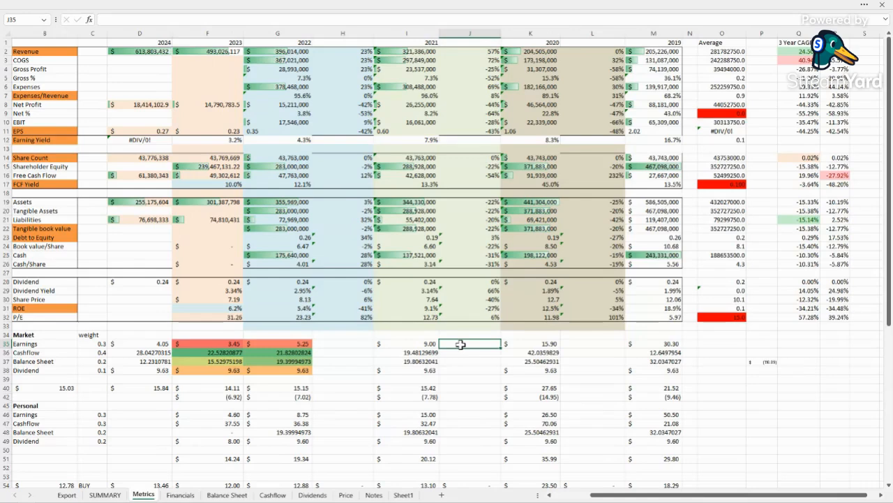
click(342, 352)
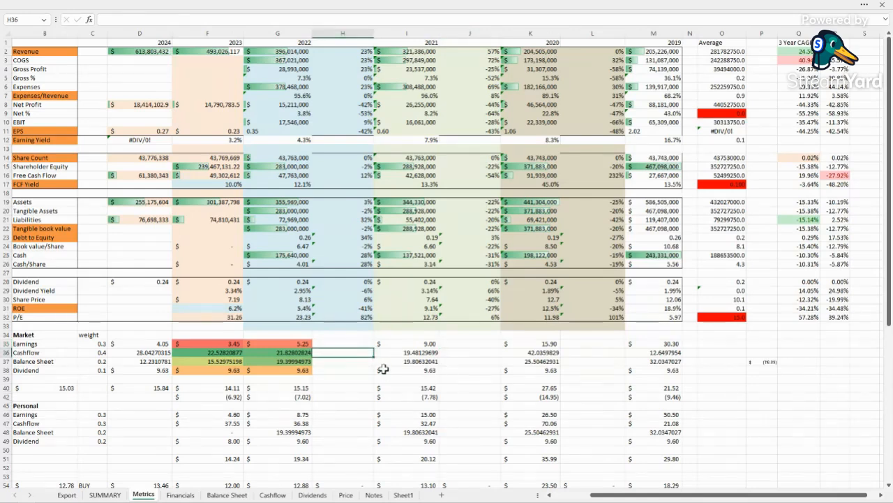
mouse_move(299, 211)
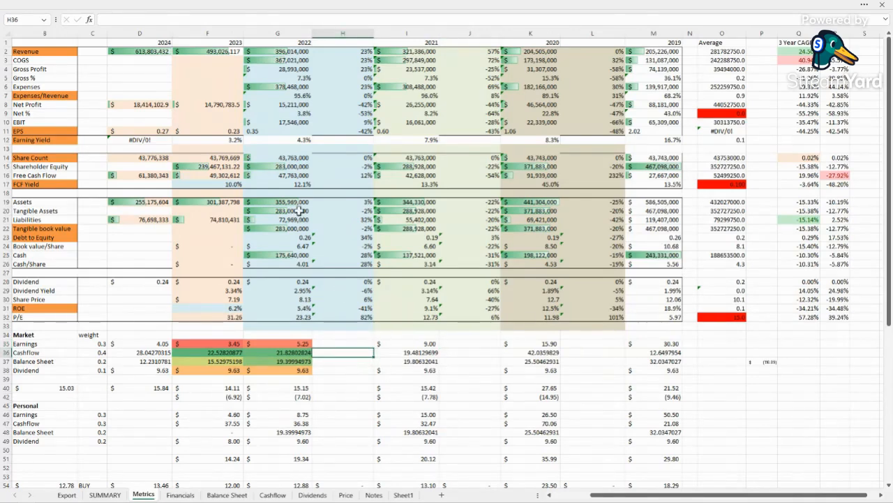
mouse_move(265, 132)
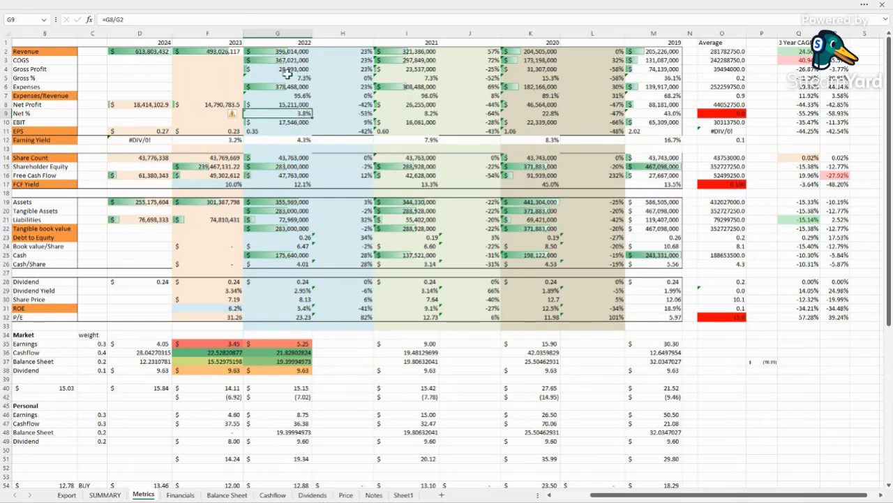
click(708, 396)
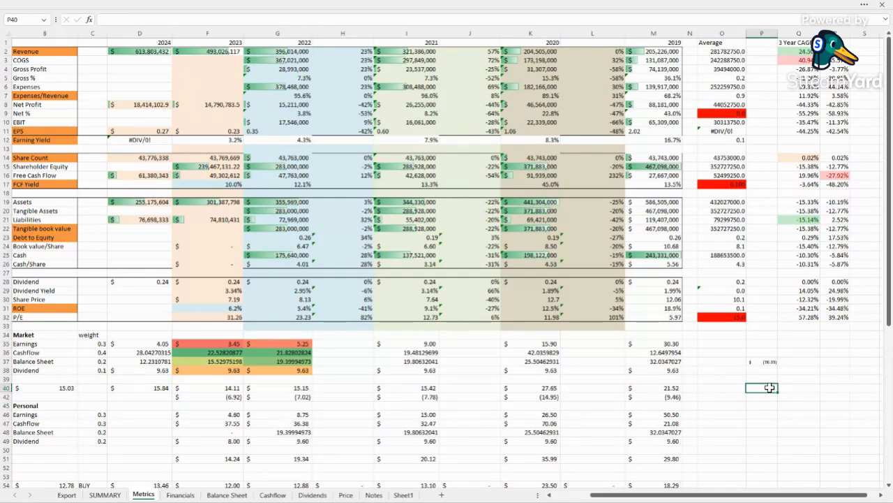
mouse_move(751, 434)
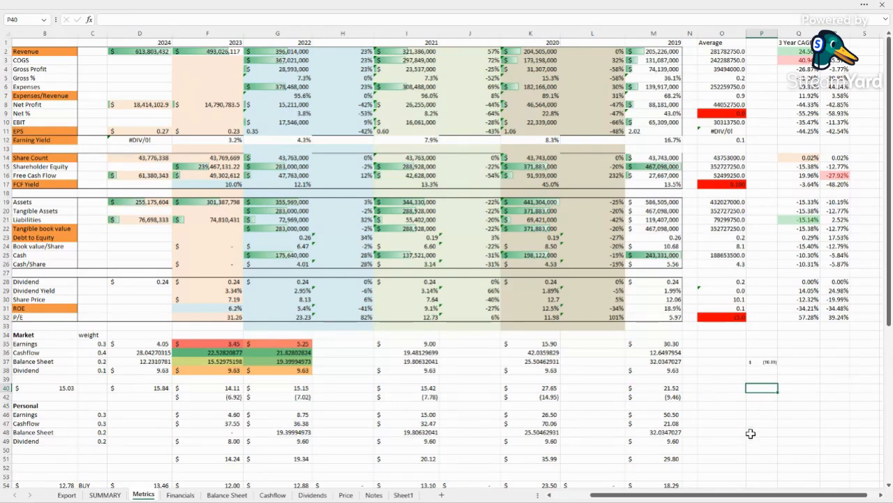
click(722, 397)
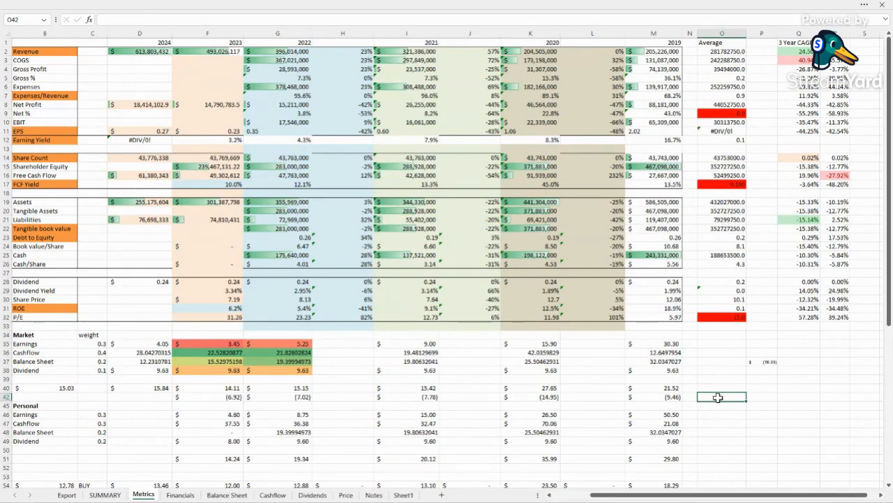
click(722, 369)
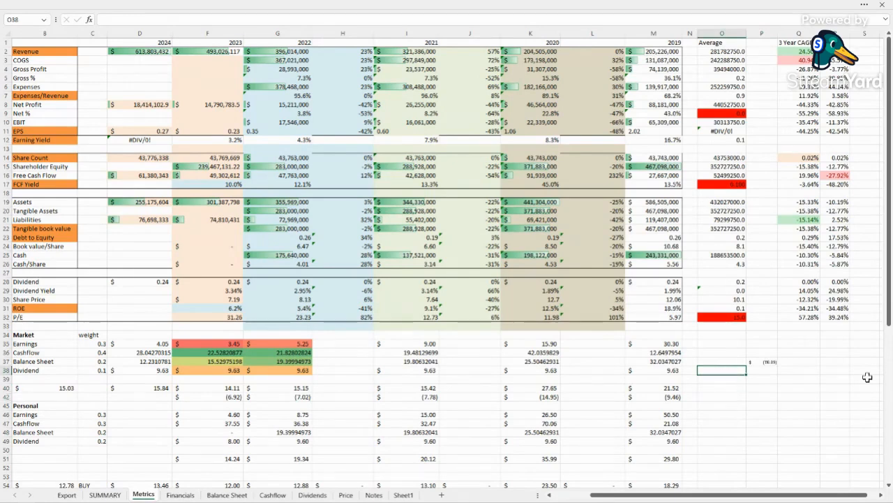